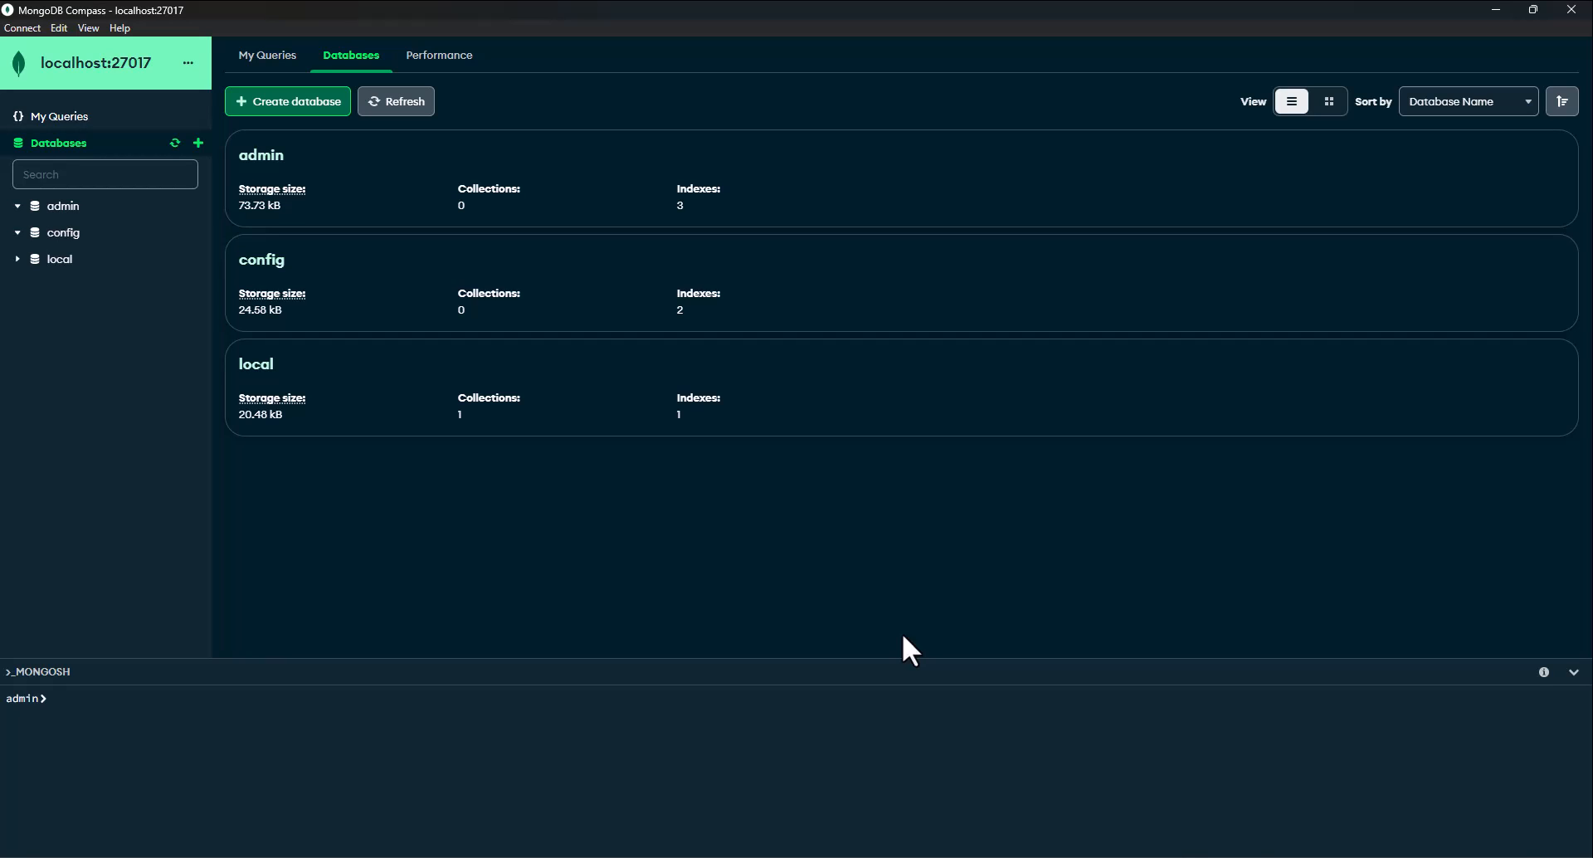
{"action": "mouse_move", "coordinate": [816, 478]}
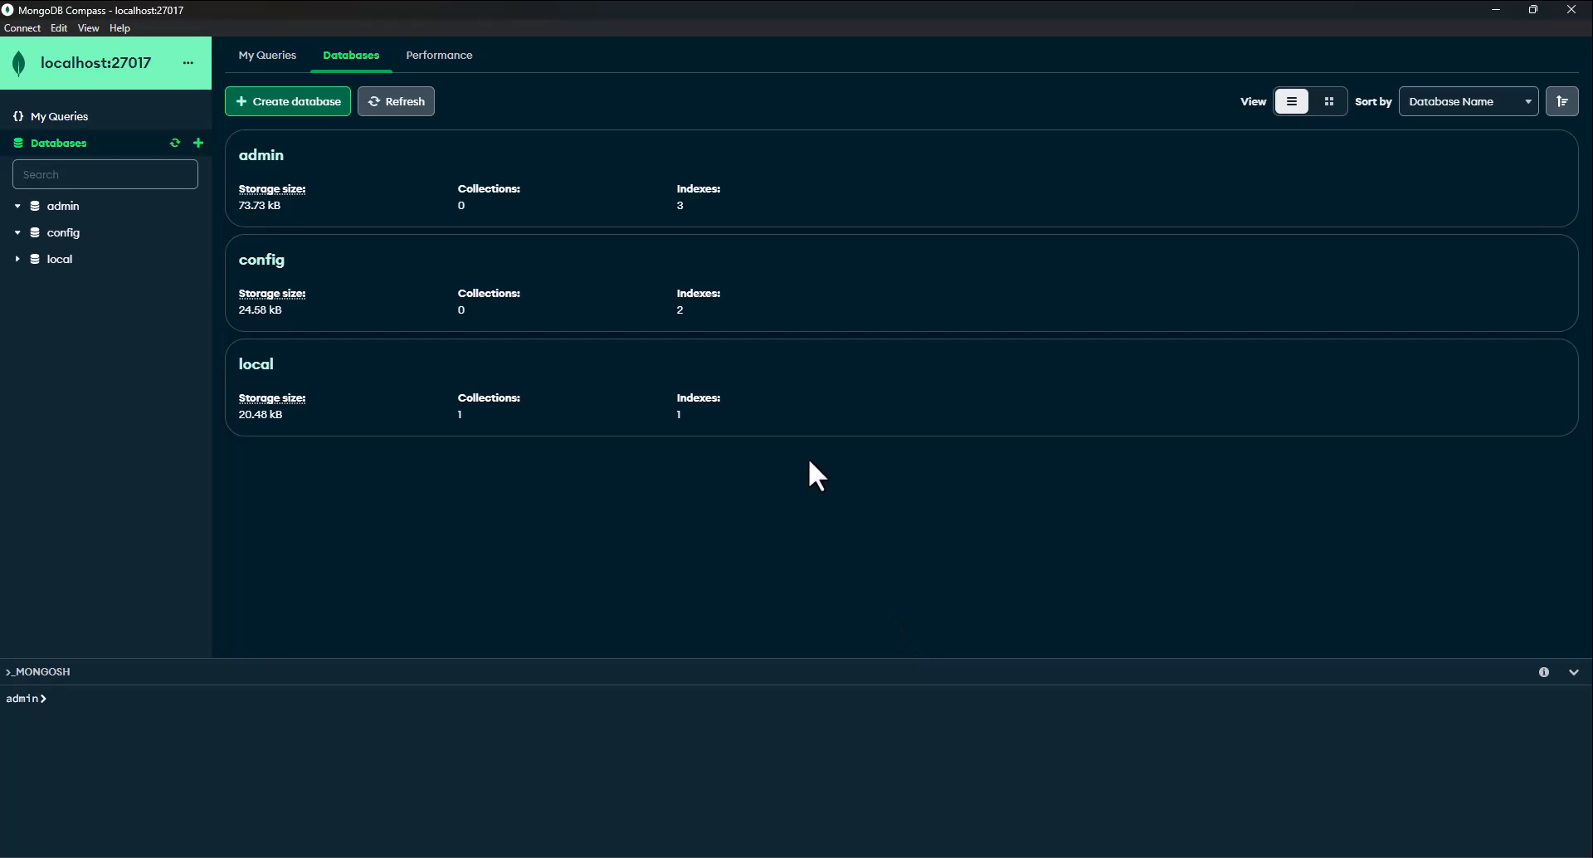
{"action": "mouse_move", "coordinate": [723, 458]}
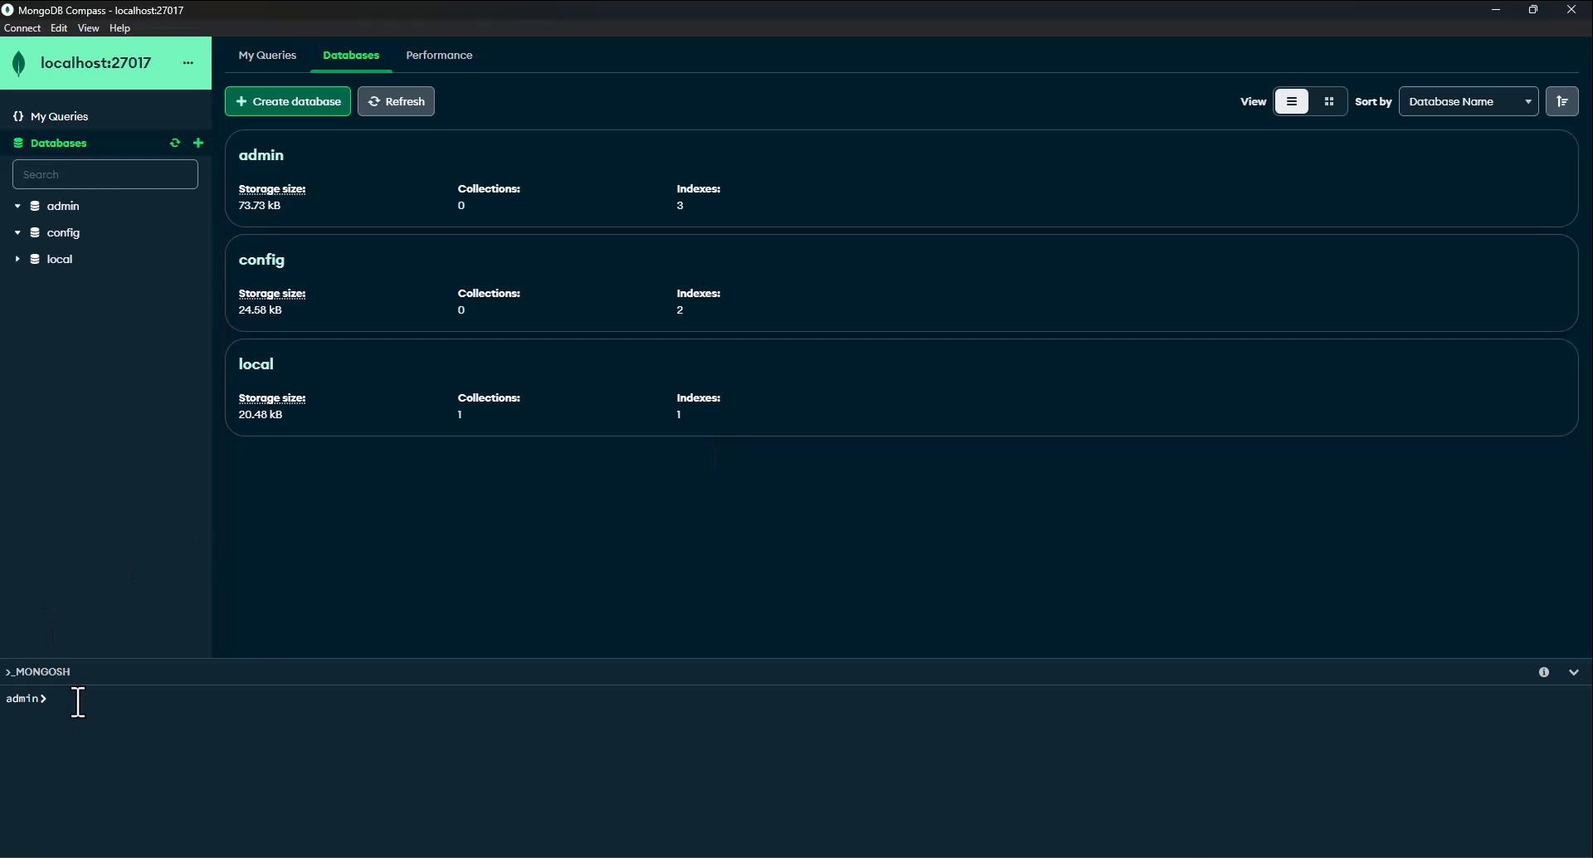
Switch the shell to admin and run db.createUser for MongoUser with role userAdminAnyDatabase
{"action": "type", "text": "u"}
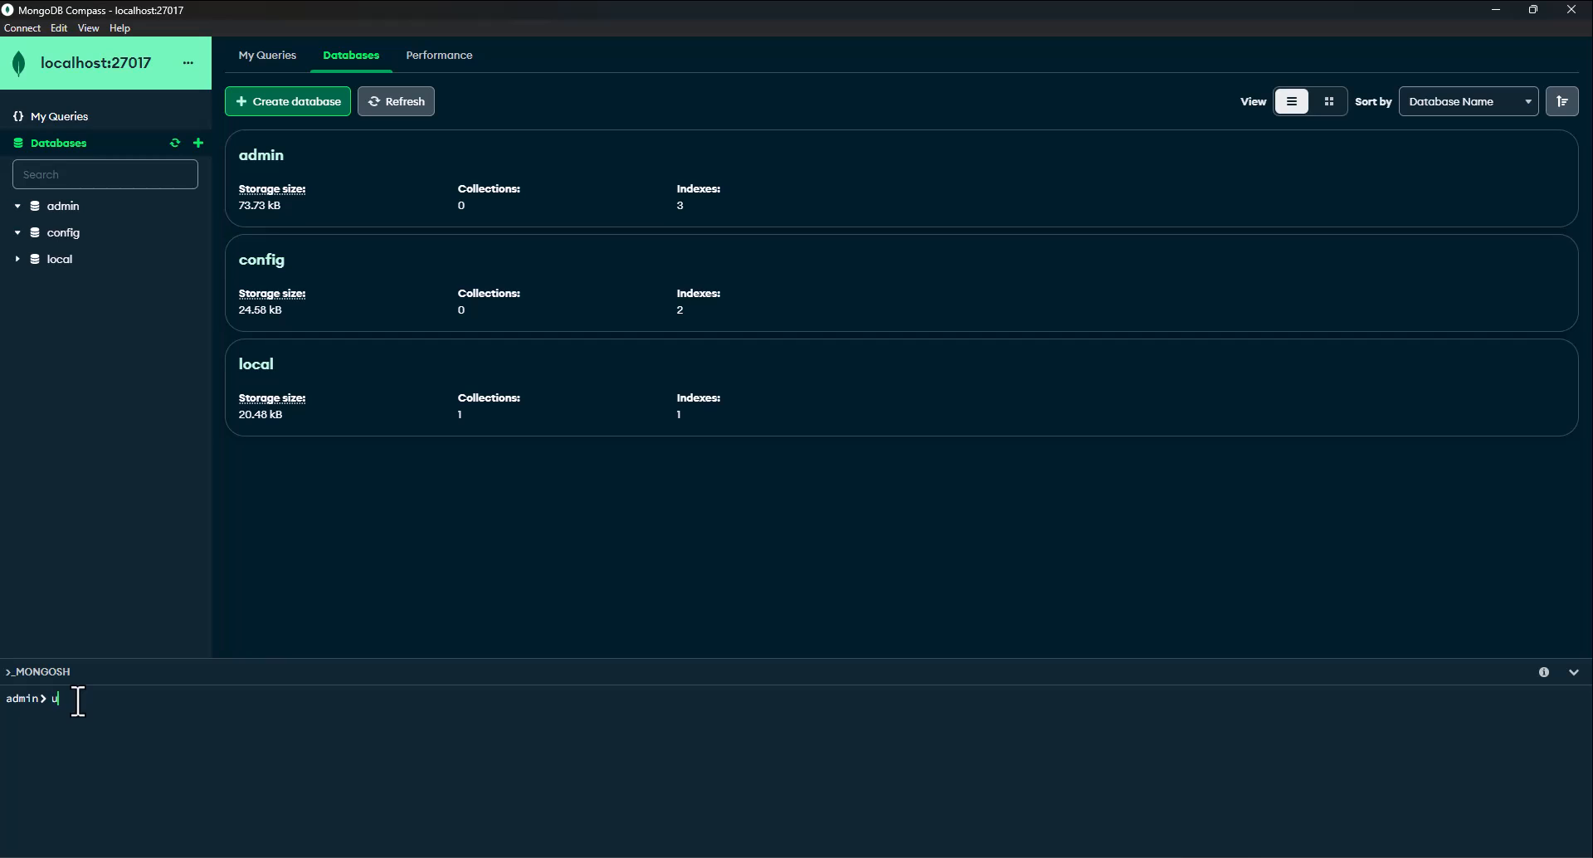
{"action": "type", "text": "se admin"}
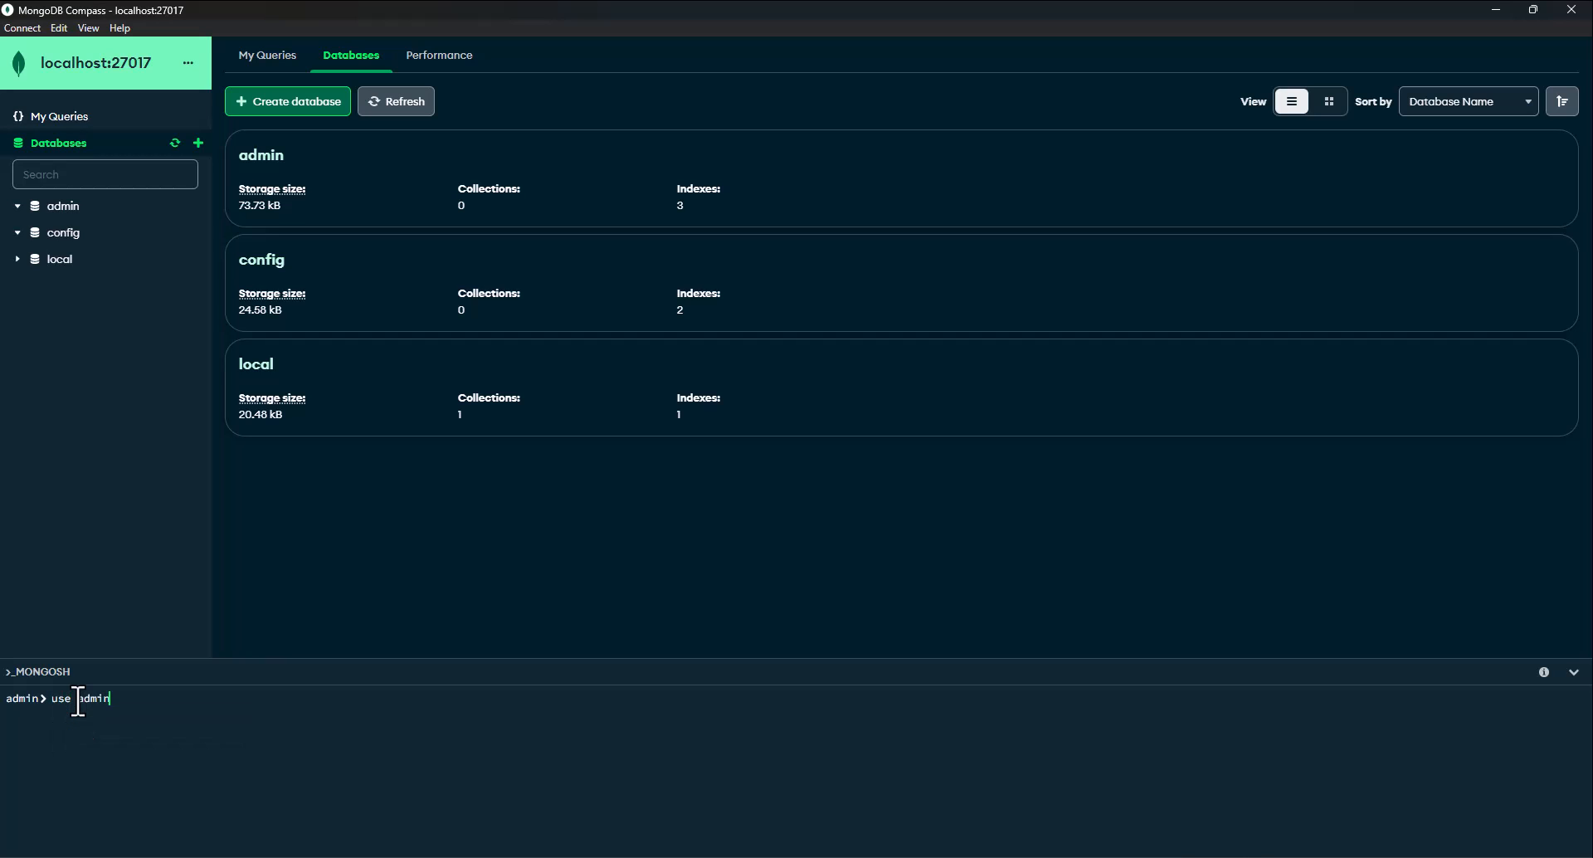
{"action": "key", "text": "Return"}
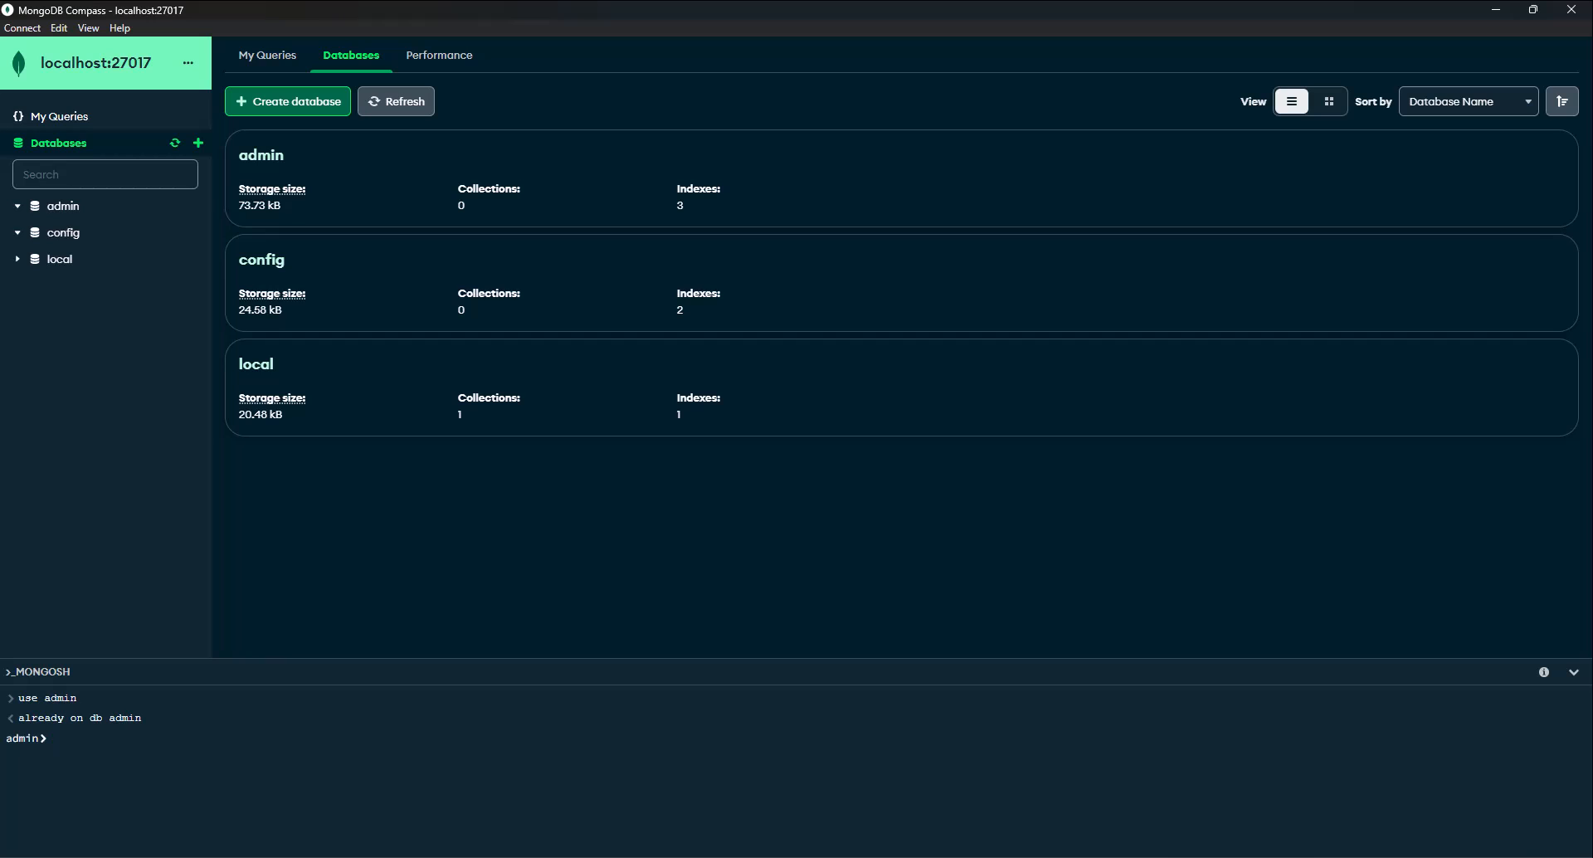
{"action": "left_click", "coordinate": [62, 738]}
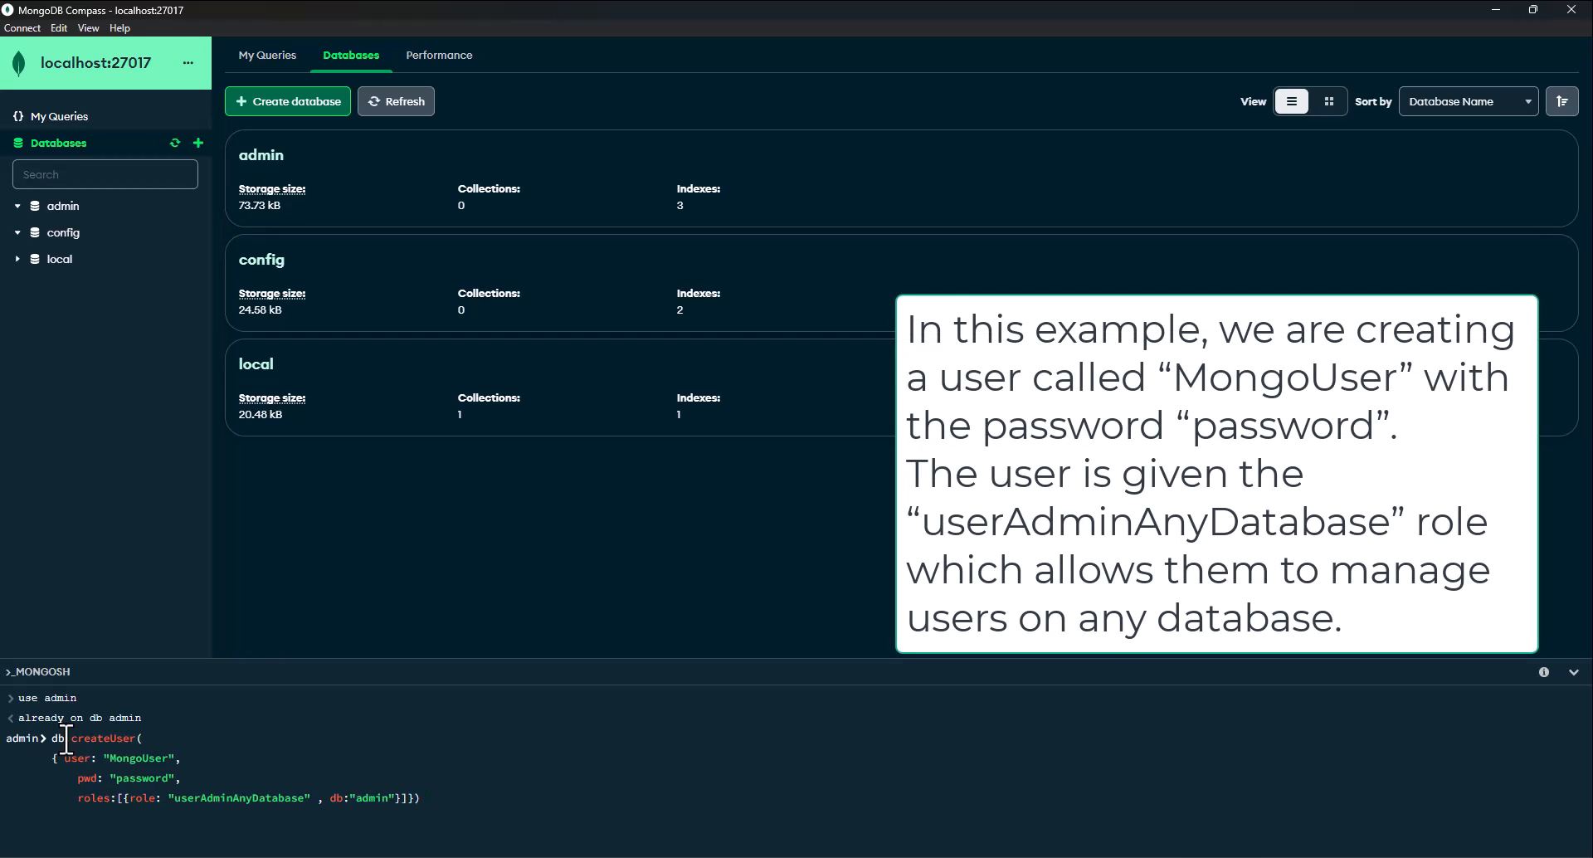
{"action": "double_click", "coordinate": [139, 759]}
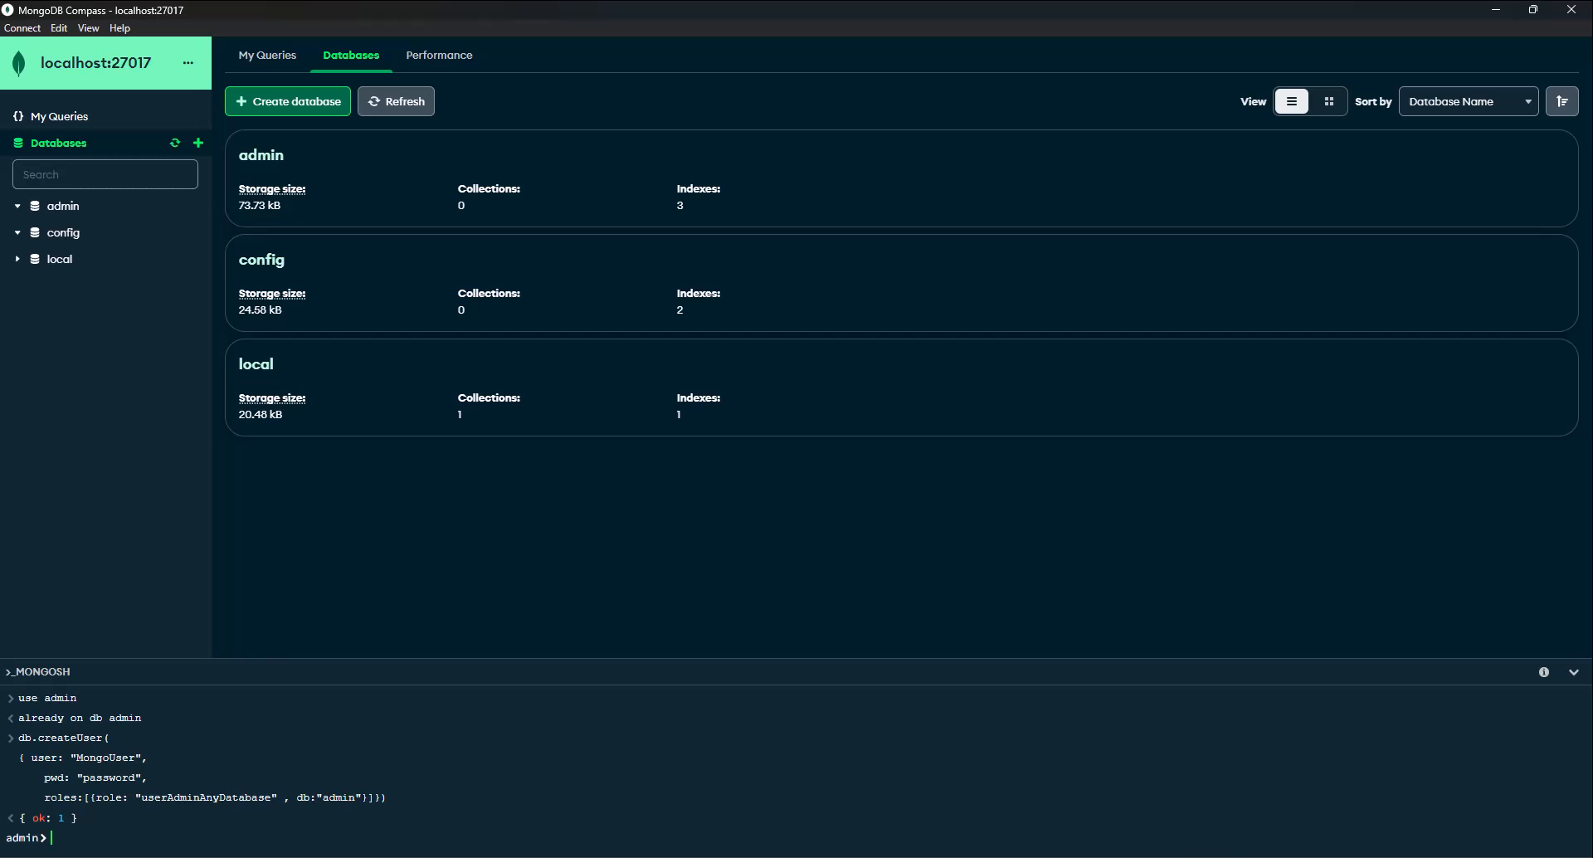
{"action": "mouse_move", "coordinate": [20, 14]}
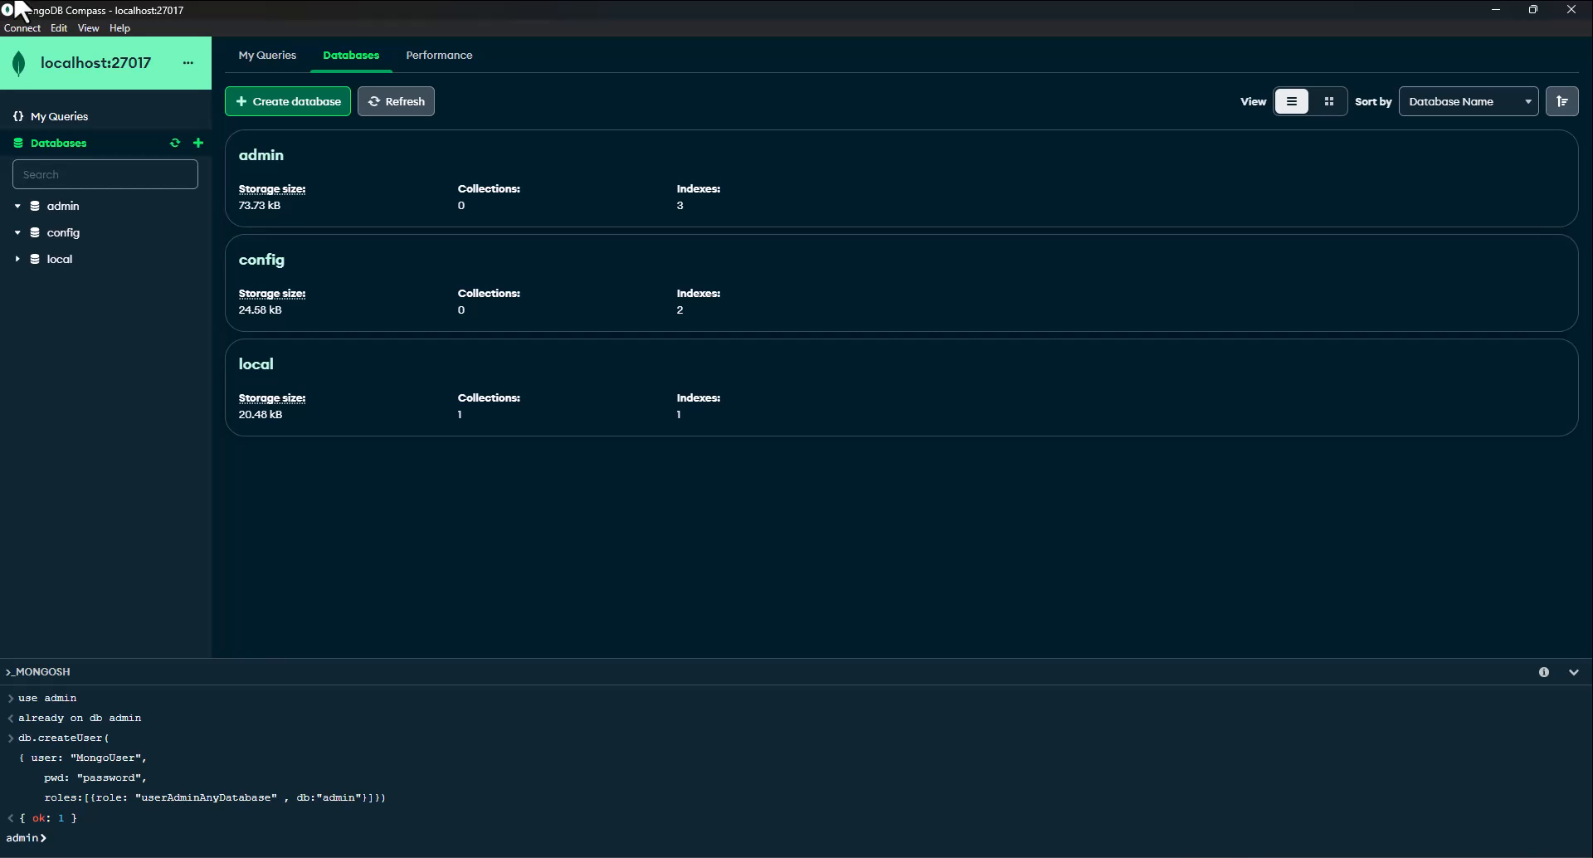
Create a new database named Info with a persons collection
{"action": "left_click", "coordinate": [287, 101]}
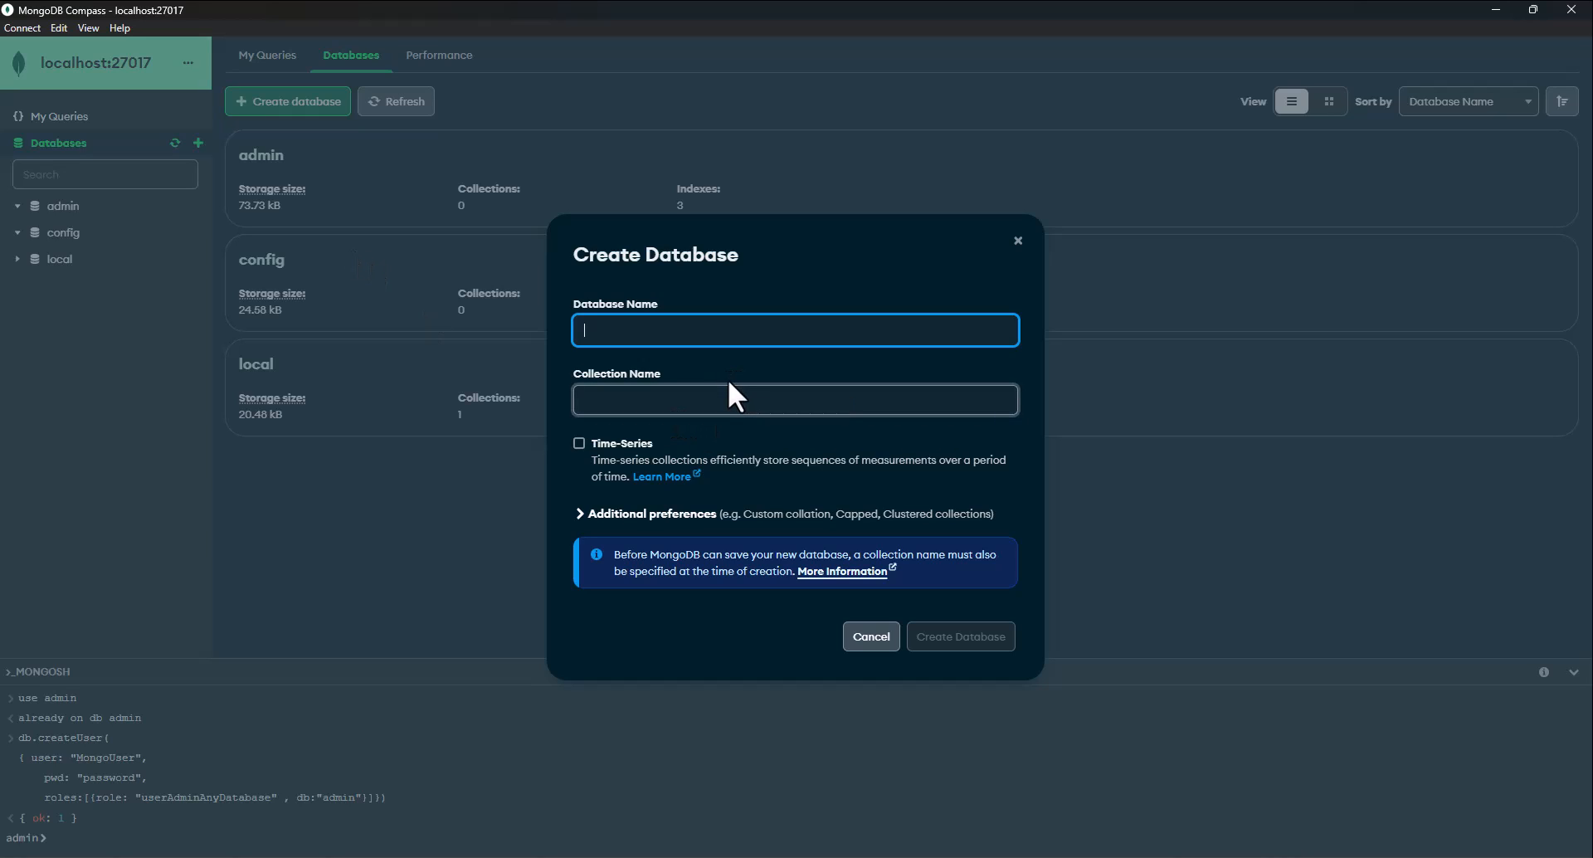
{"action": "type", "text": "IN"}
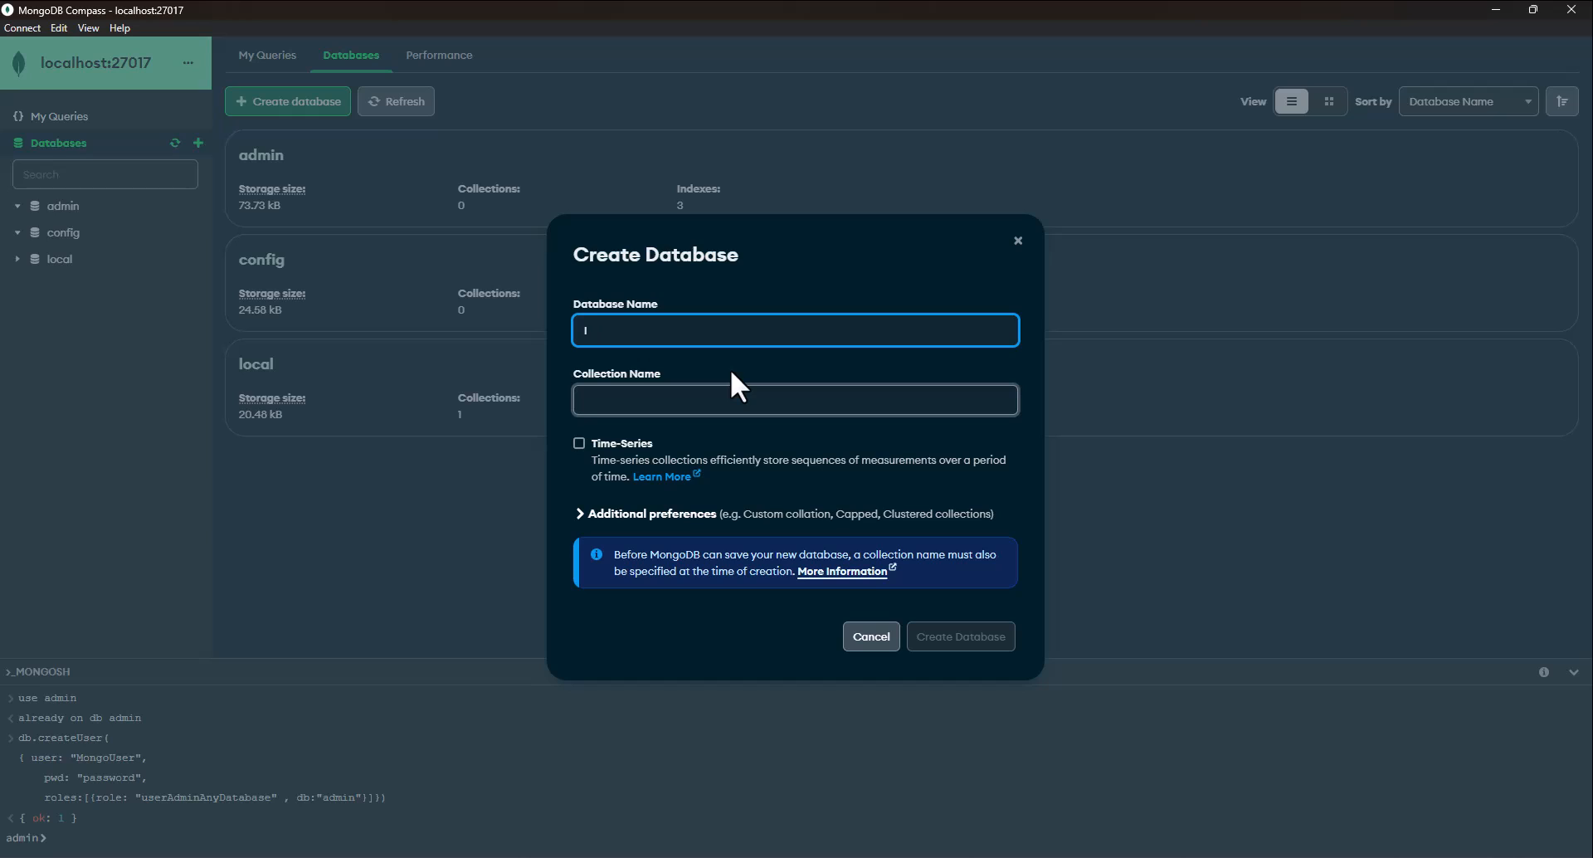
{"action": "type", "text": "Info"}
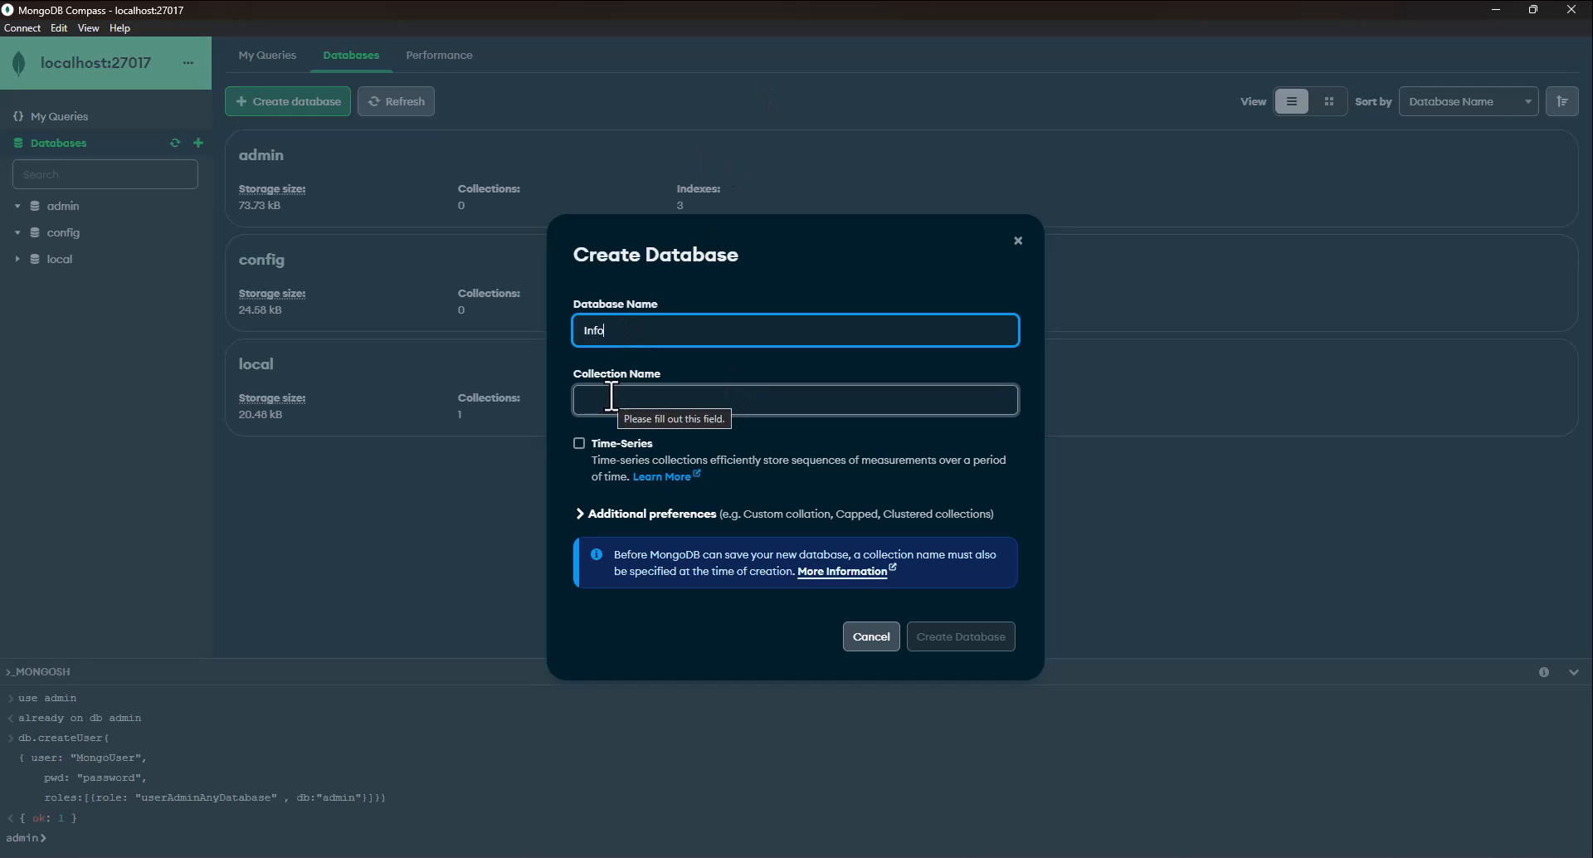
{"action": "type", "text": "pe"}
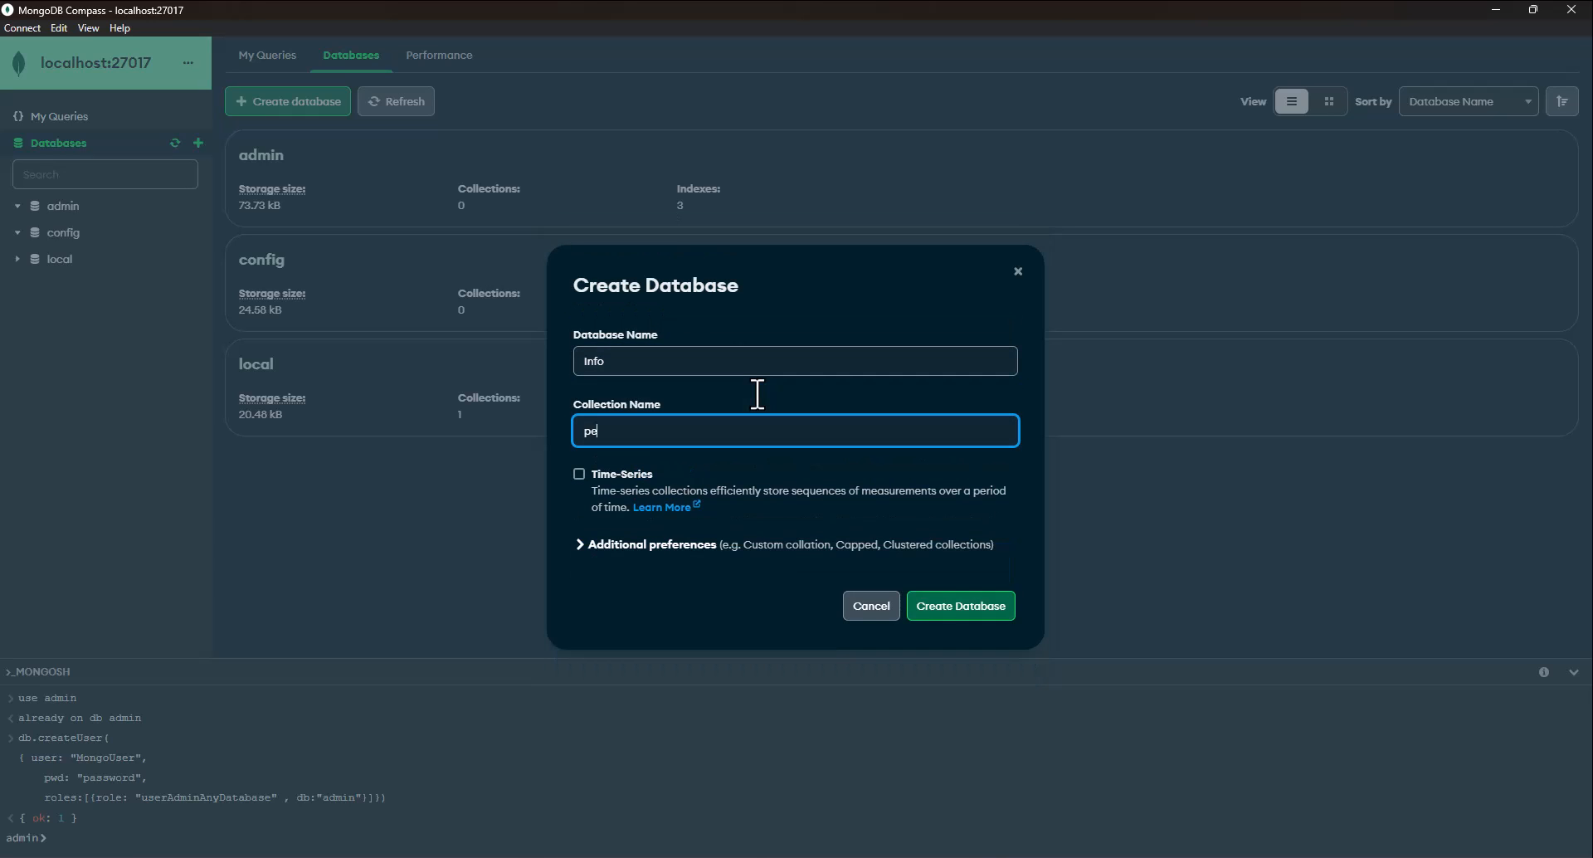
{"action": "type", "text": "rsons"}
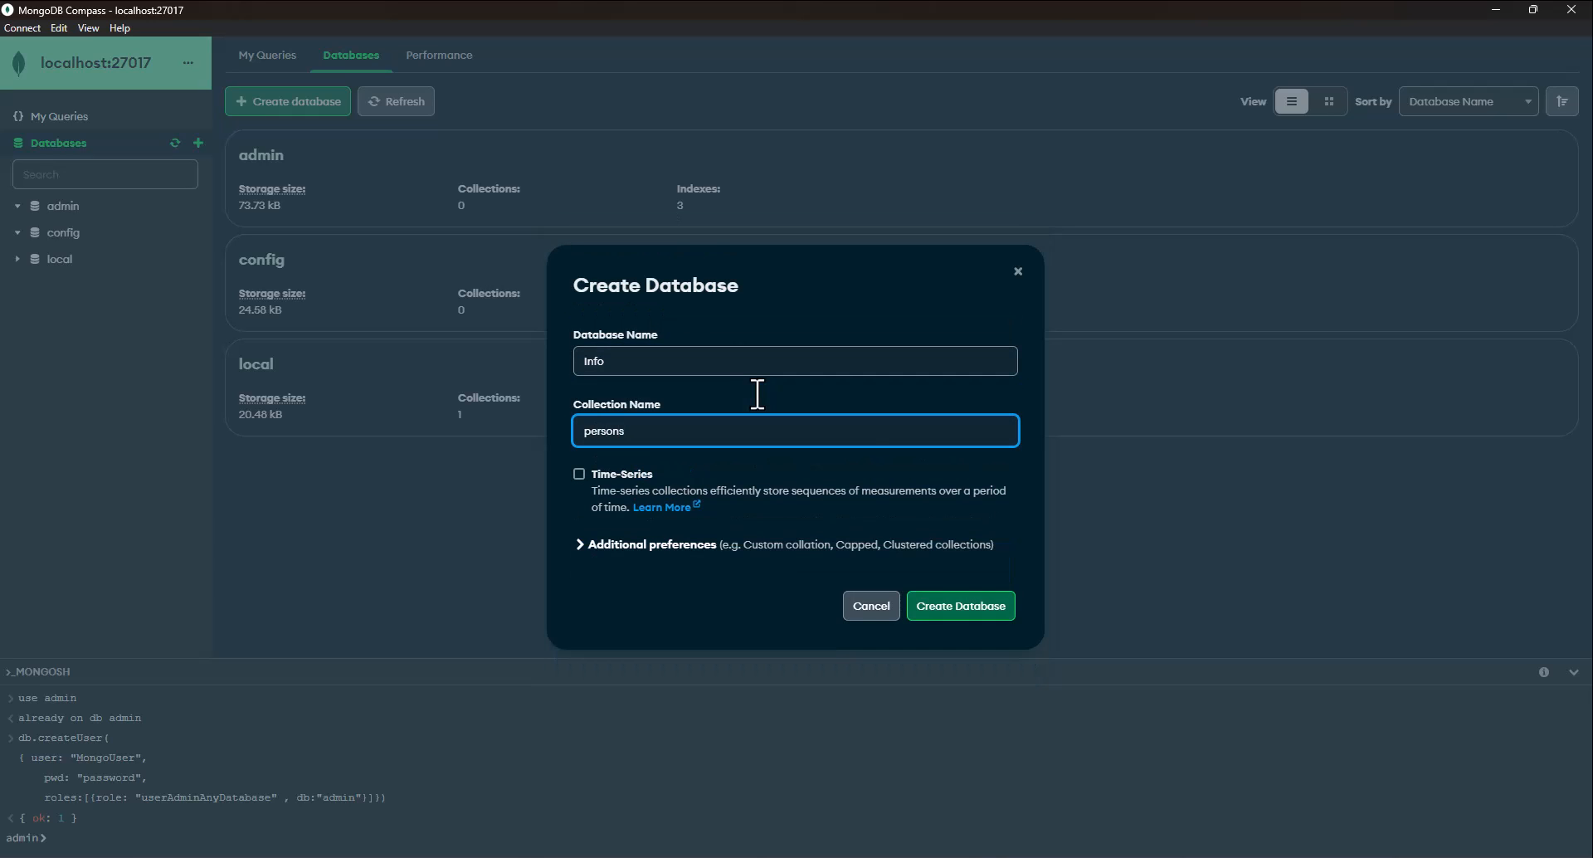
{"action": "mouse_move", "coordinate": [775, 582]}
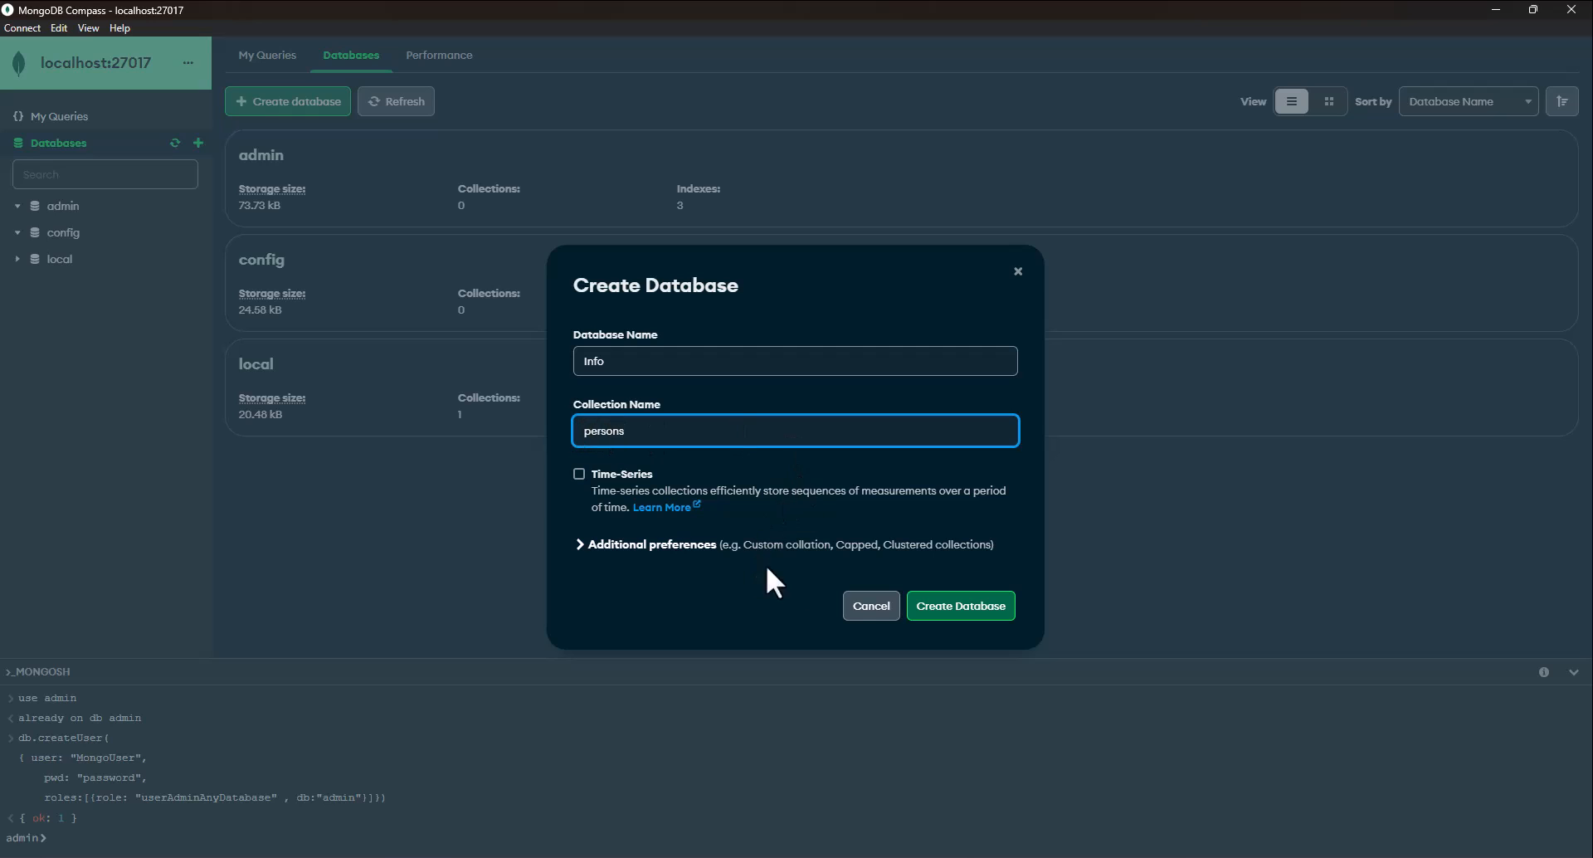
{"action": "left_click", "coordinate": [868, 604]}
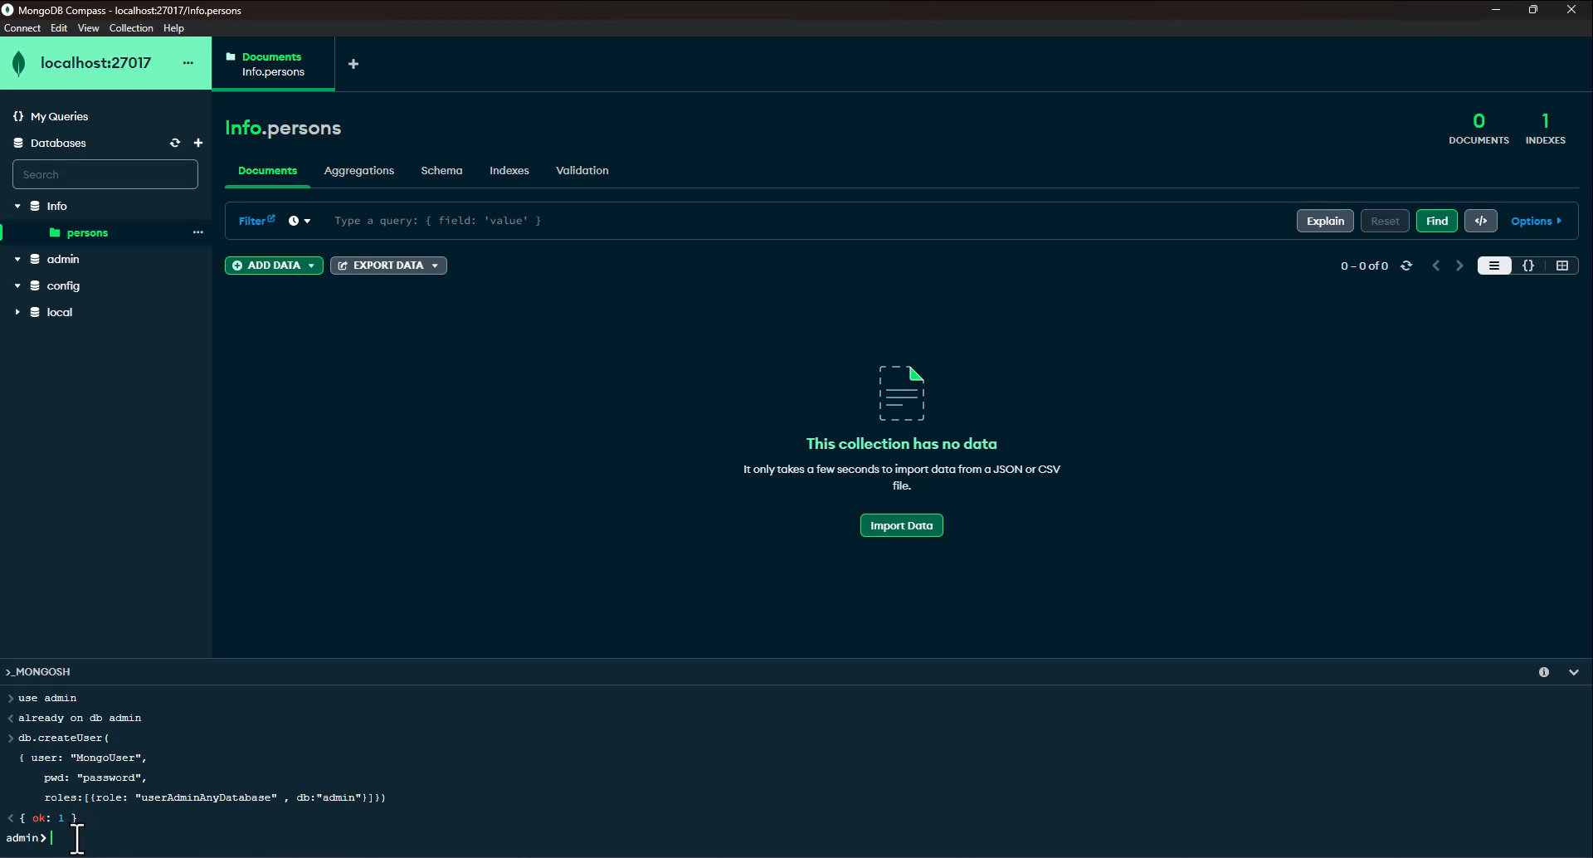
Run 'use Info' so the shell works against the Info database
{"action": "type", "text": "use Info"}
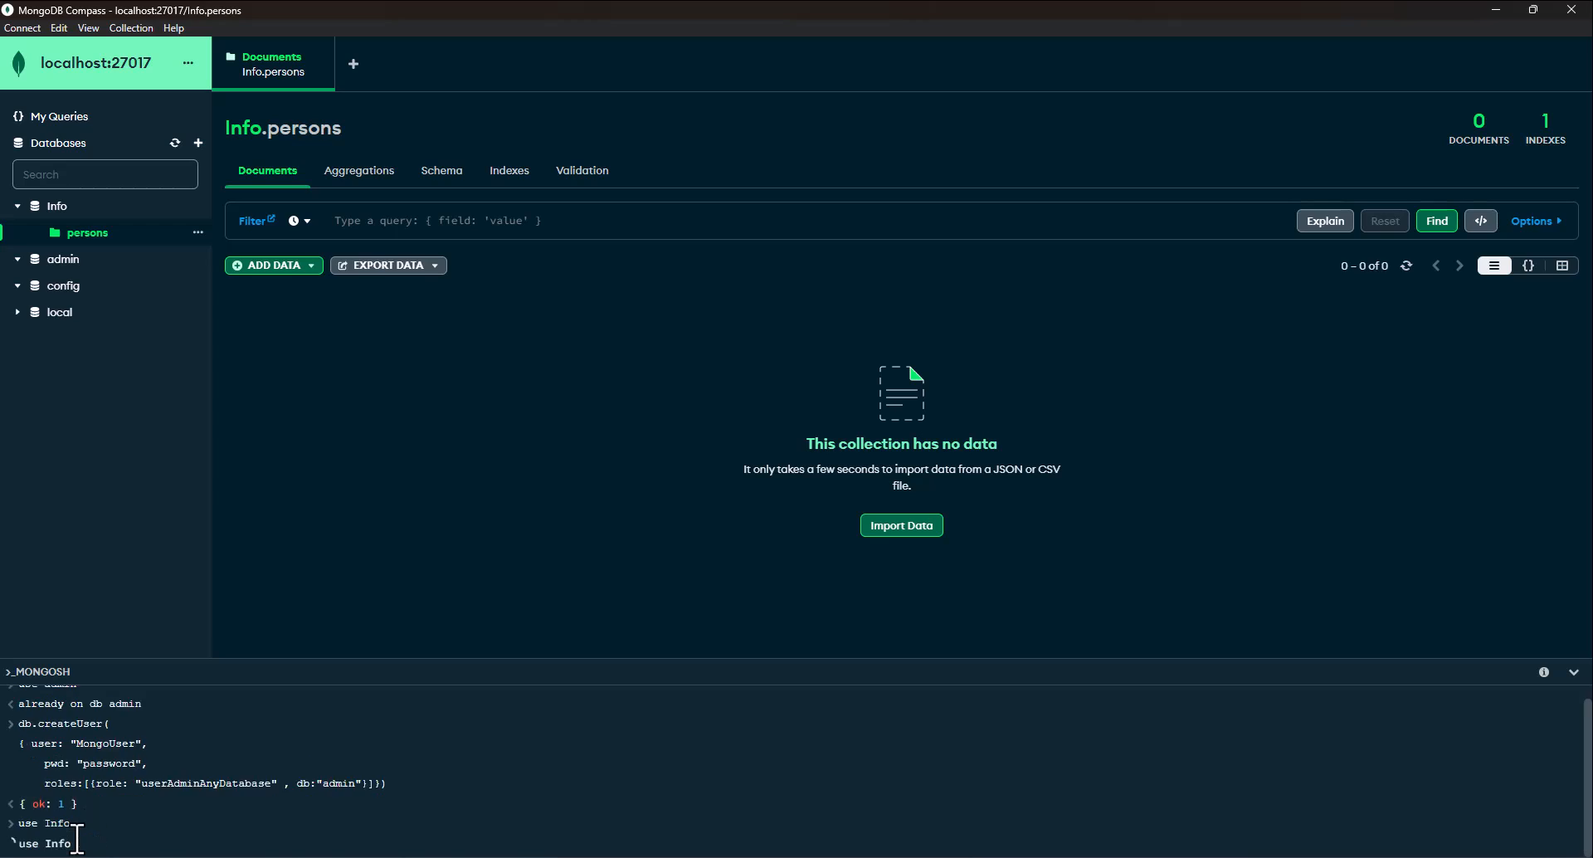
{"action": "key", "text": "Return"}
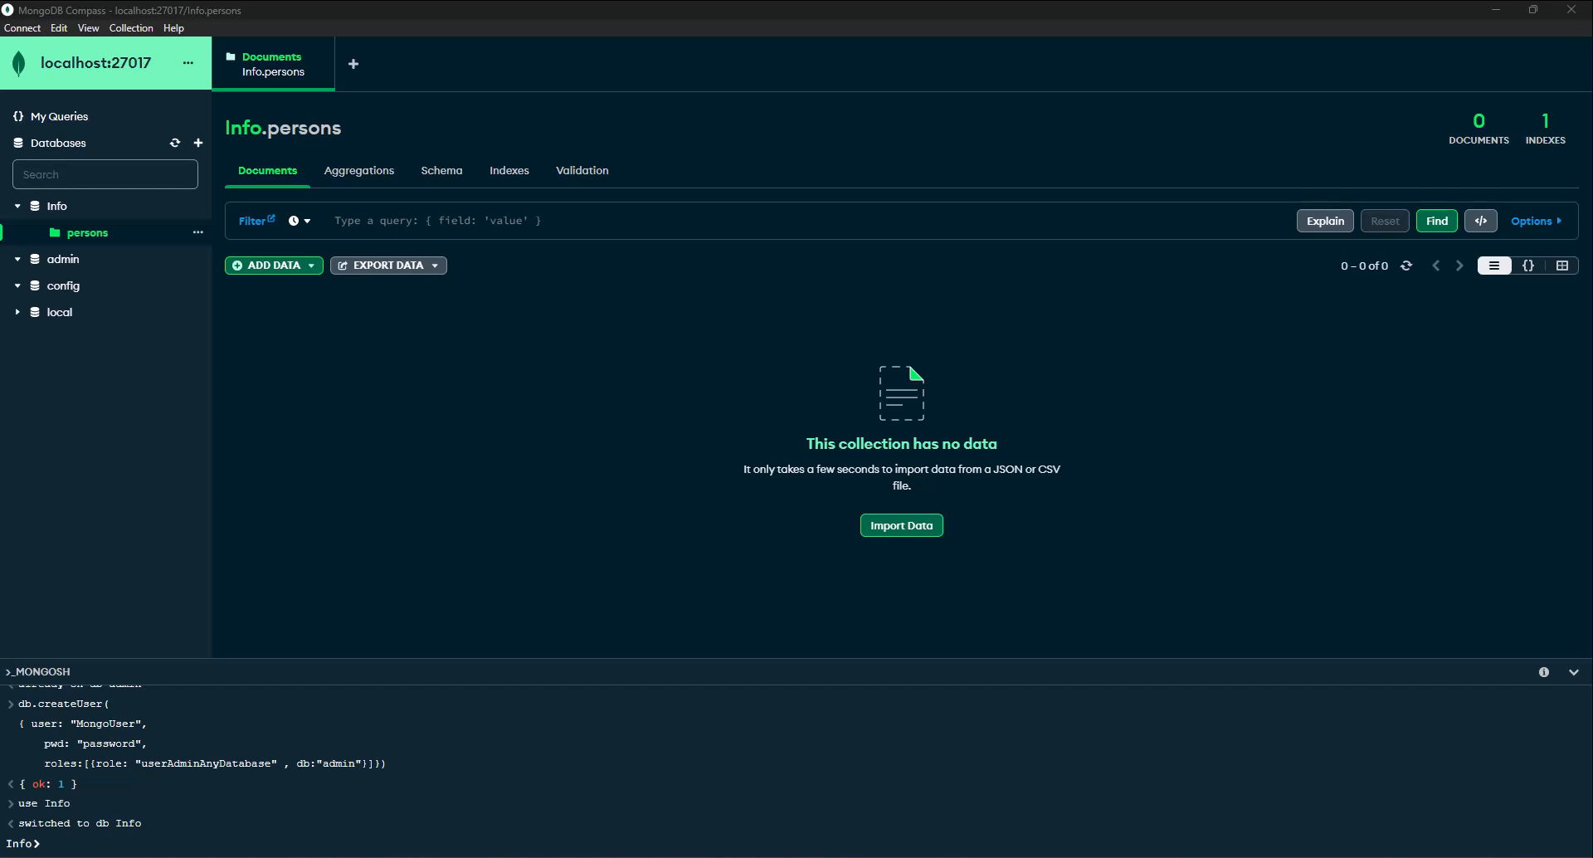
{"action": "mouse_move", "coordinate": [460, 16]}
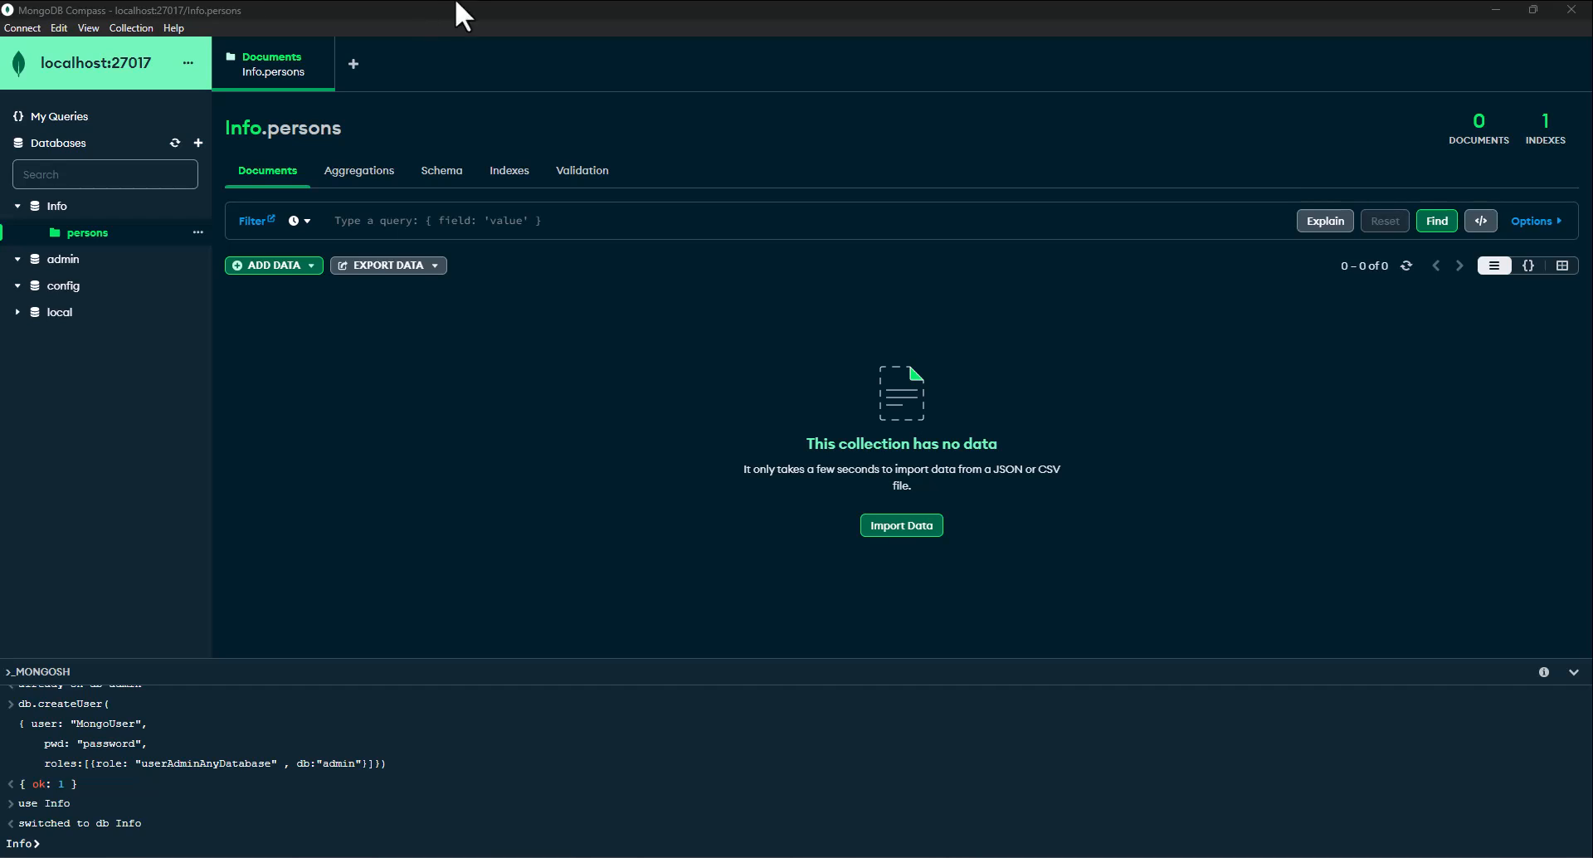
{"action": "left_click", "coordinate": [272, 265]}
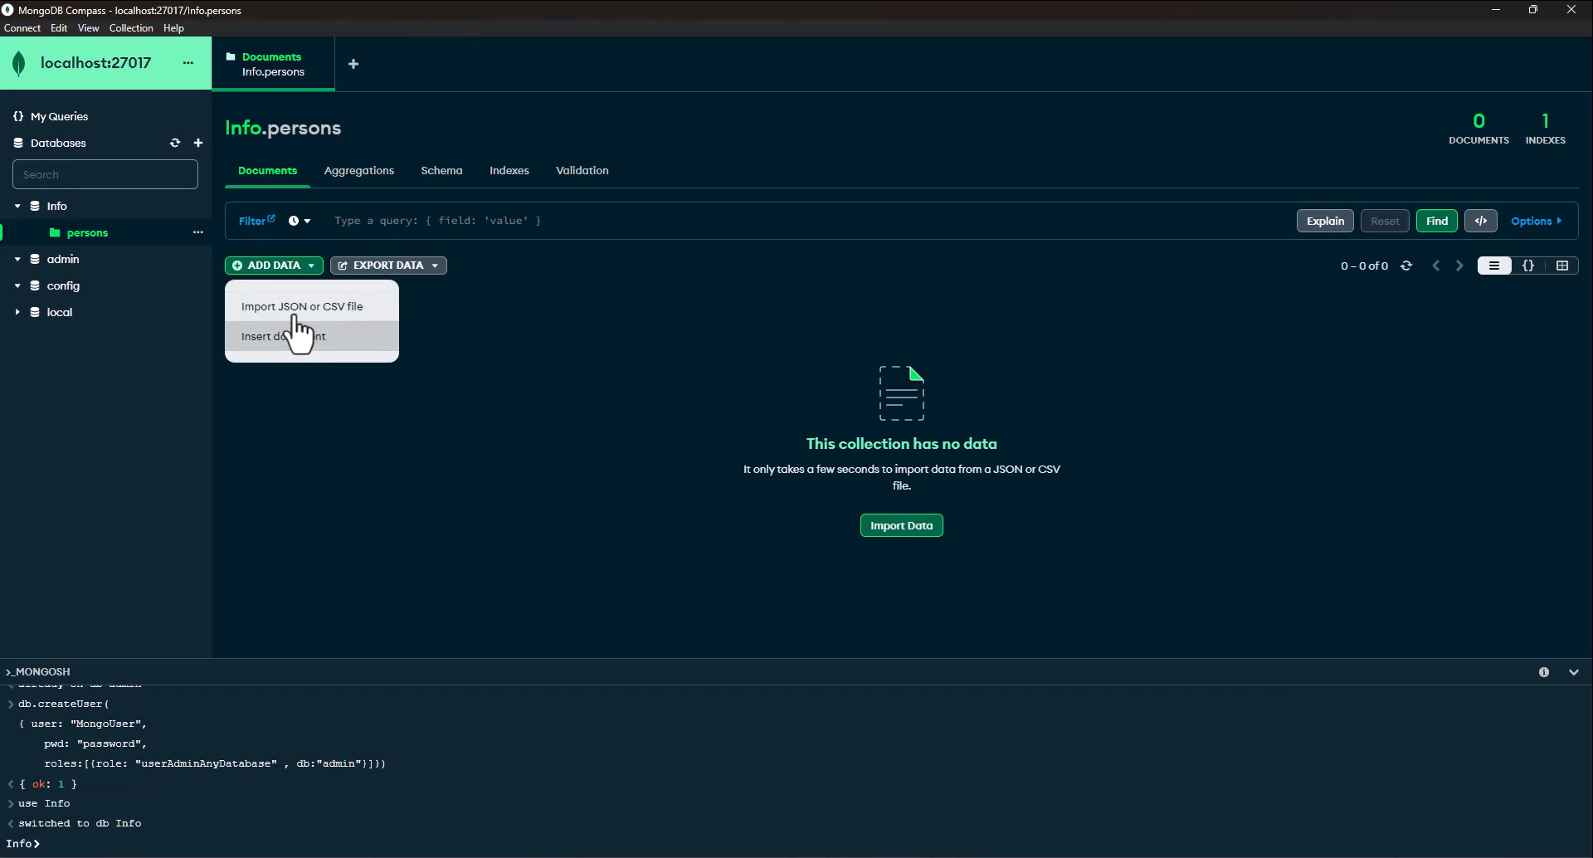
{"action": "left_click", "coordinate": [282, 337]}
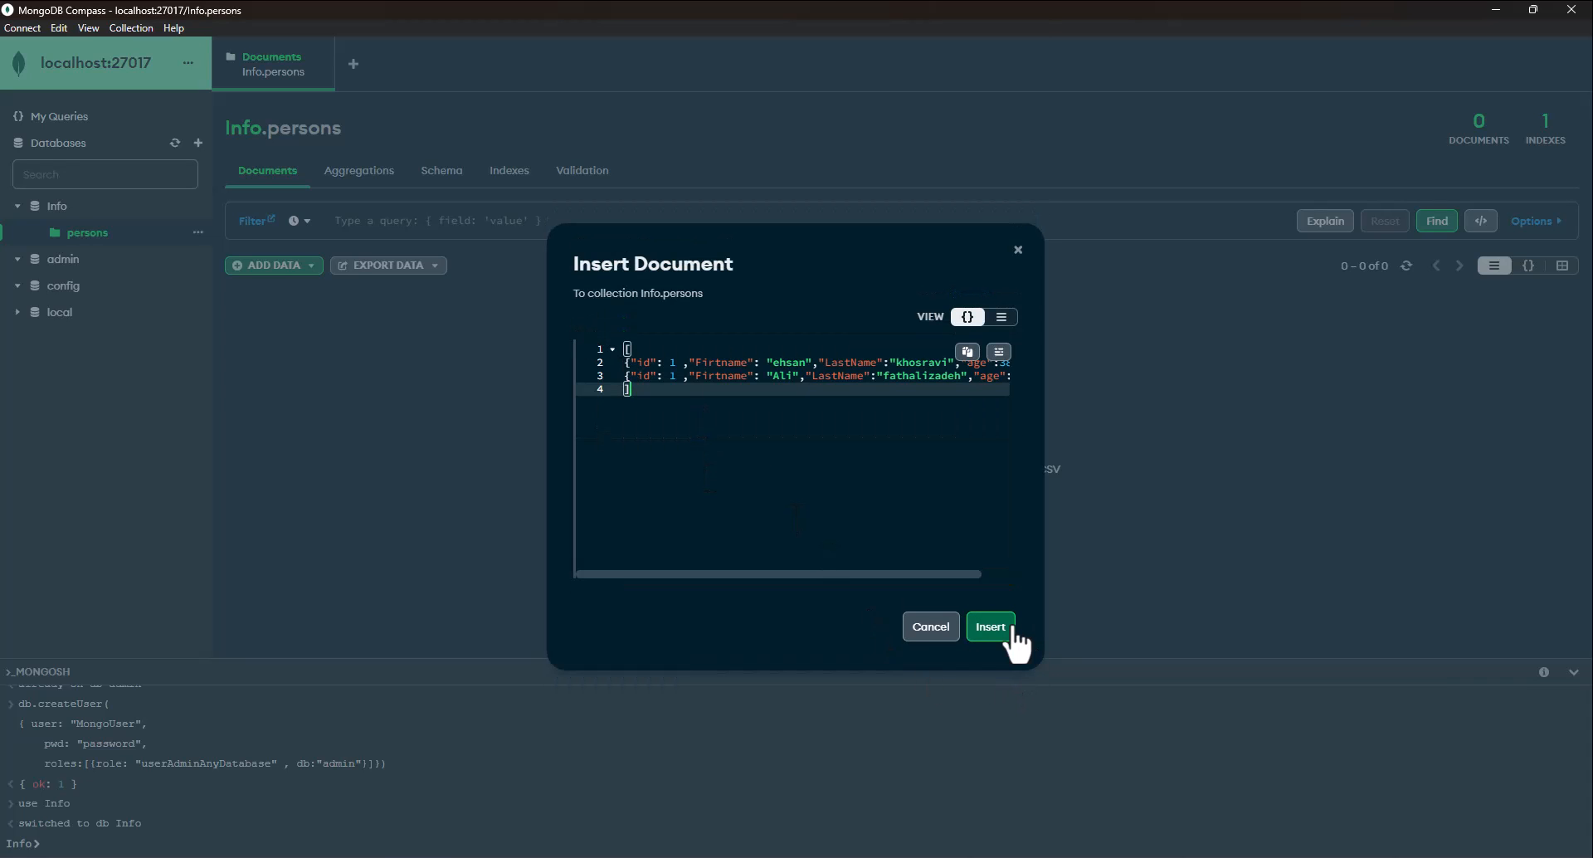
{"action": "left_click", "coordinate": [989, 626]}
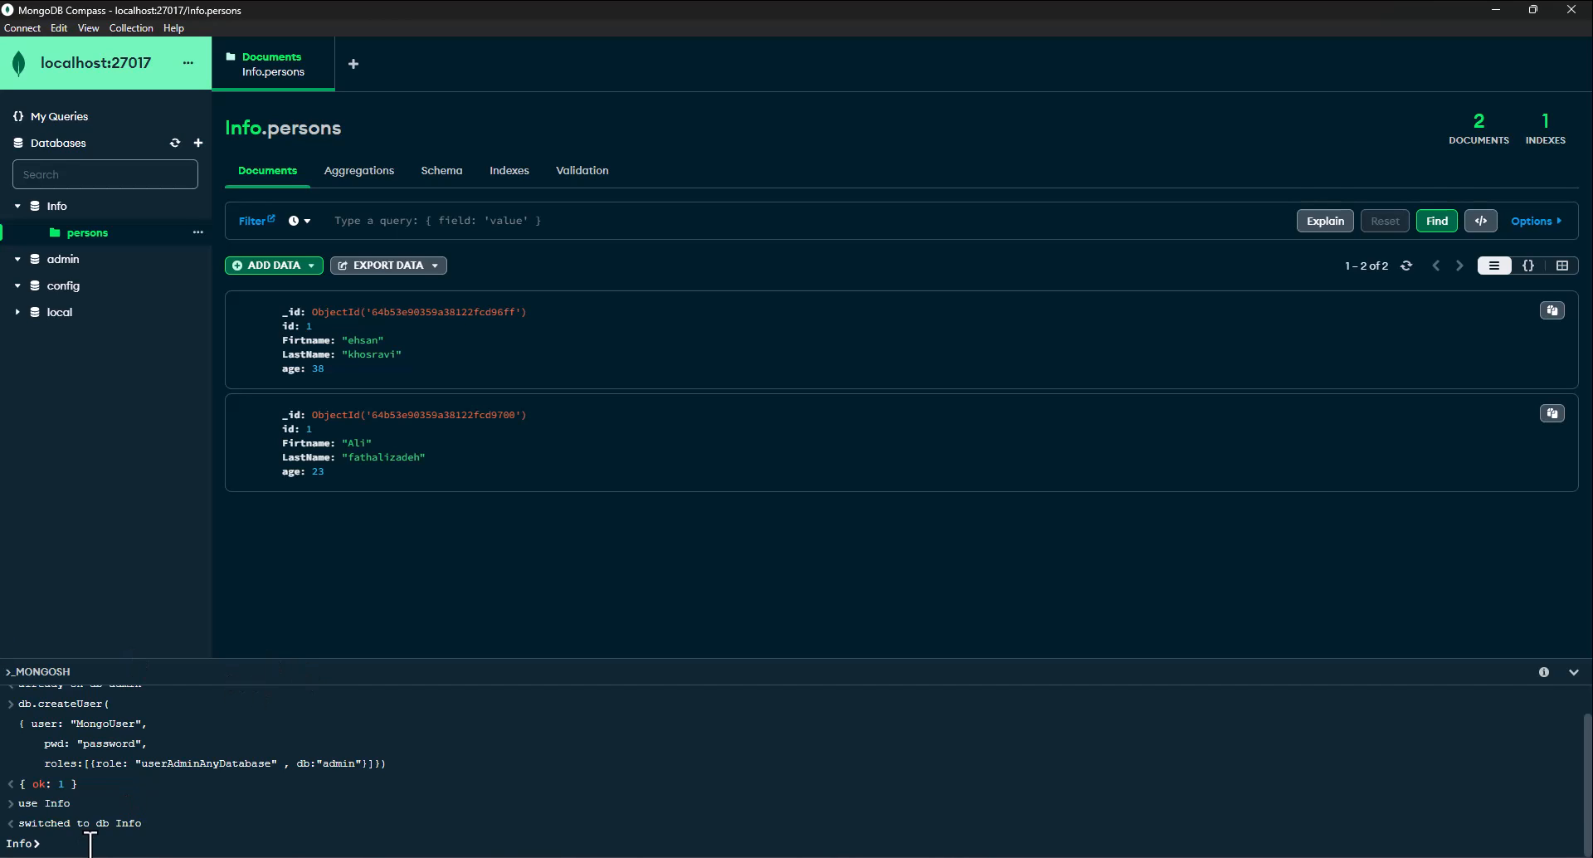
Clear the shell and run db.persons.find() to list both person documents
{"action": "type", "text": "clea"}
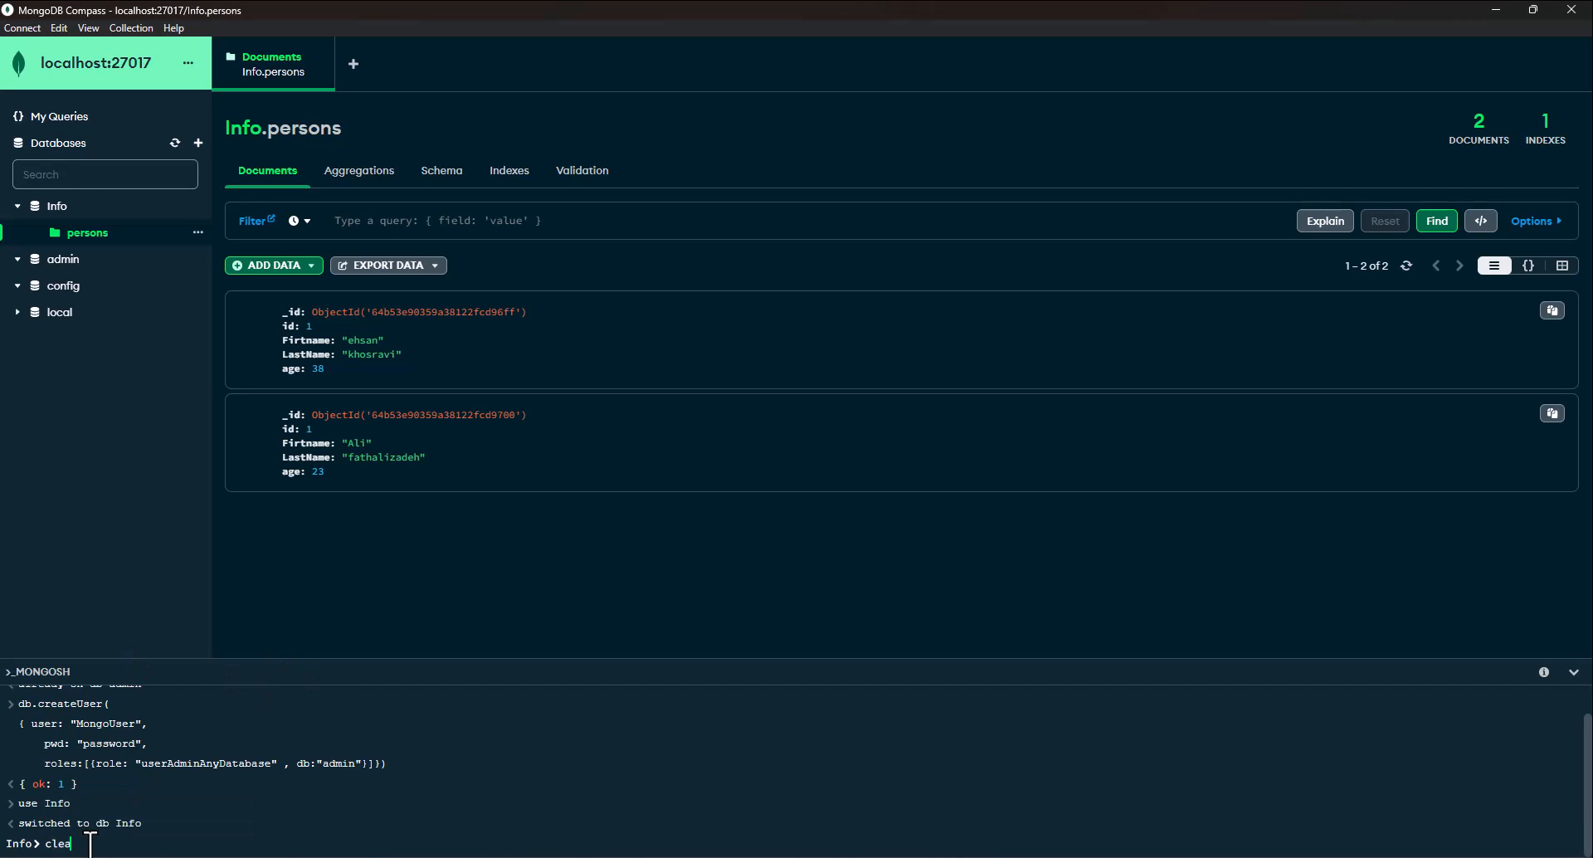
{"action": "key", "text": "Return"}
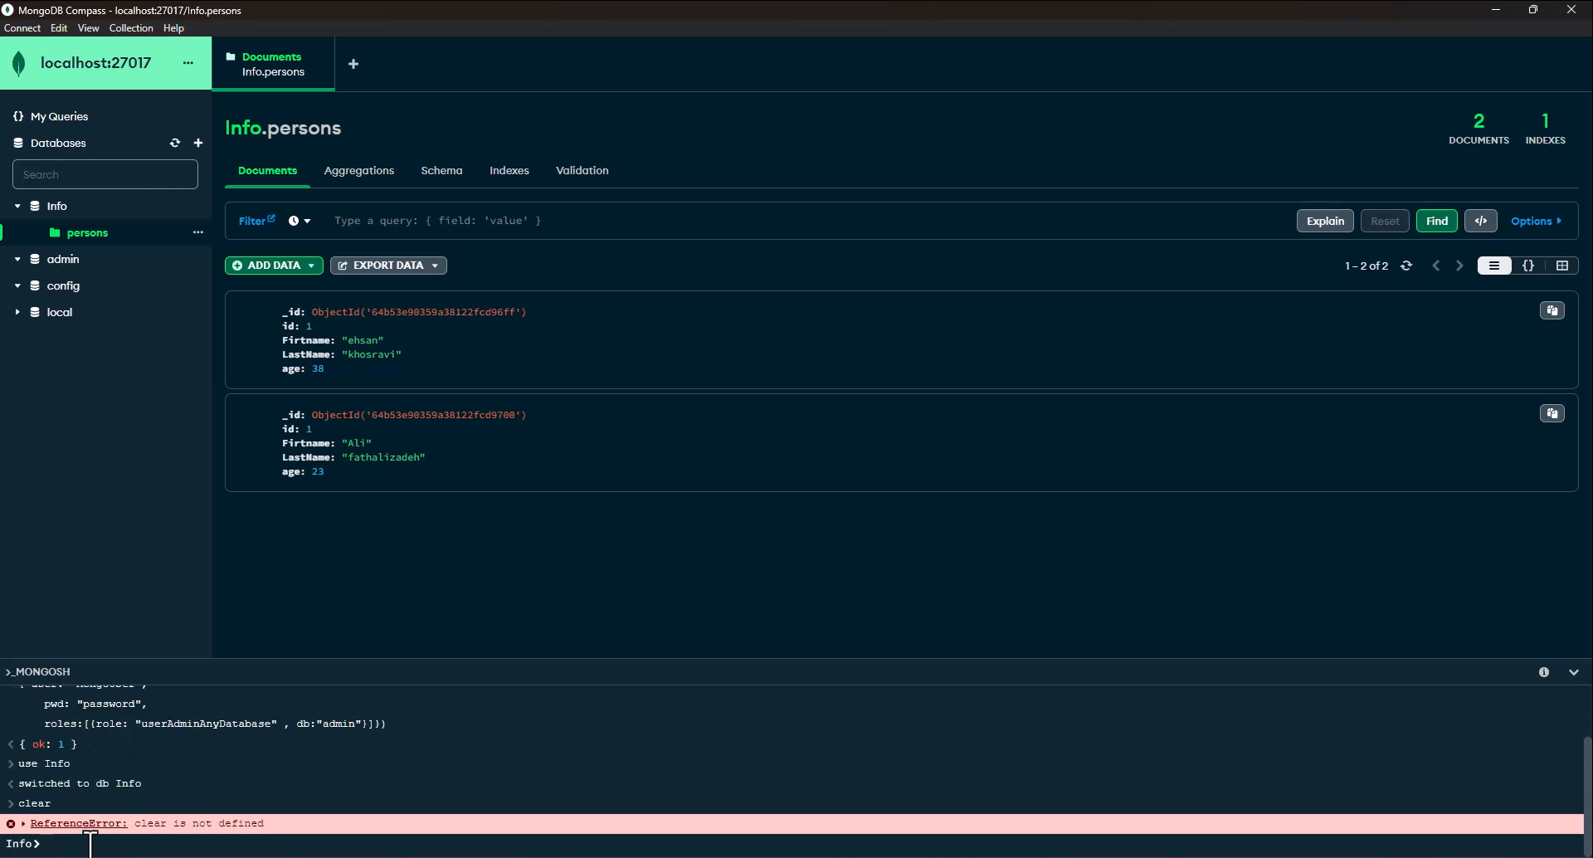
{"action": "type", "text": "cls"}
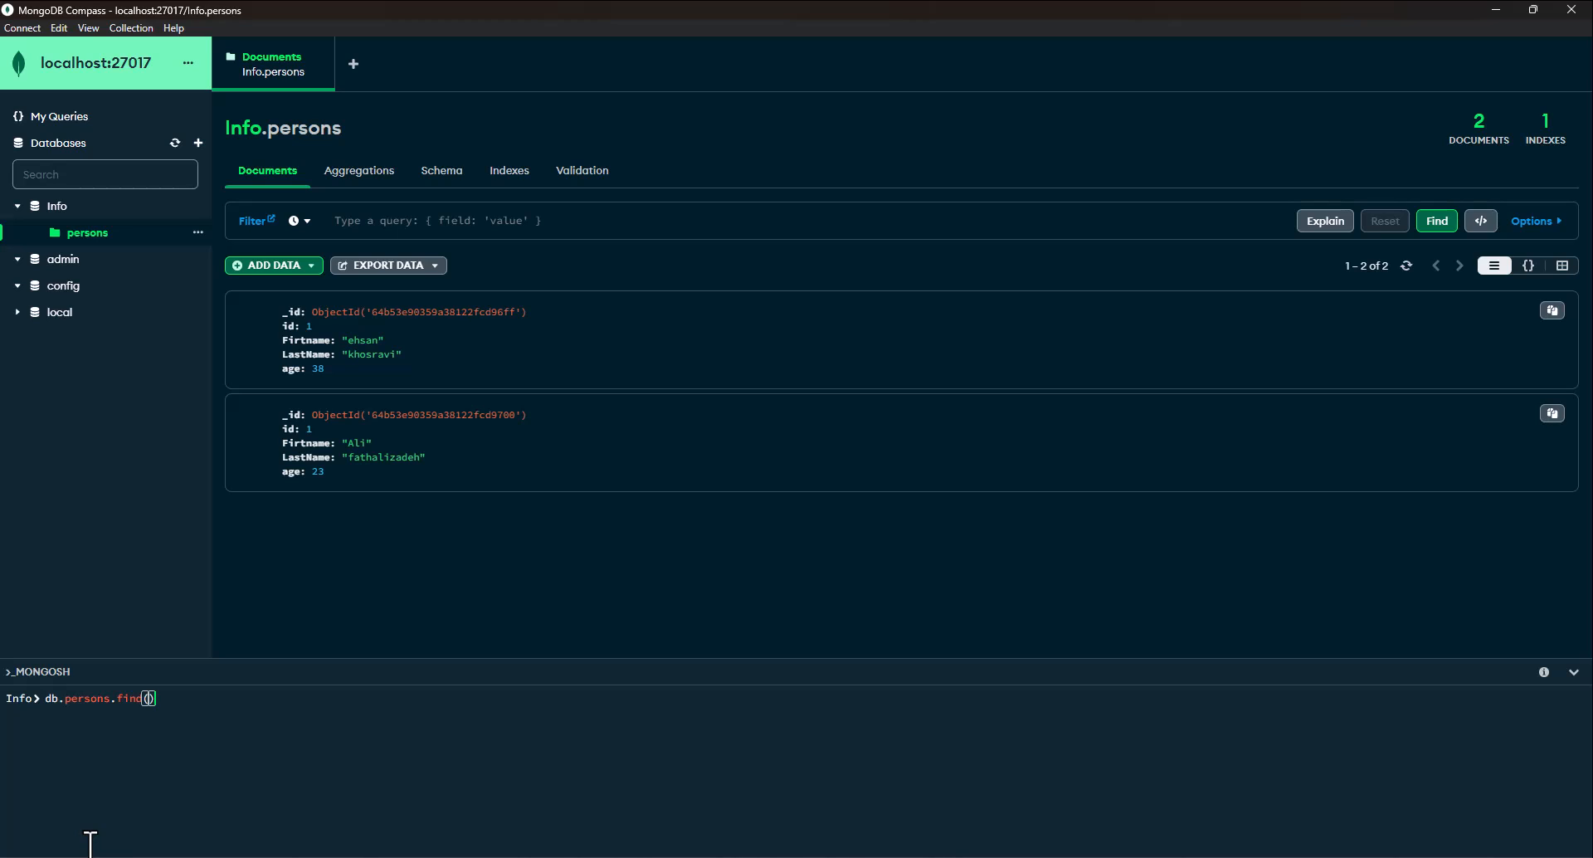
{"action": "key", "text": "Return"}
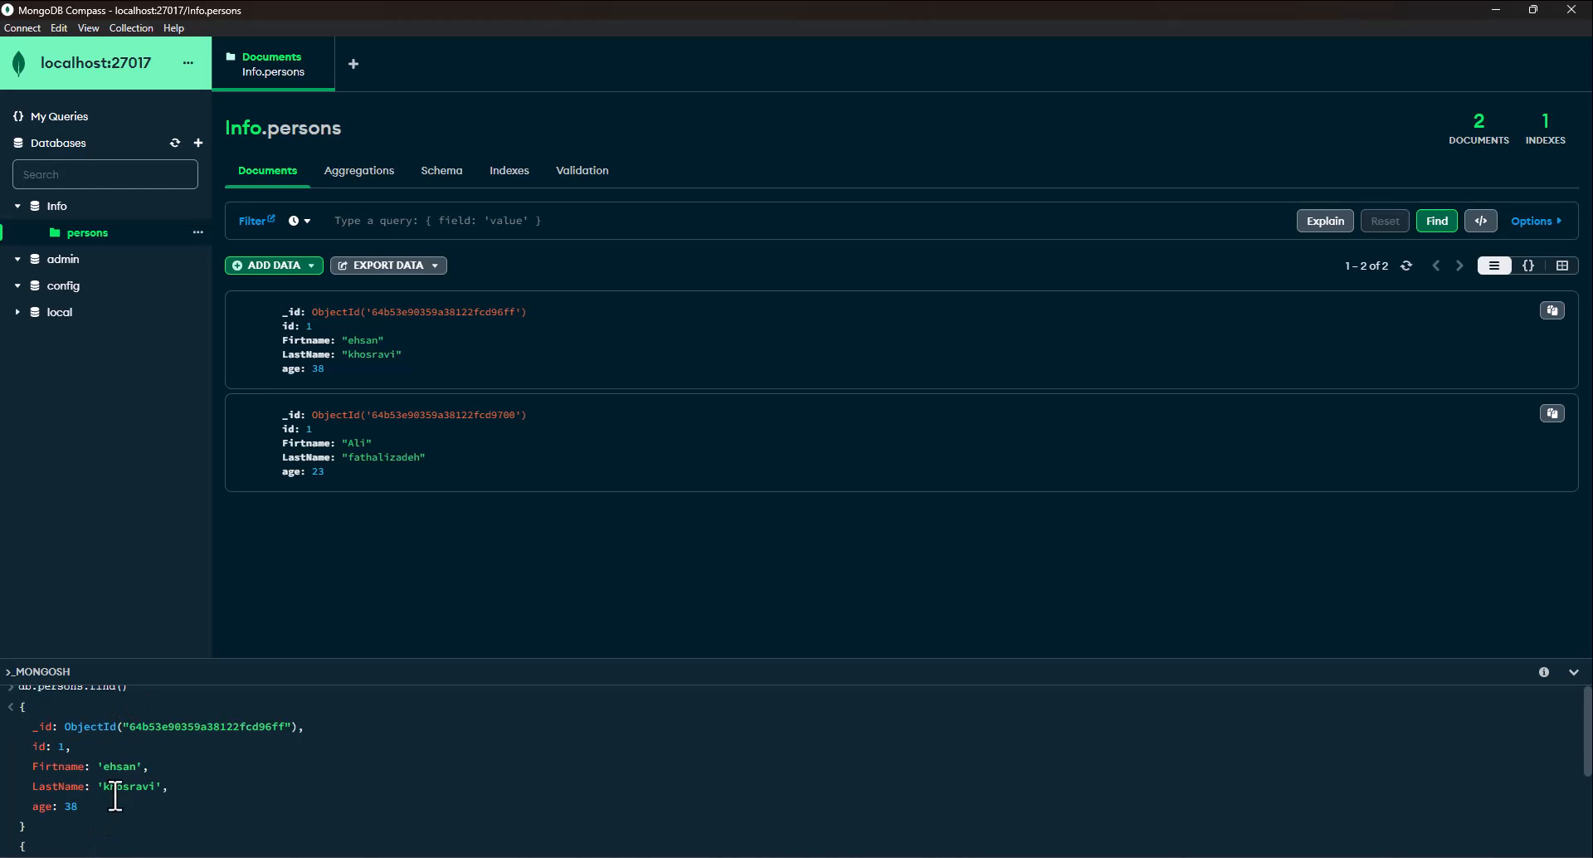
{"action": "scroll", "scroll_direction": "down", "scroll_amount": 3}
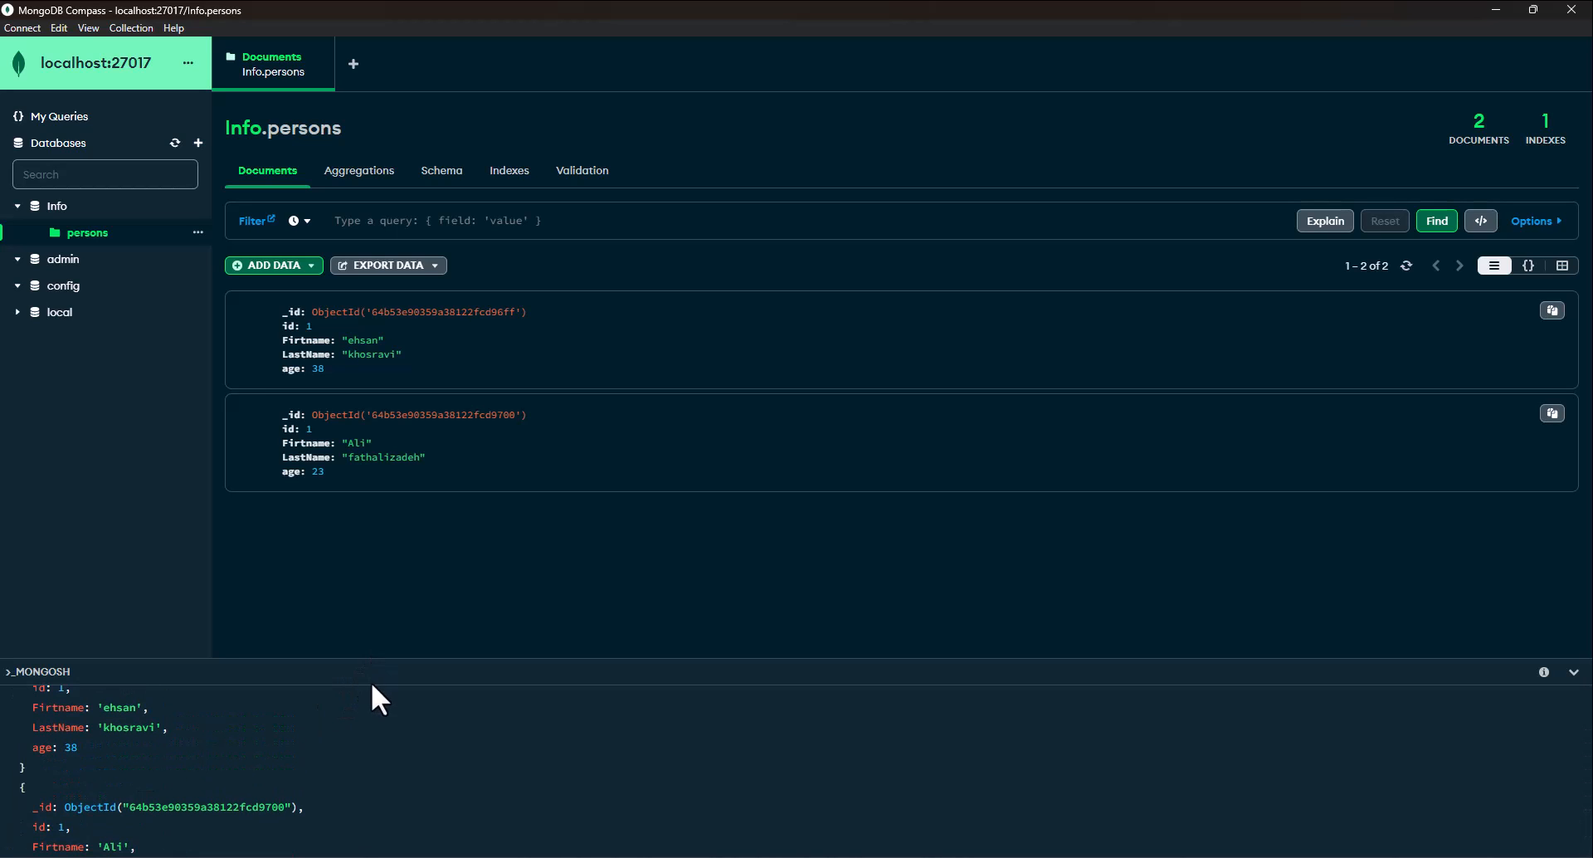
{"action": "mouse_move", "coordinate": [386, 340]}
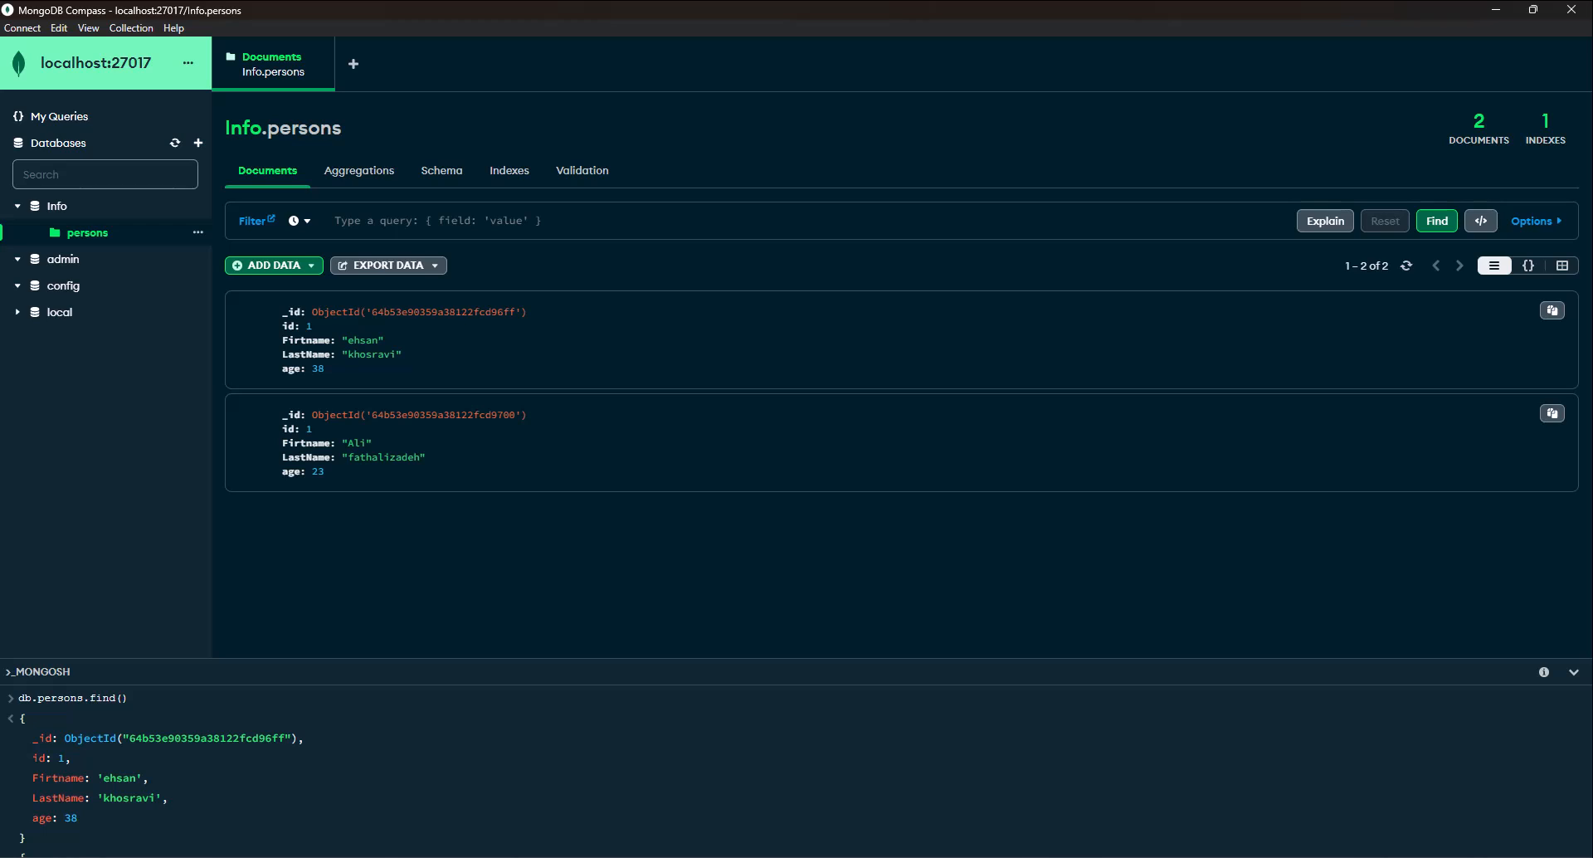
{"action": "mouse_move", "coordinate": [1468, 83]}
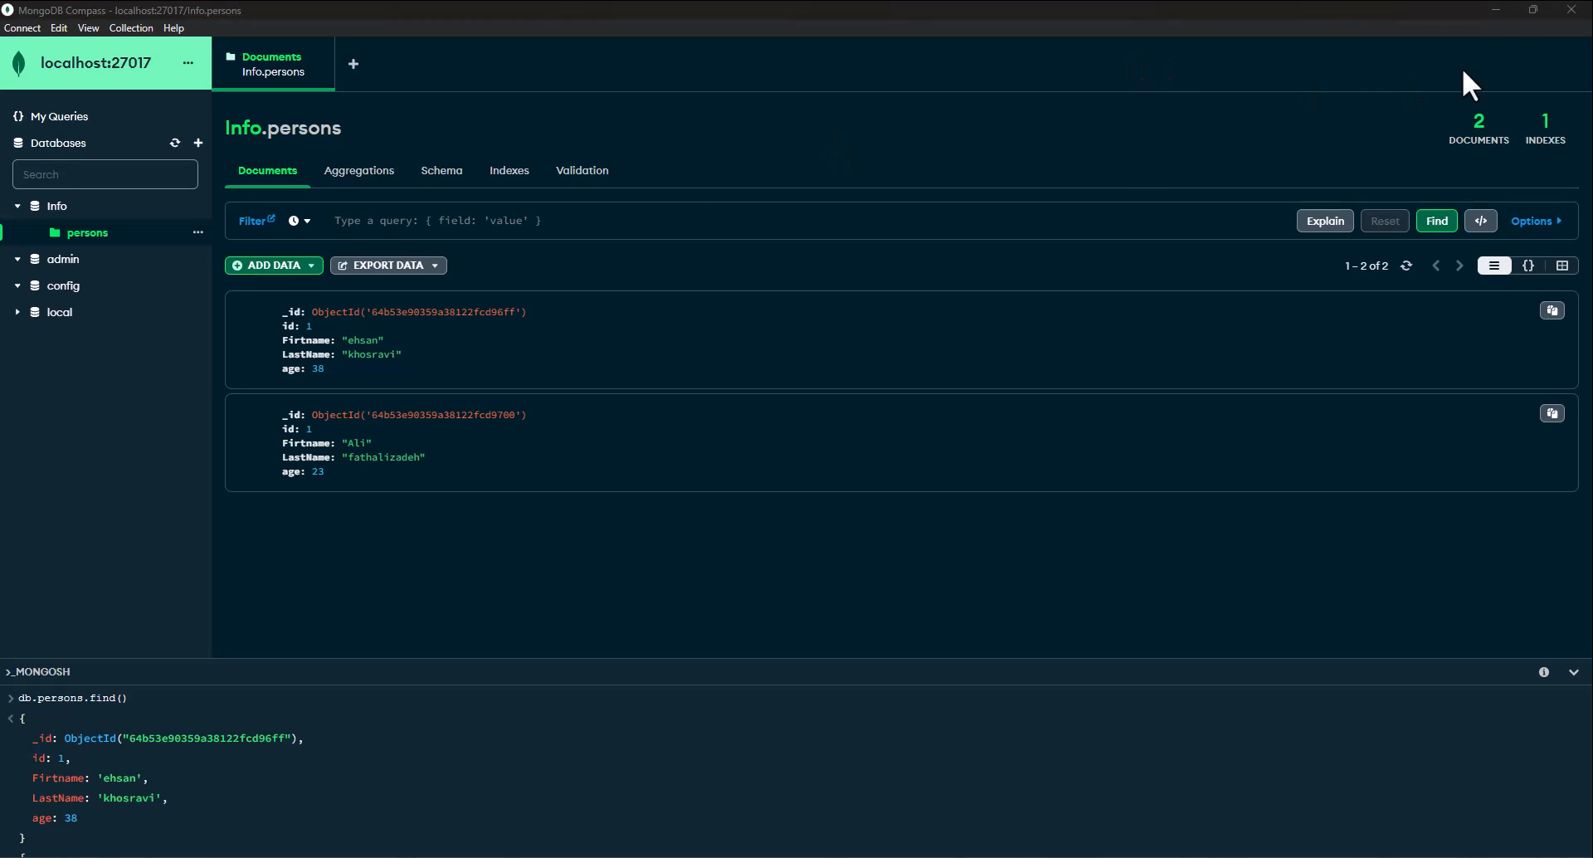
{"action": "mouse_move", "coordinate": [1496, 12]}
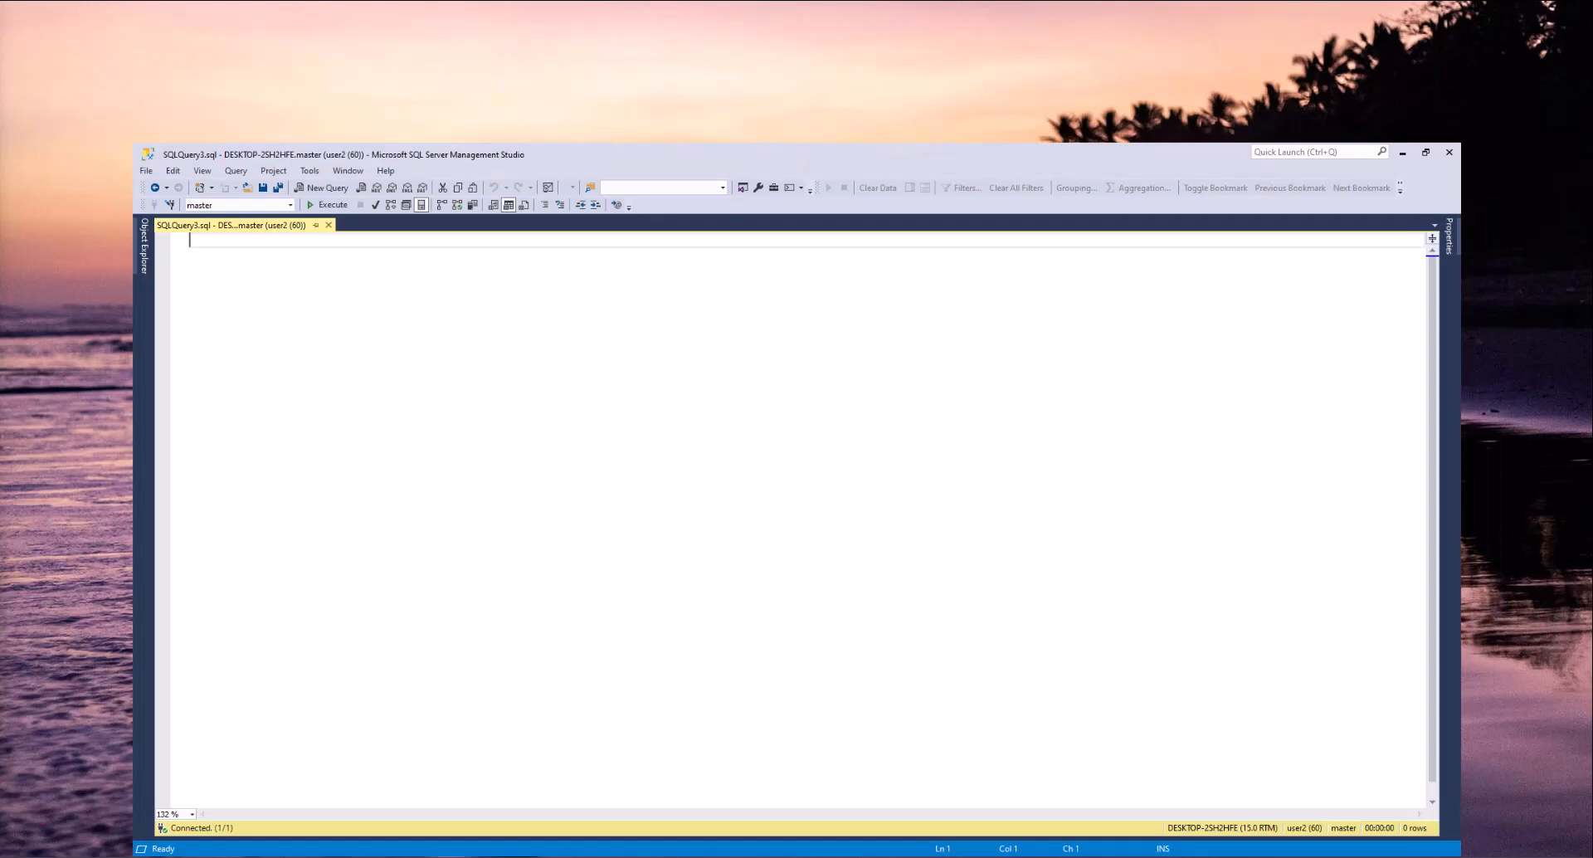
Execute CREATE DATABASE SqlMongoDb and USE [SqlMongoDb] in the query editor
{"action": "left_click", "coordinate": [1426, 153]}
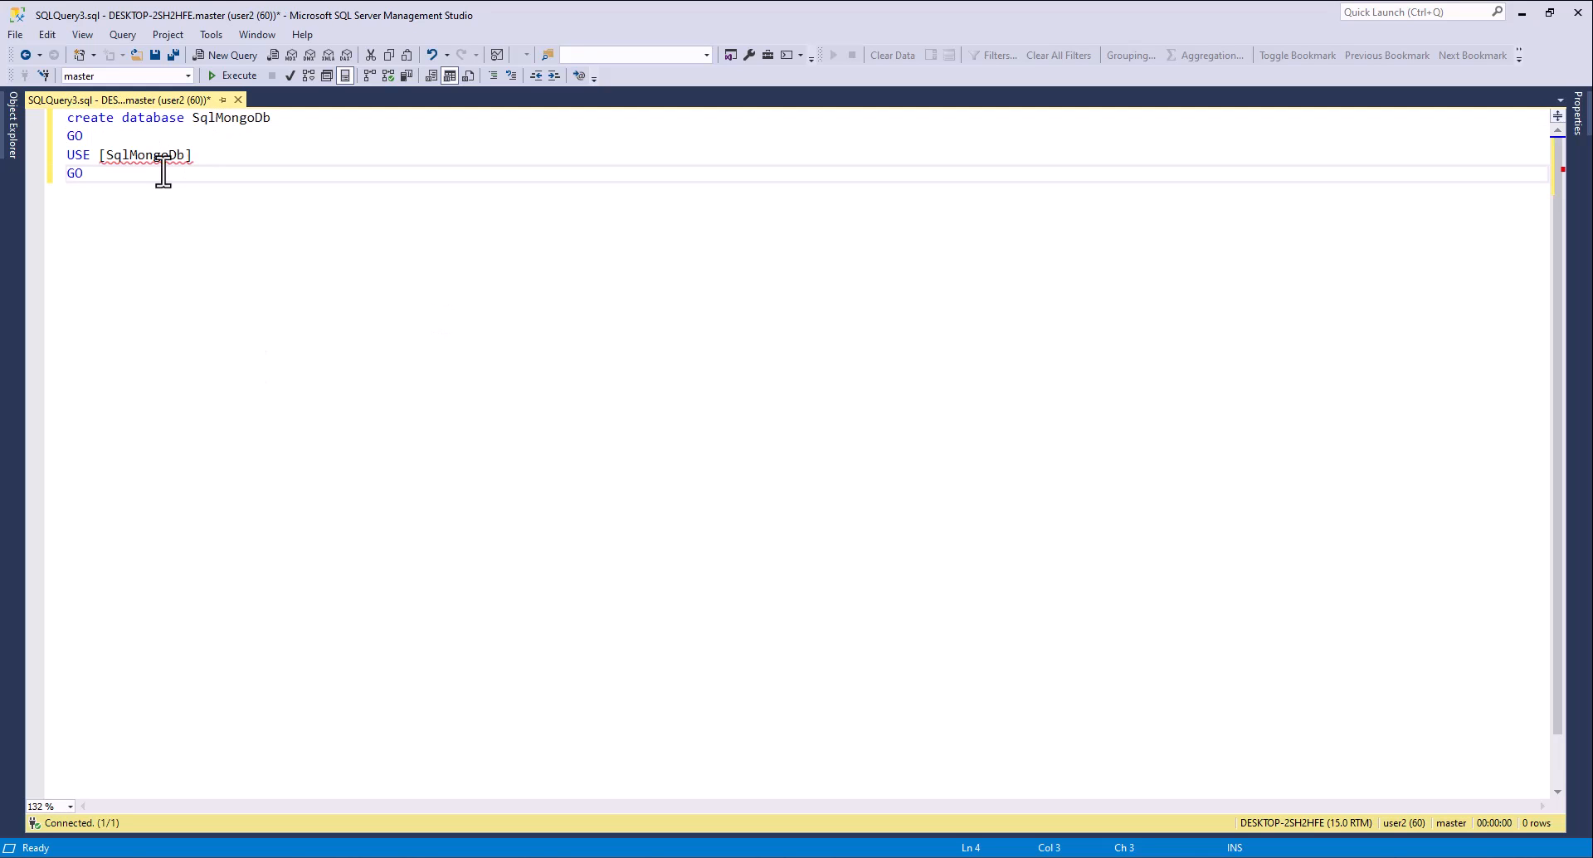
{"action": "left_click", "coordinate": [233, 75]}
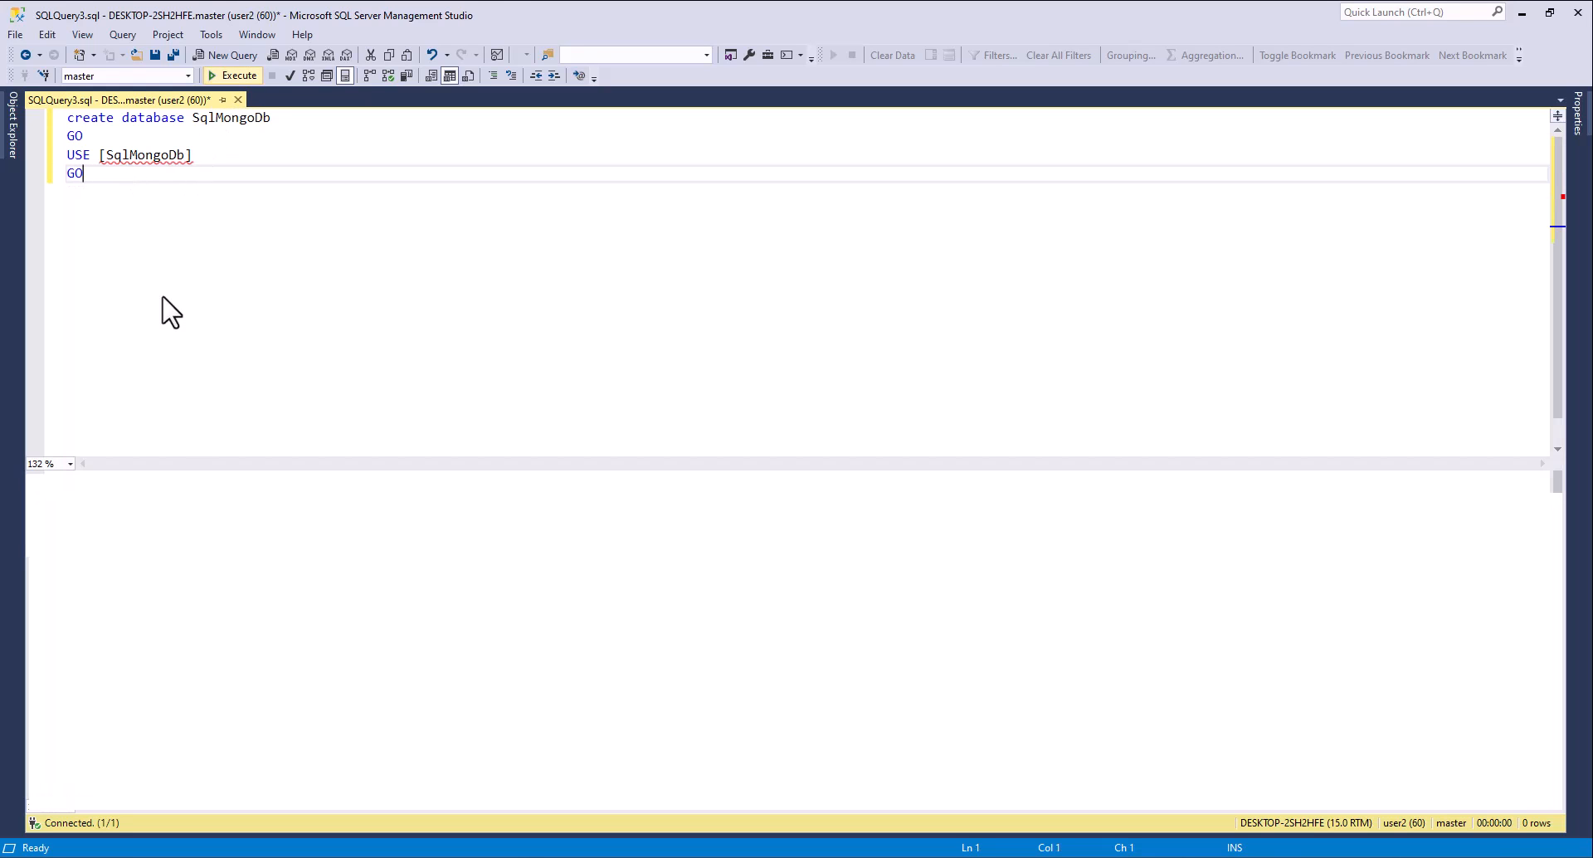
{"action": "left_click", "coordinate": [234, 75]}
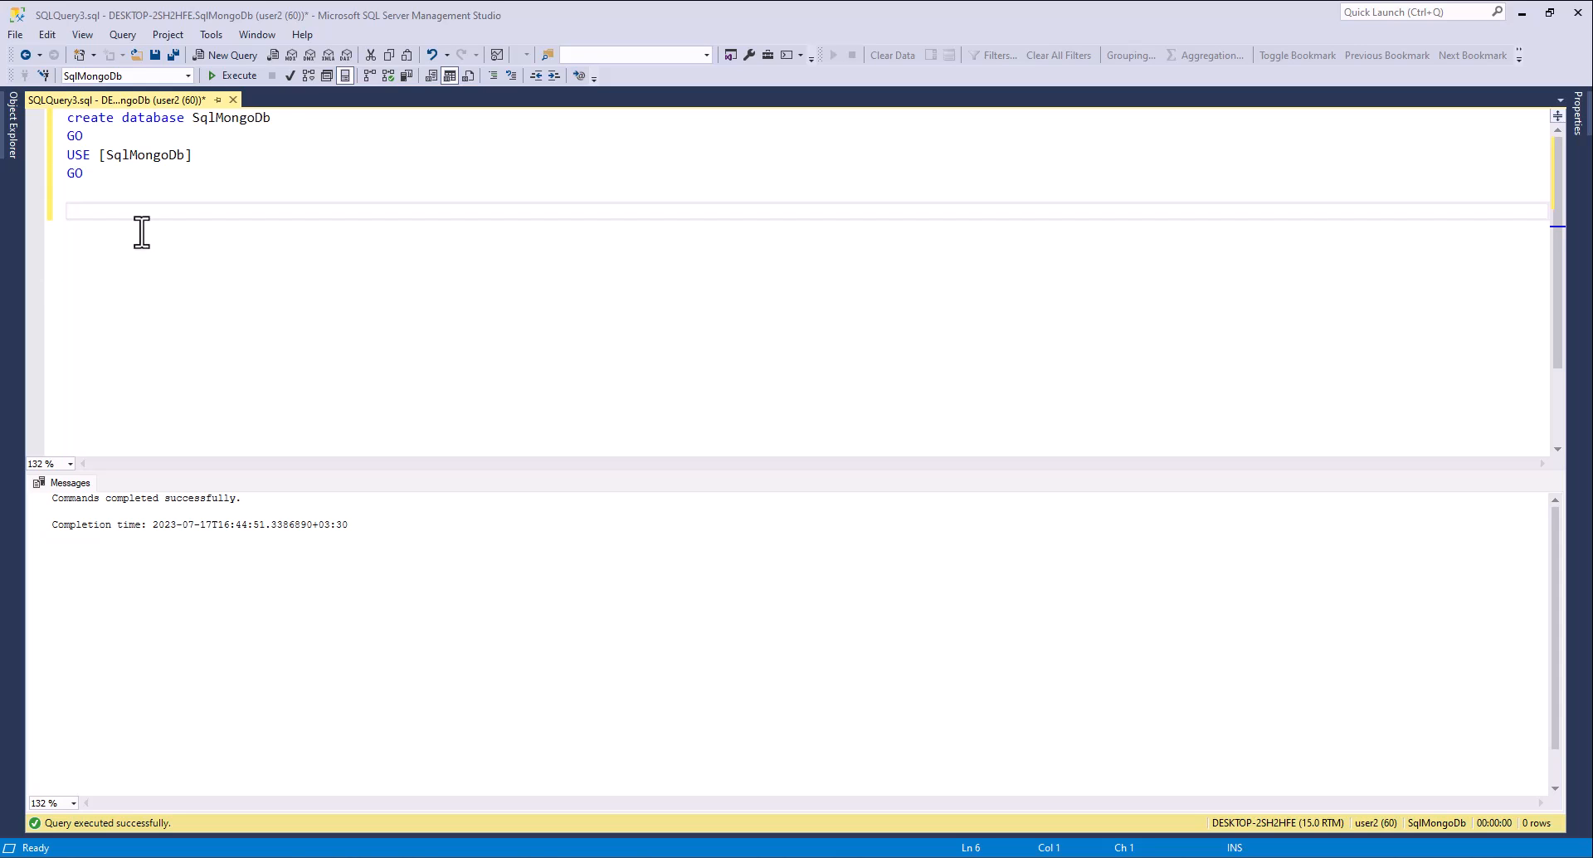
Run SELECT SERVERPROPERTY('IsPolyBaseInstalled') and add the sp_configure 'polybase enabled' statements
{"action": "left_click", "coordinate": [100, 191]}
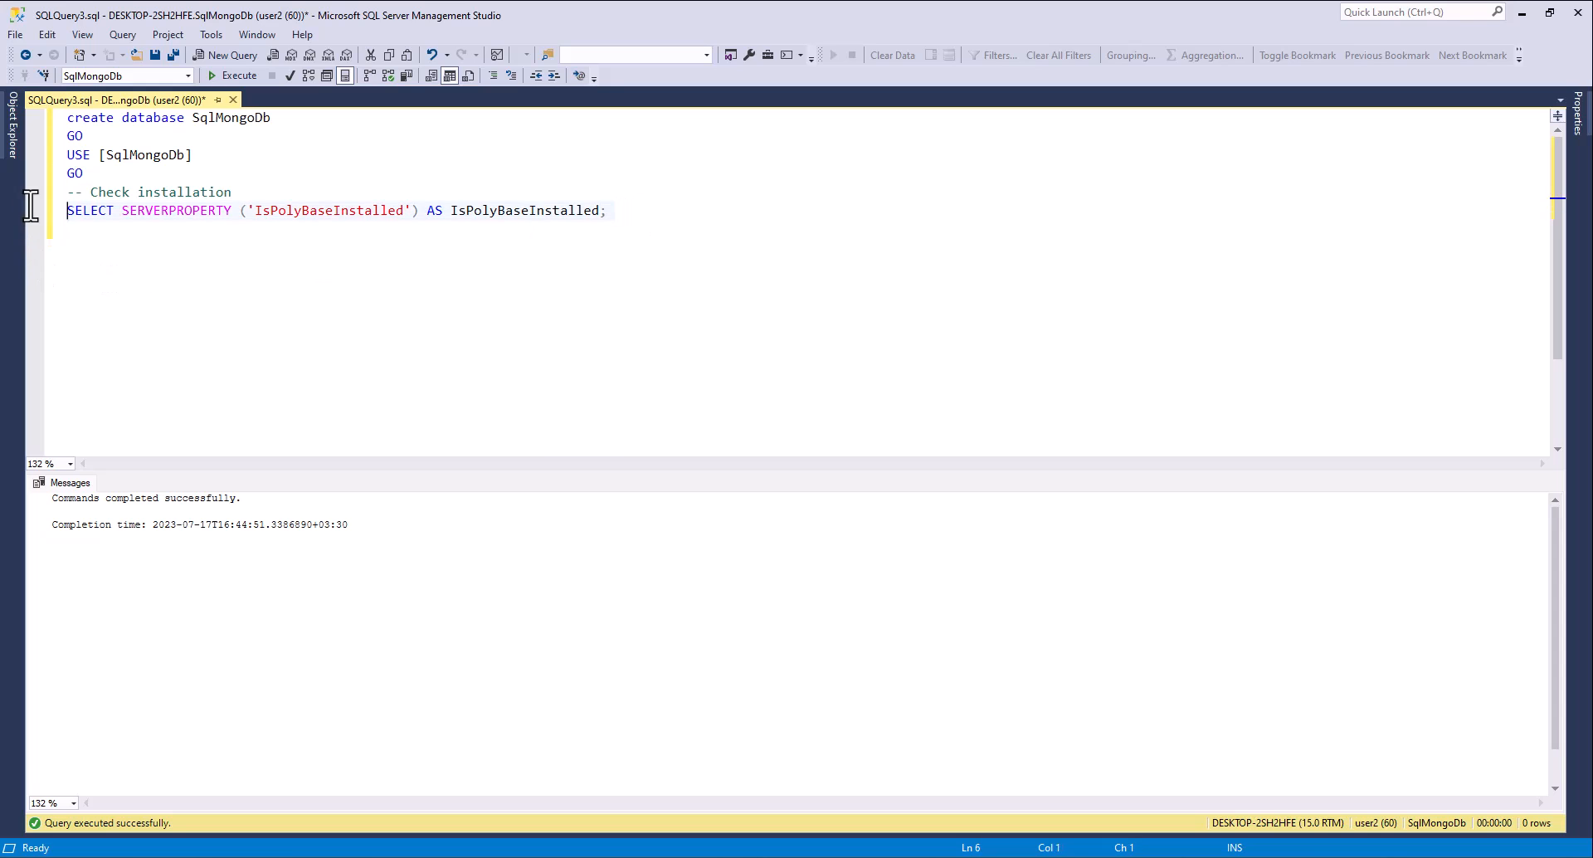
{"action": "left_click", "coordinate": [239, 74]}
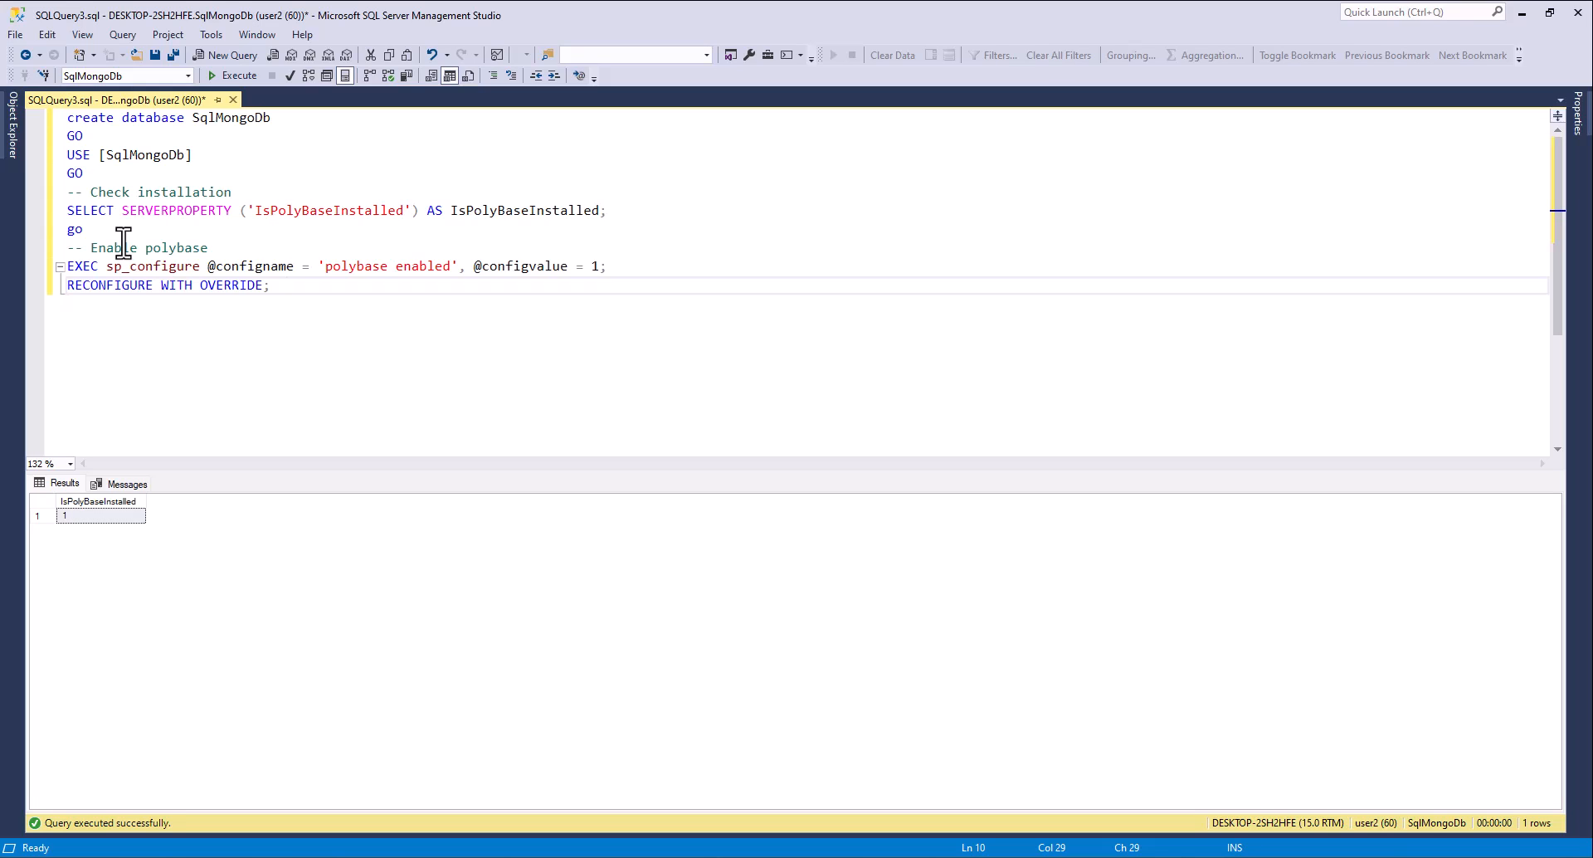
{"action": "mouse_move", "coordinate": [249, 257]}
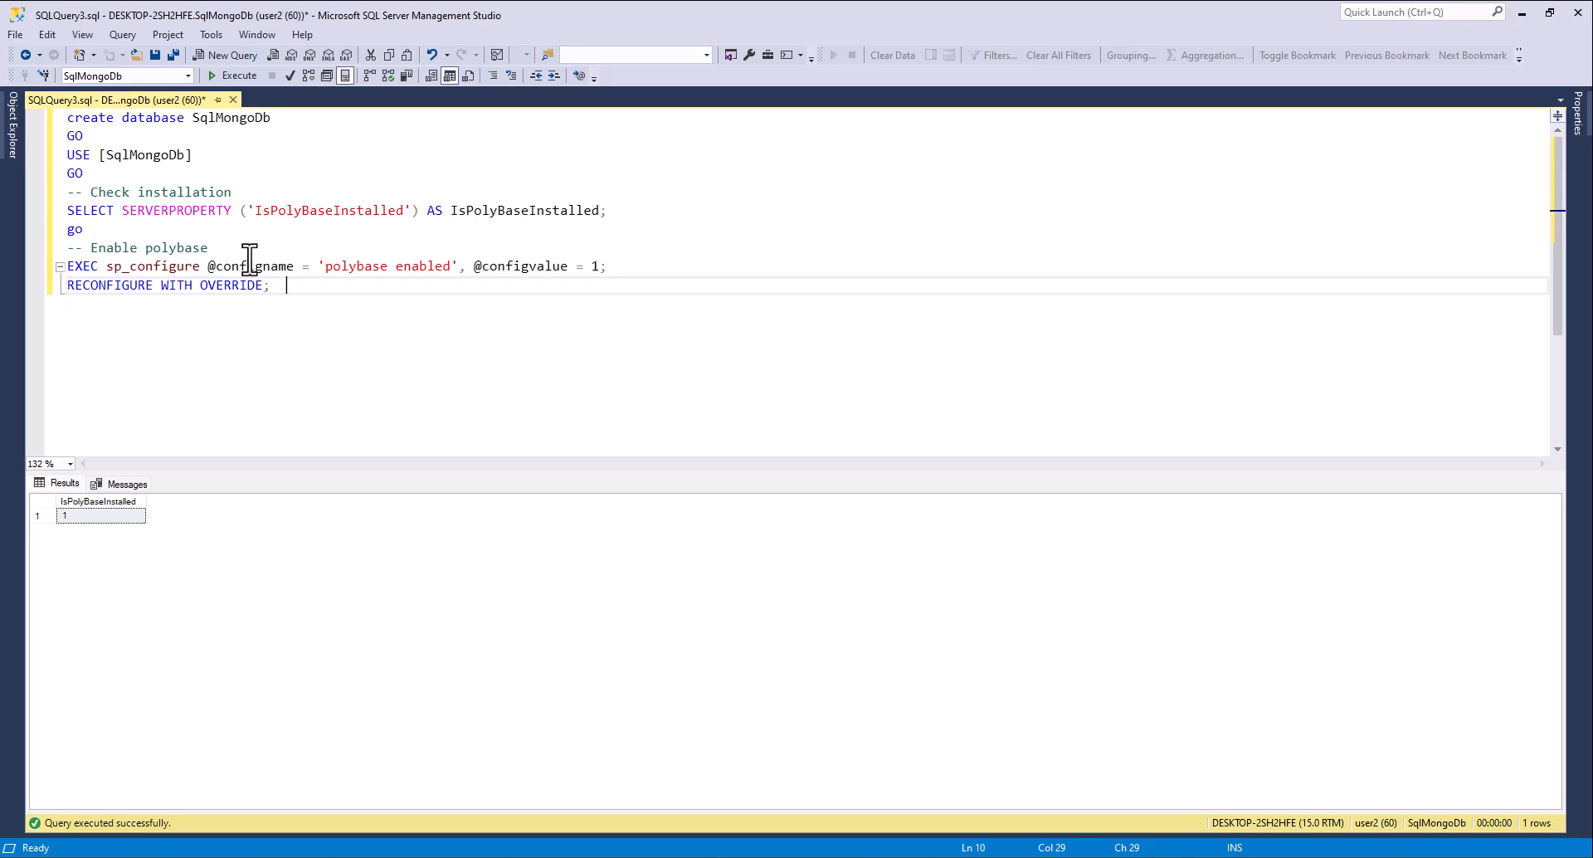
{"action": "mouse_move", "coordinate": [599, 272]}
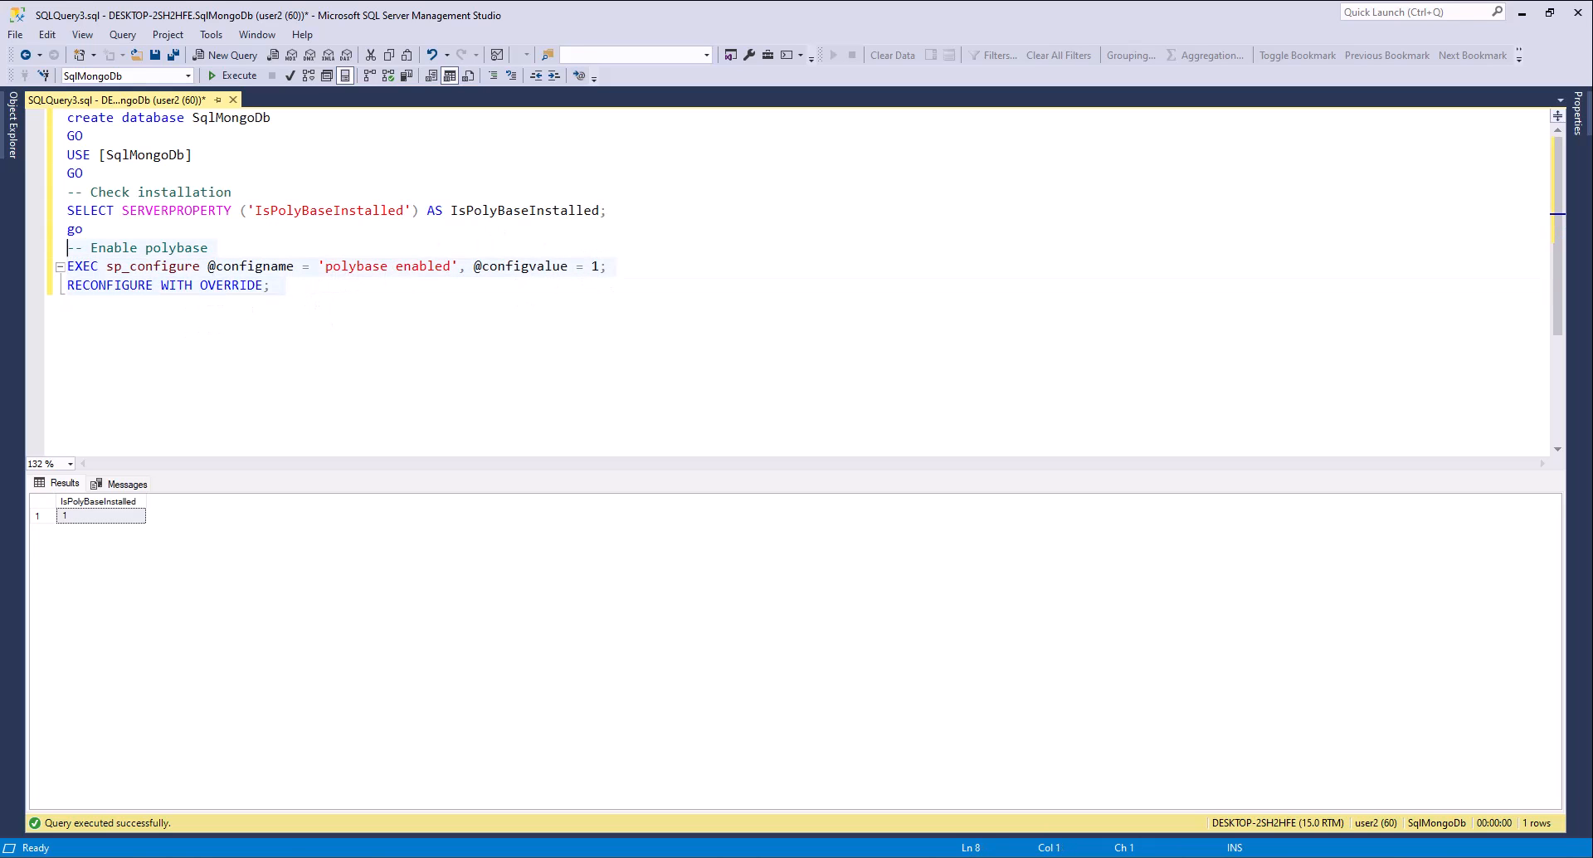
Execute the PolyBase enable statements, then exec sp_configure 'polybase enabled' showing config and run values 1
{"action": "left_click", "coordinate": [239, 75]}
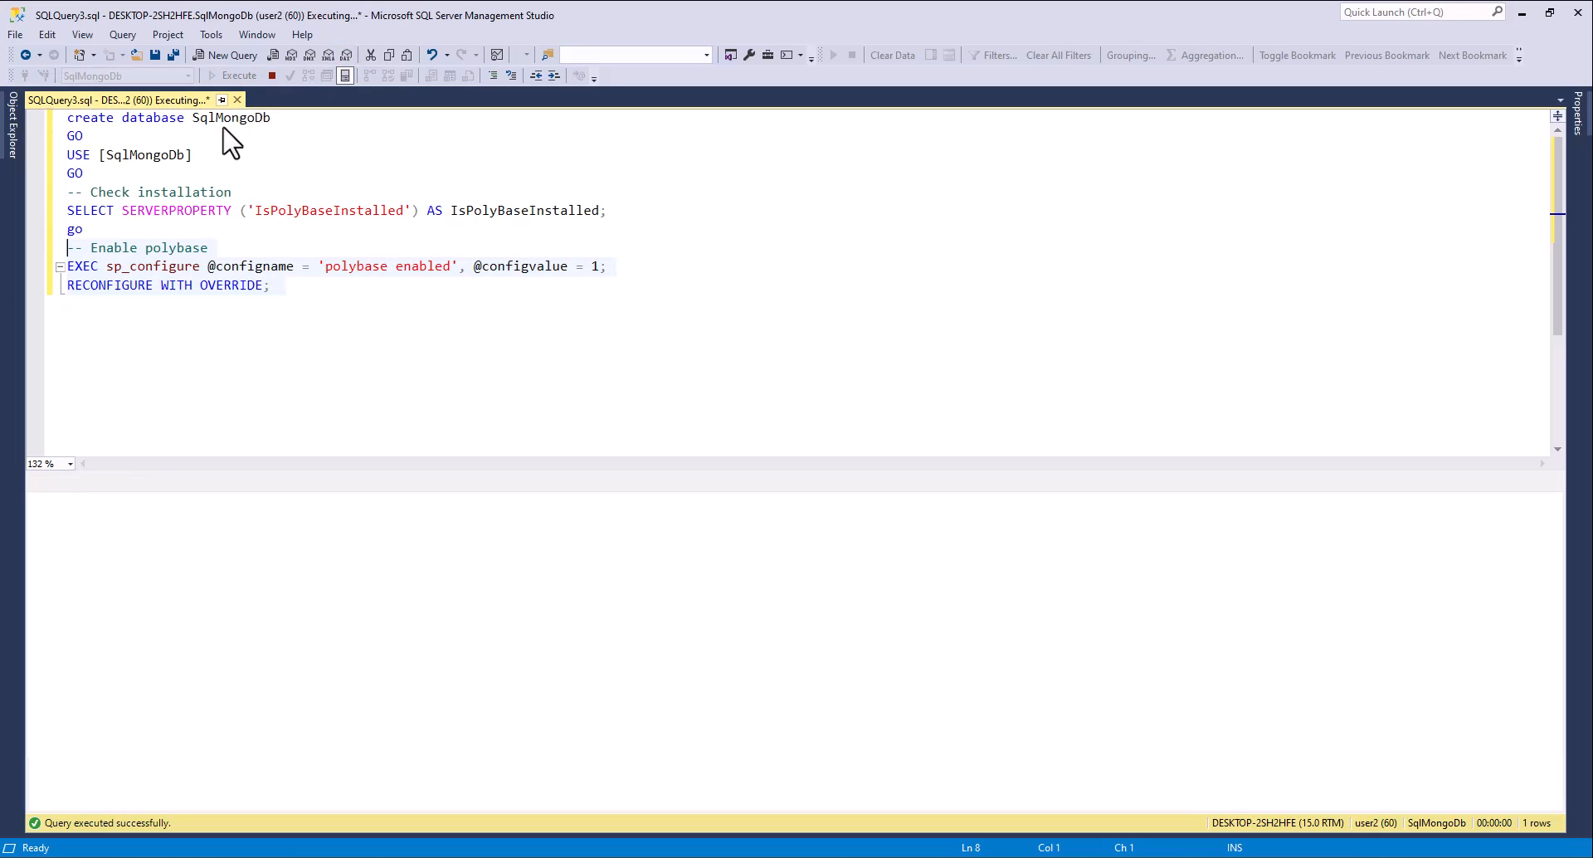
{"action": "left_click", "coordinate": [239, 74]}
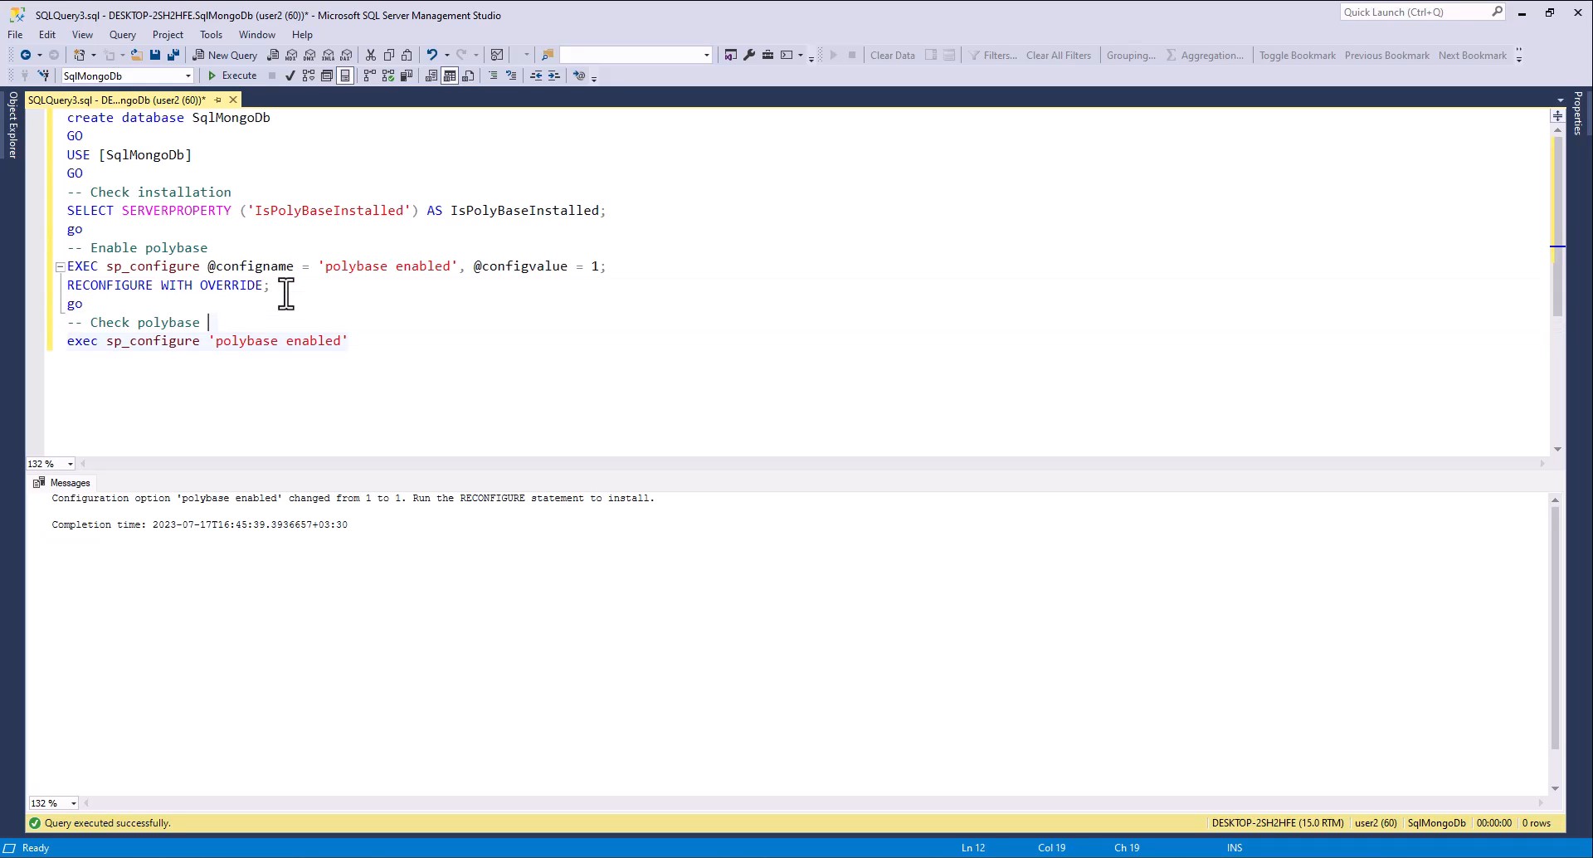
{"action": "left_click", "coordinate": [234, 75]}
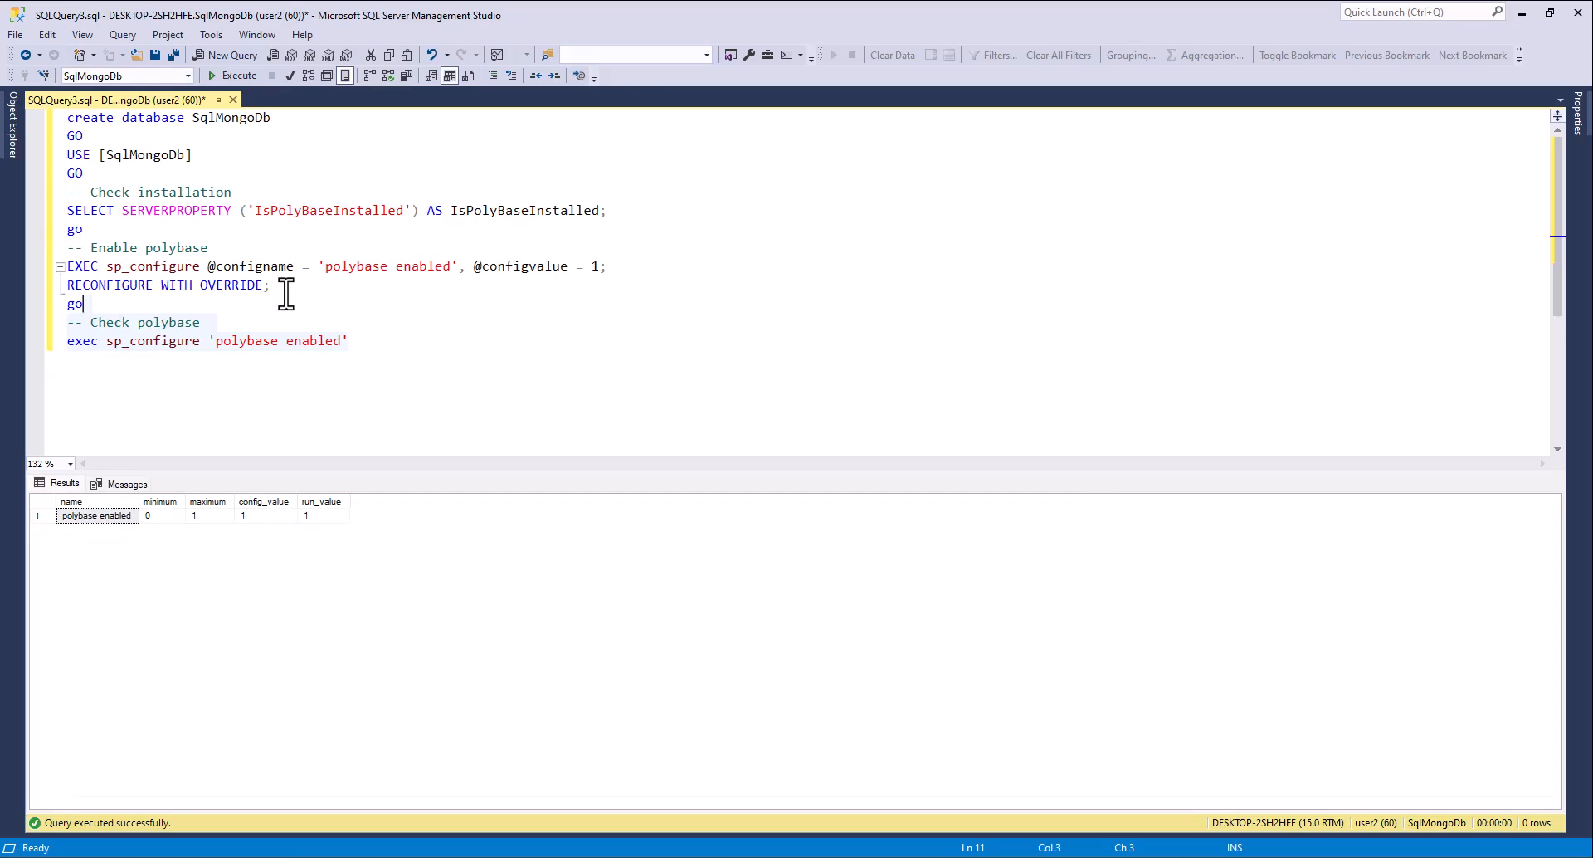
{"action": "left_click", "coordinate": [265, 516]}
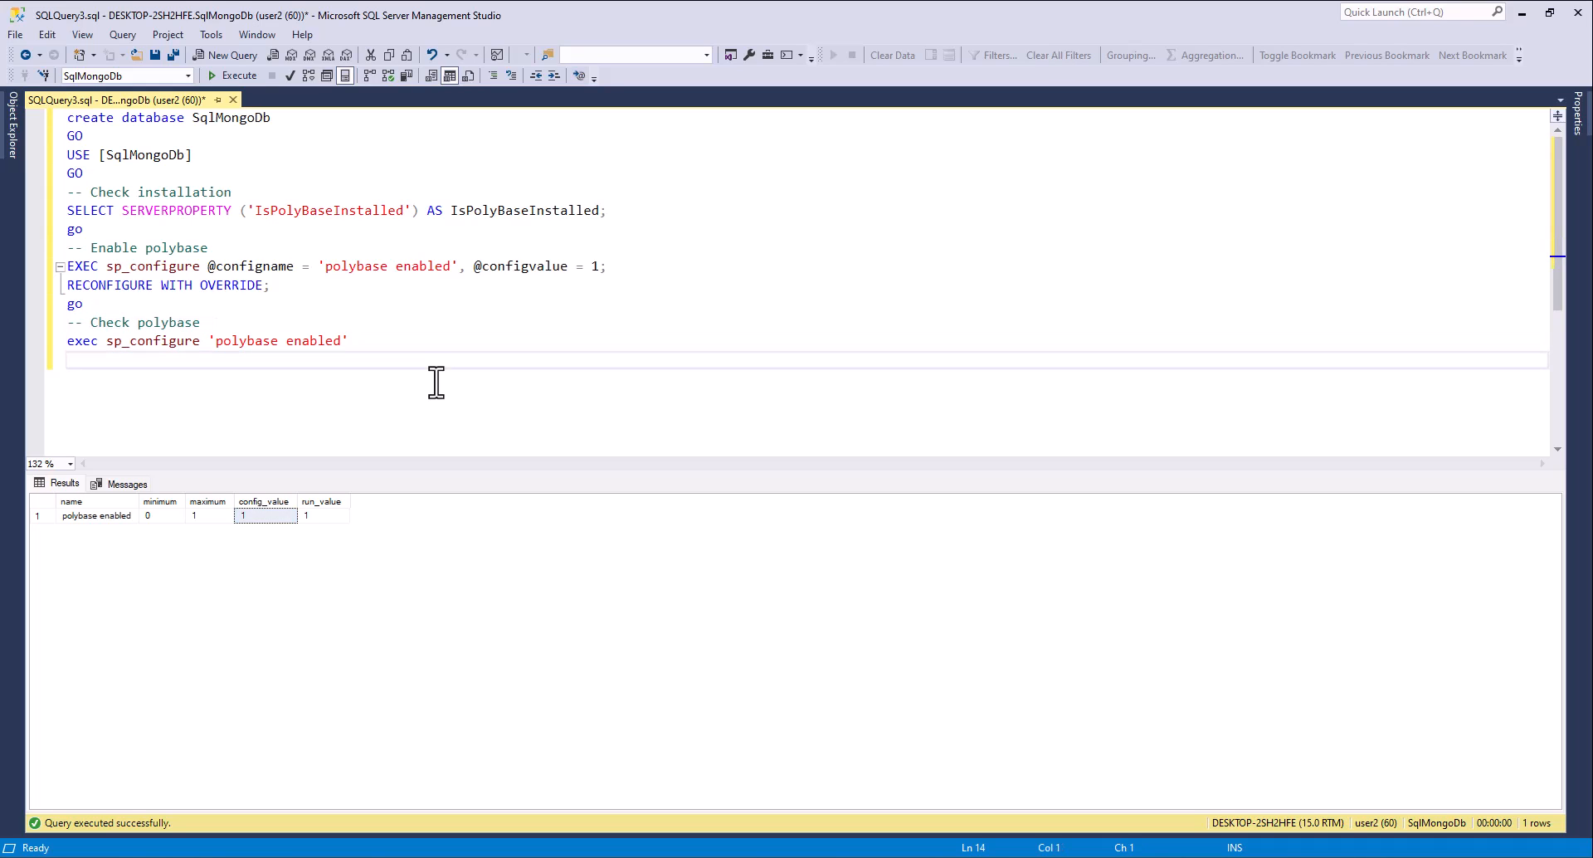
{"action": "type", "text": "go"}
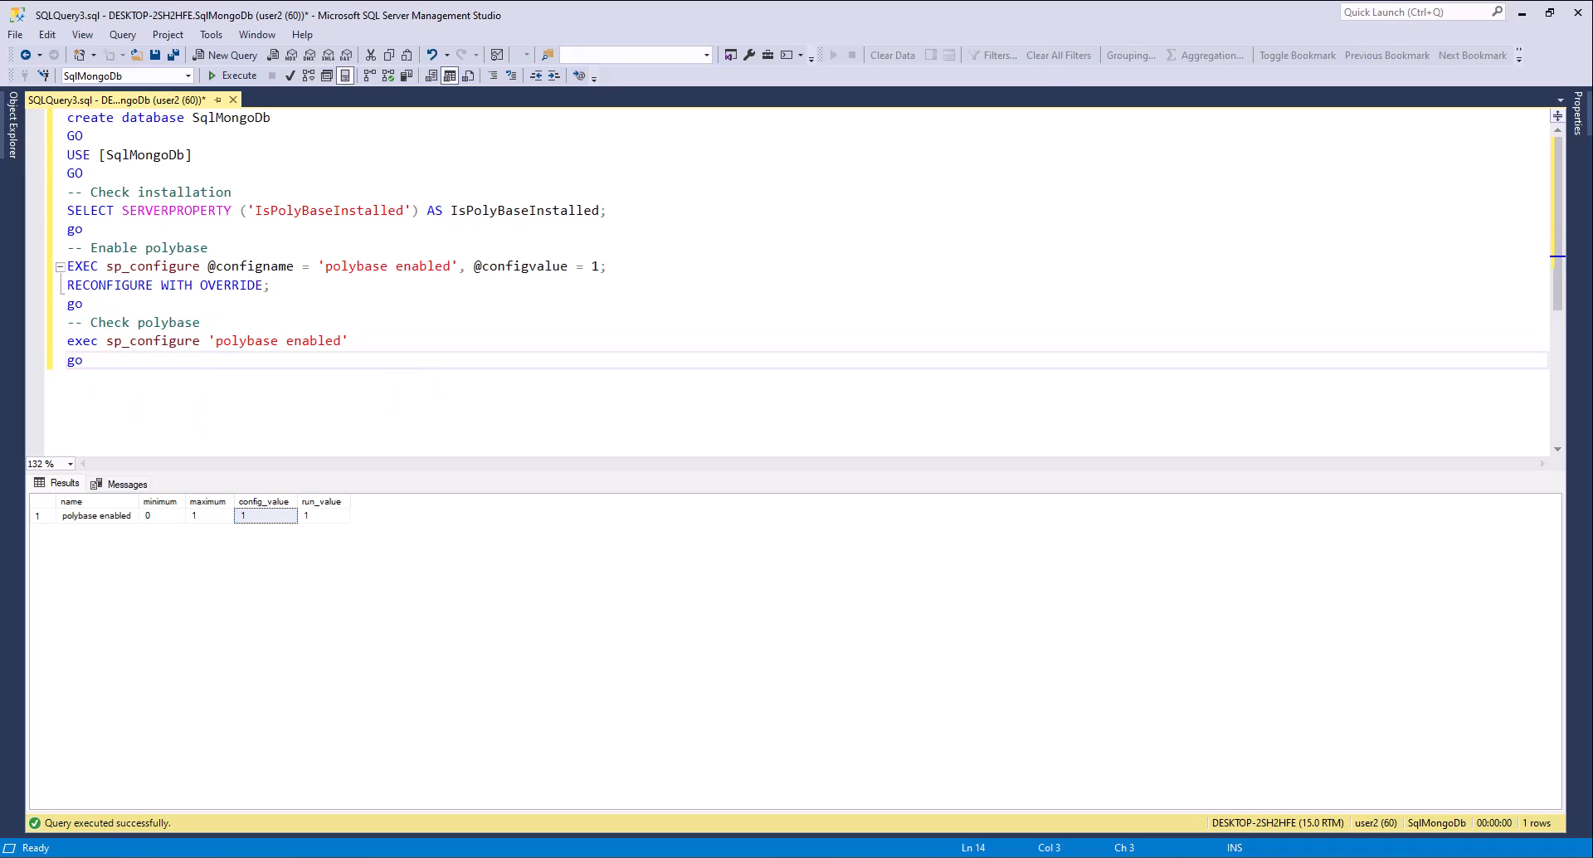
{"action": "left_click", "coordinate": [83, 360]}
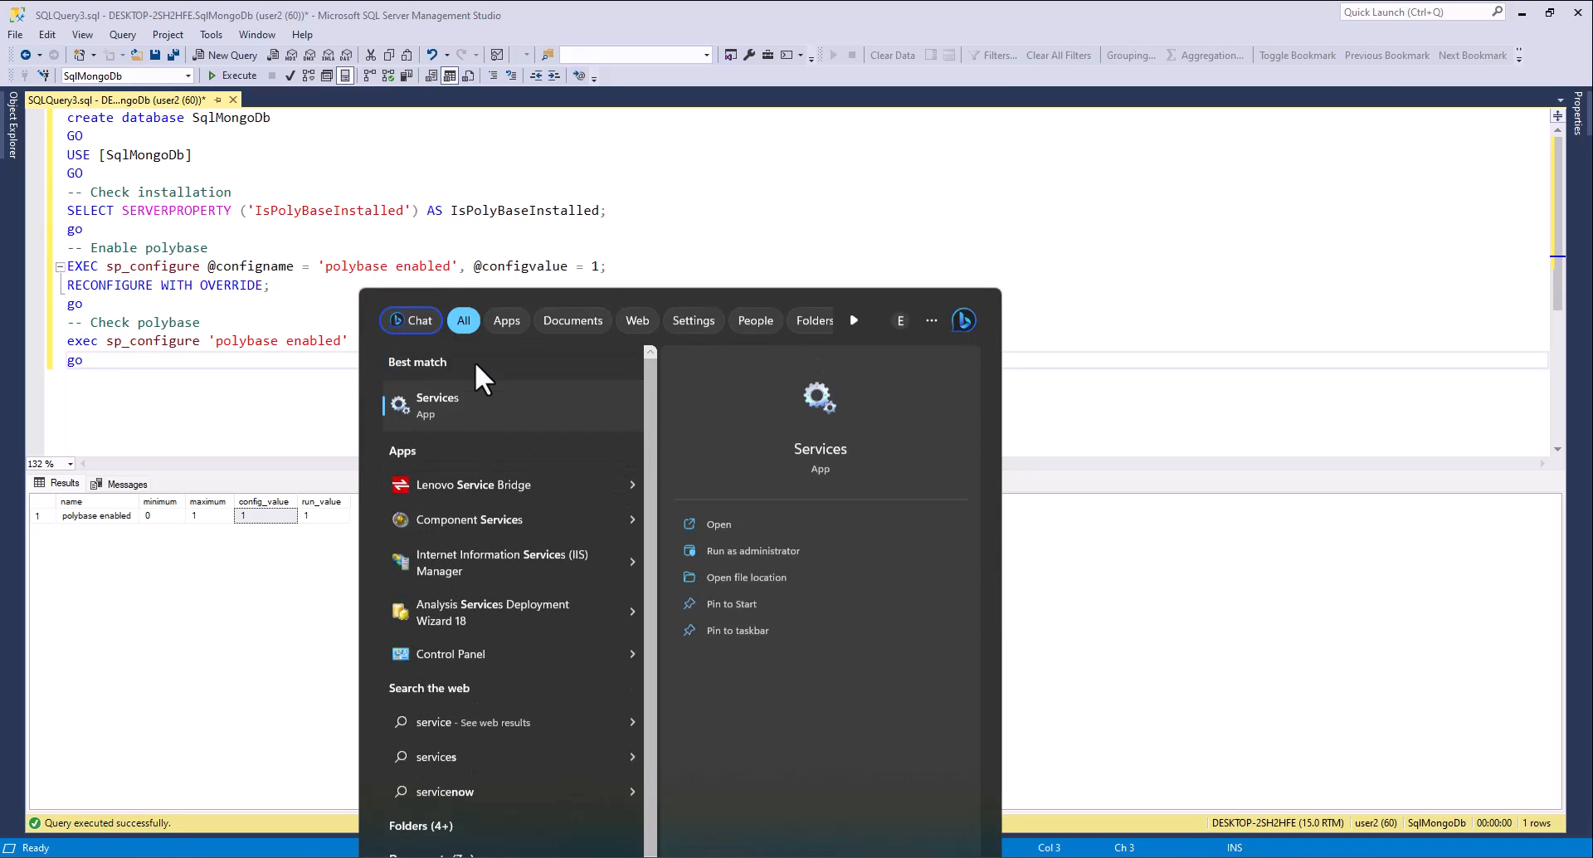
{"action": "left_click", "coordinate": [719, 523]}
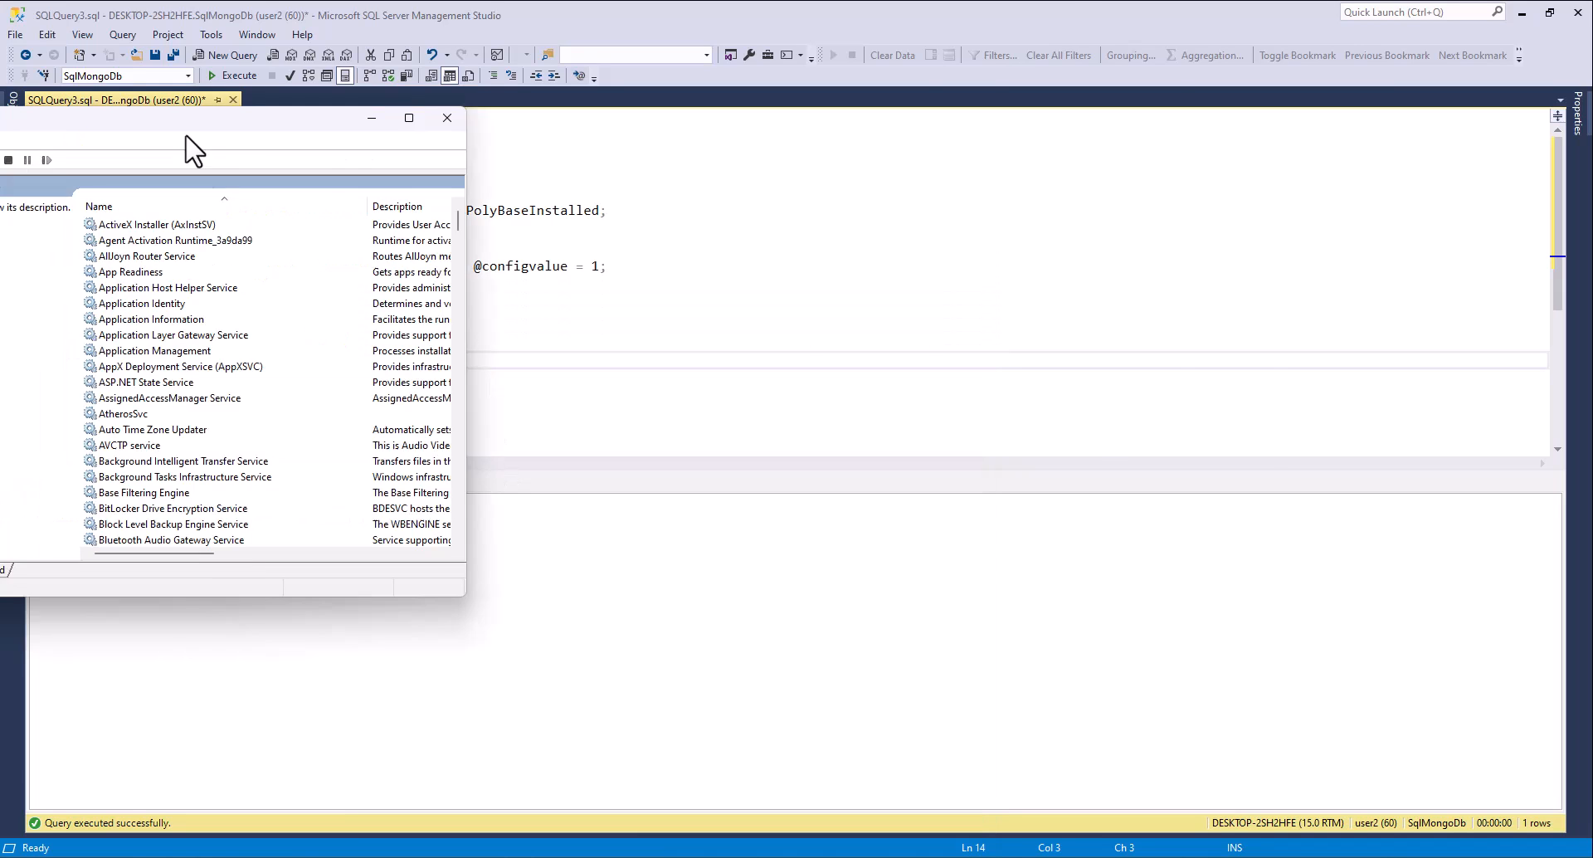
{"action": "left_click", "coordinate": [408, 118]}
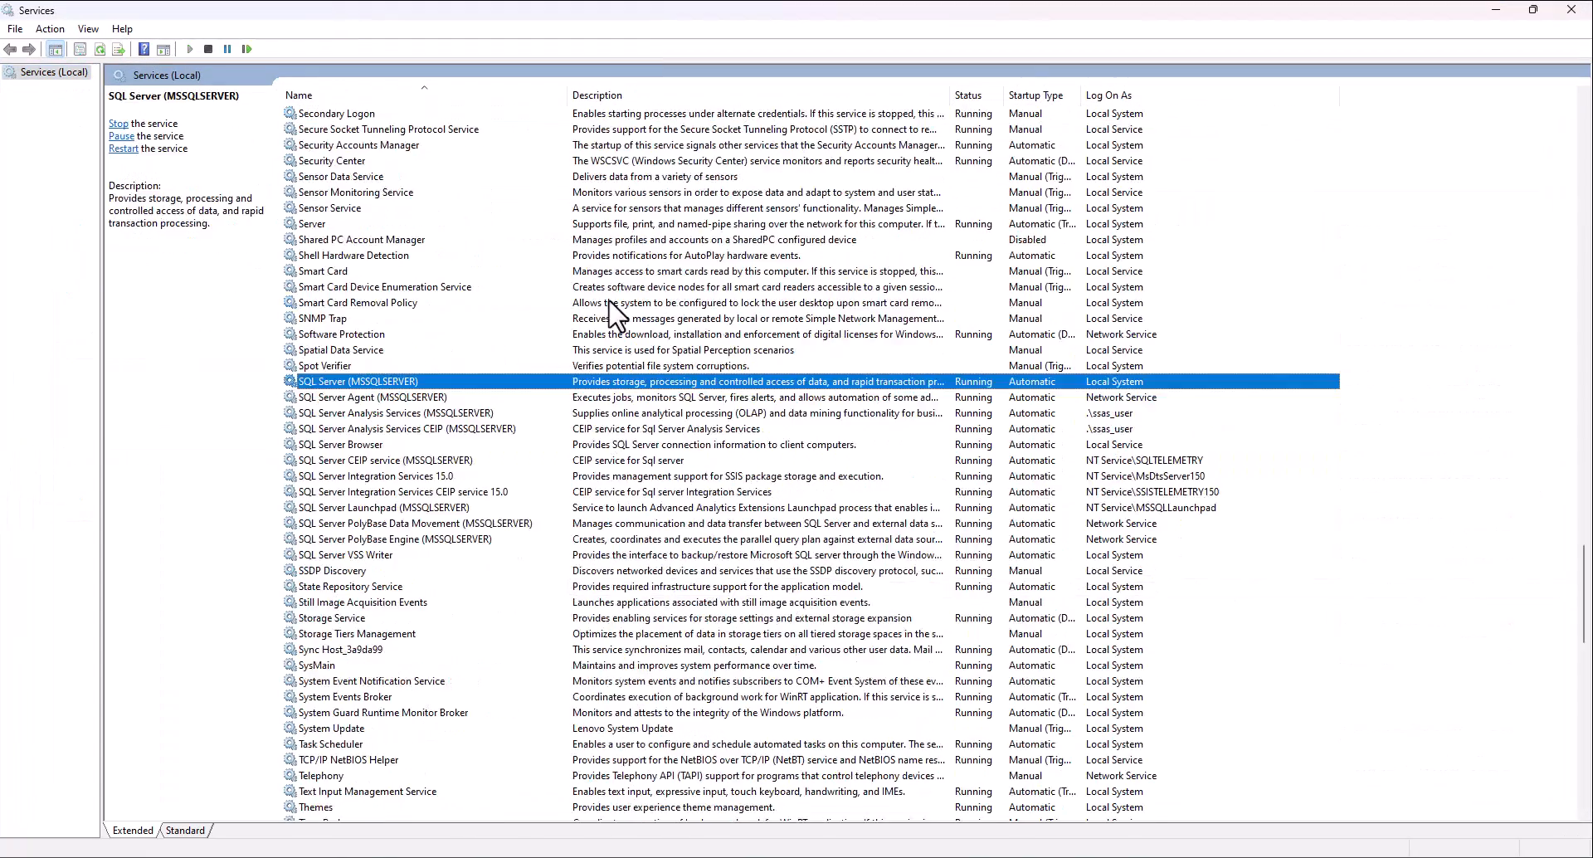
{"action": "left_click", "coordinate": [357, 459]}
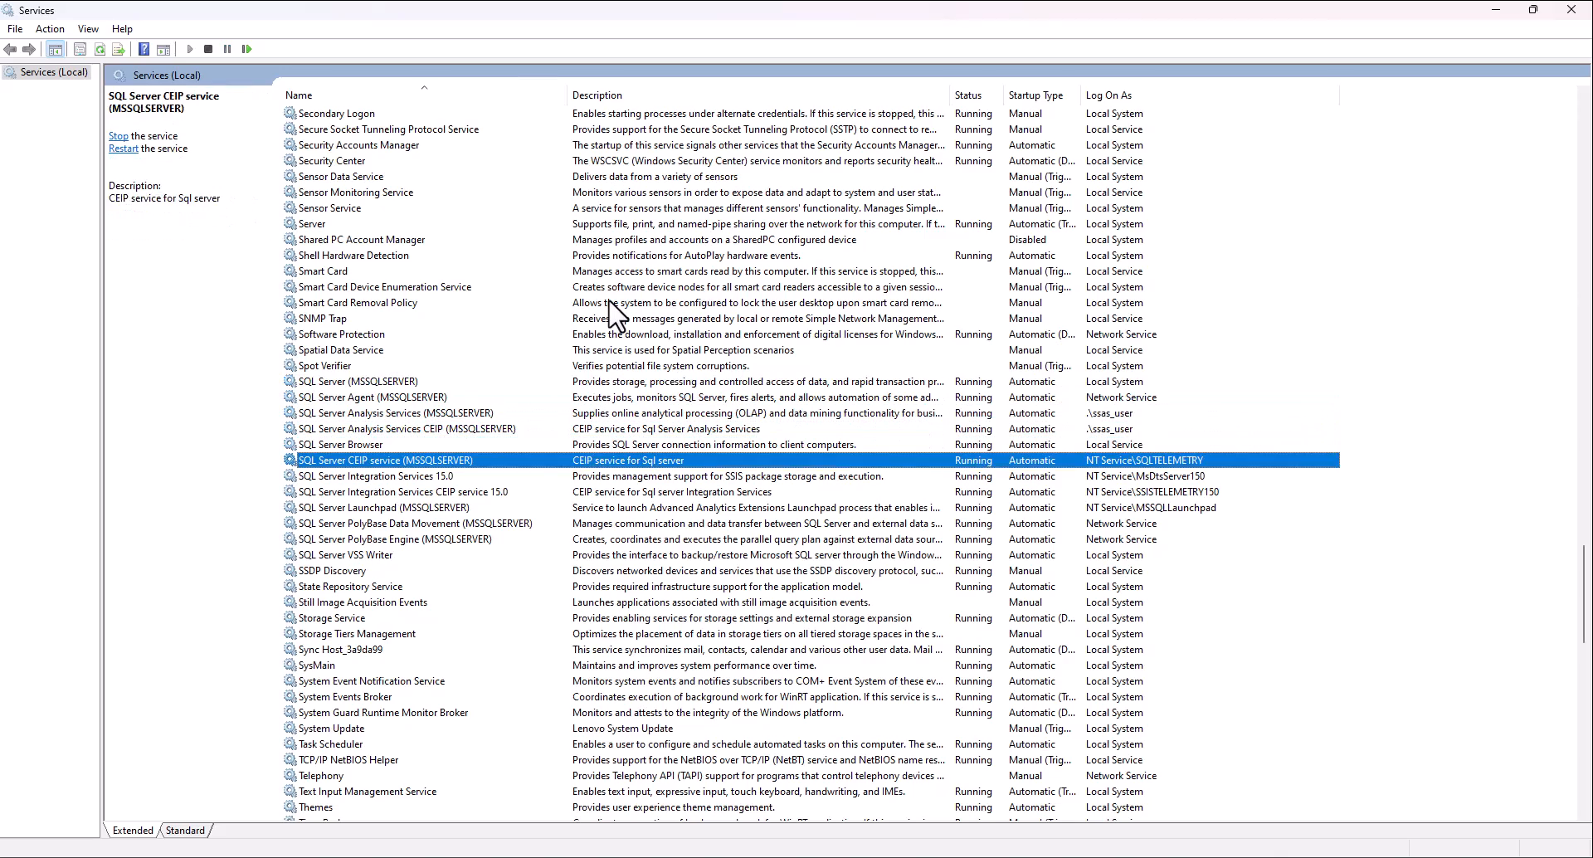
{"action": "scroll", "scroll_direction": "down", "scroll_amount": 3}
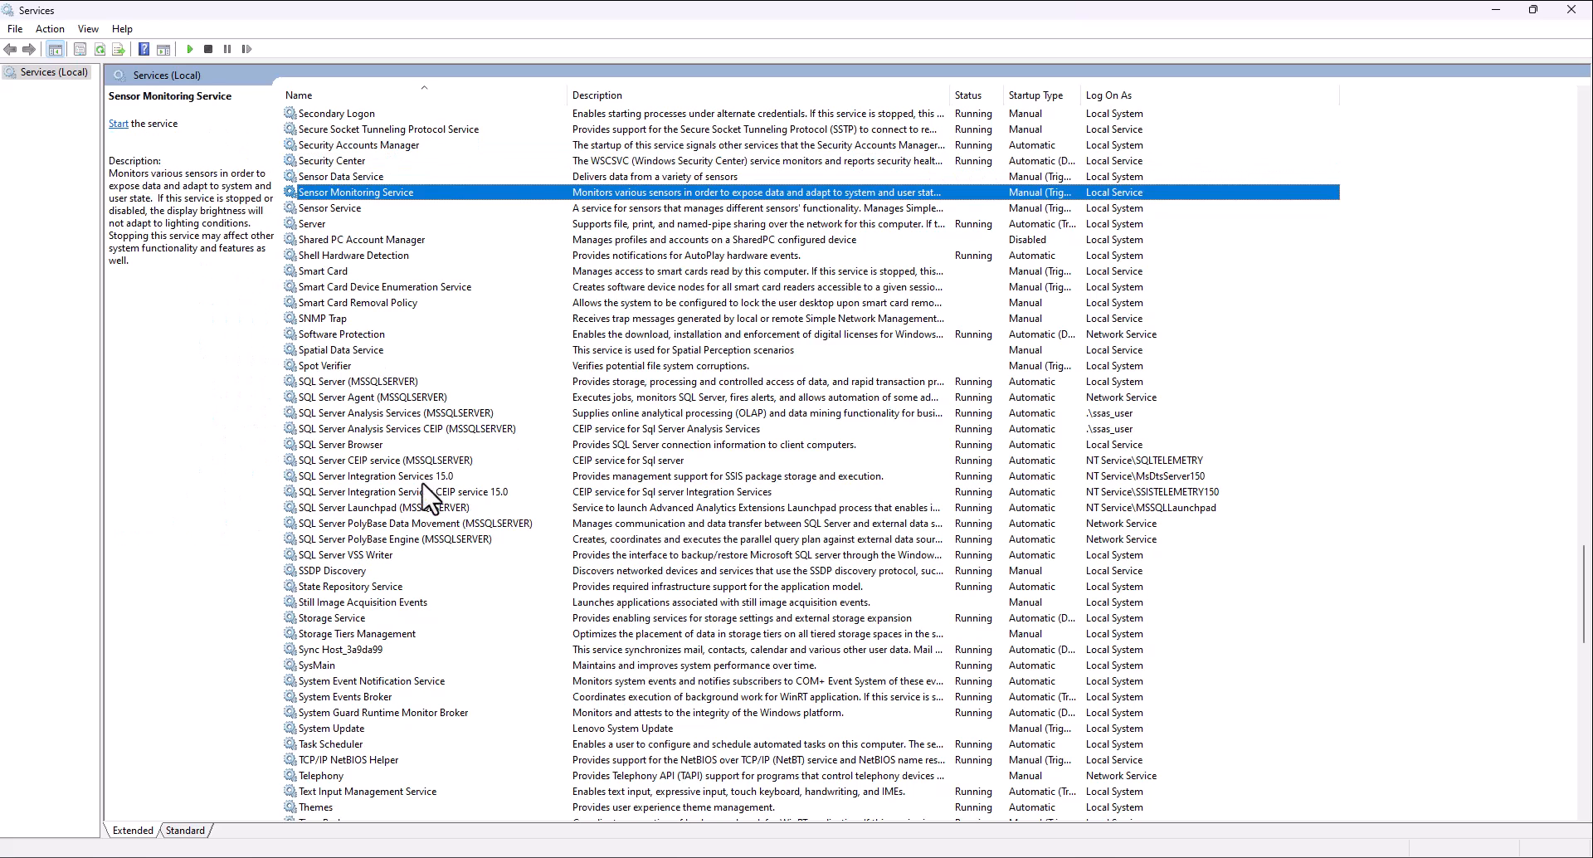
{"action": "left_click", "coordinate": [415, 522]}
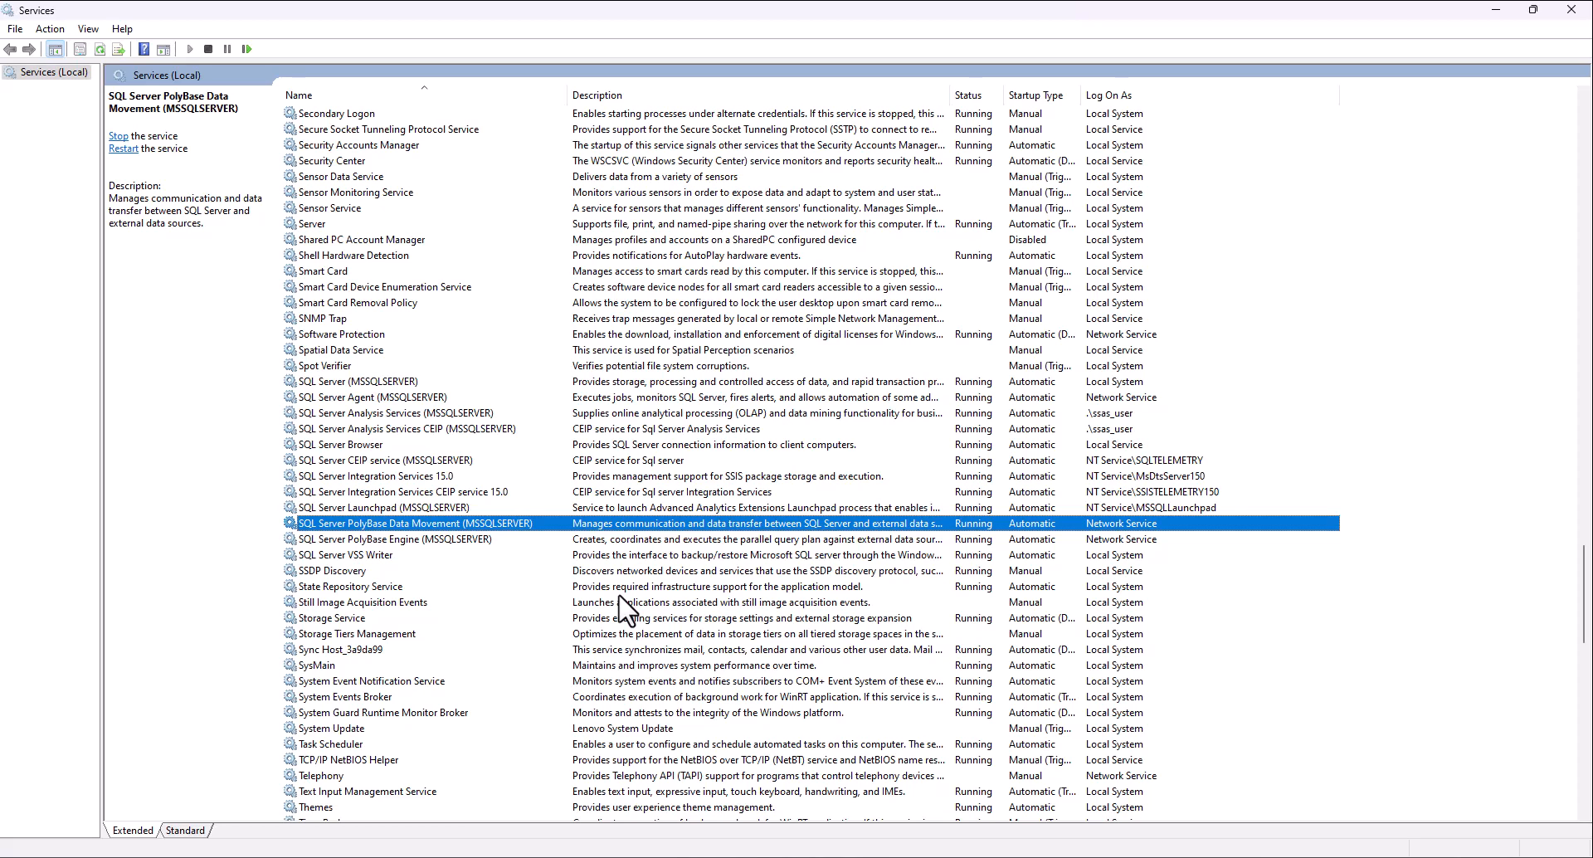
{"action": "left_click", "coordinate": [397, 539]}
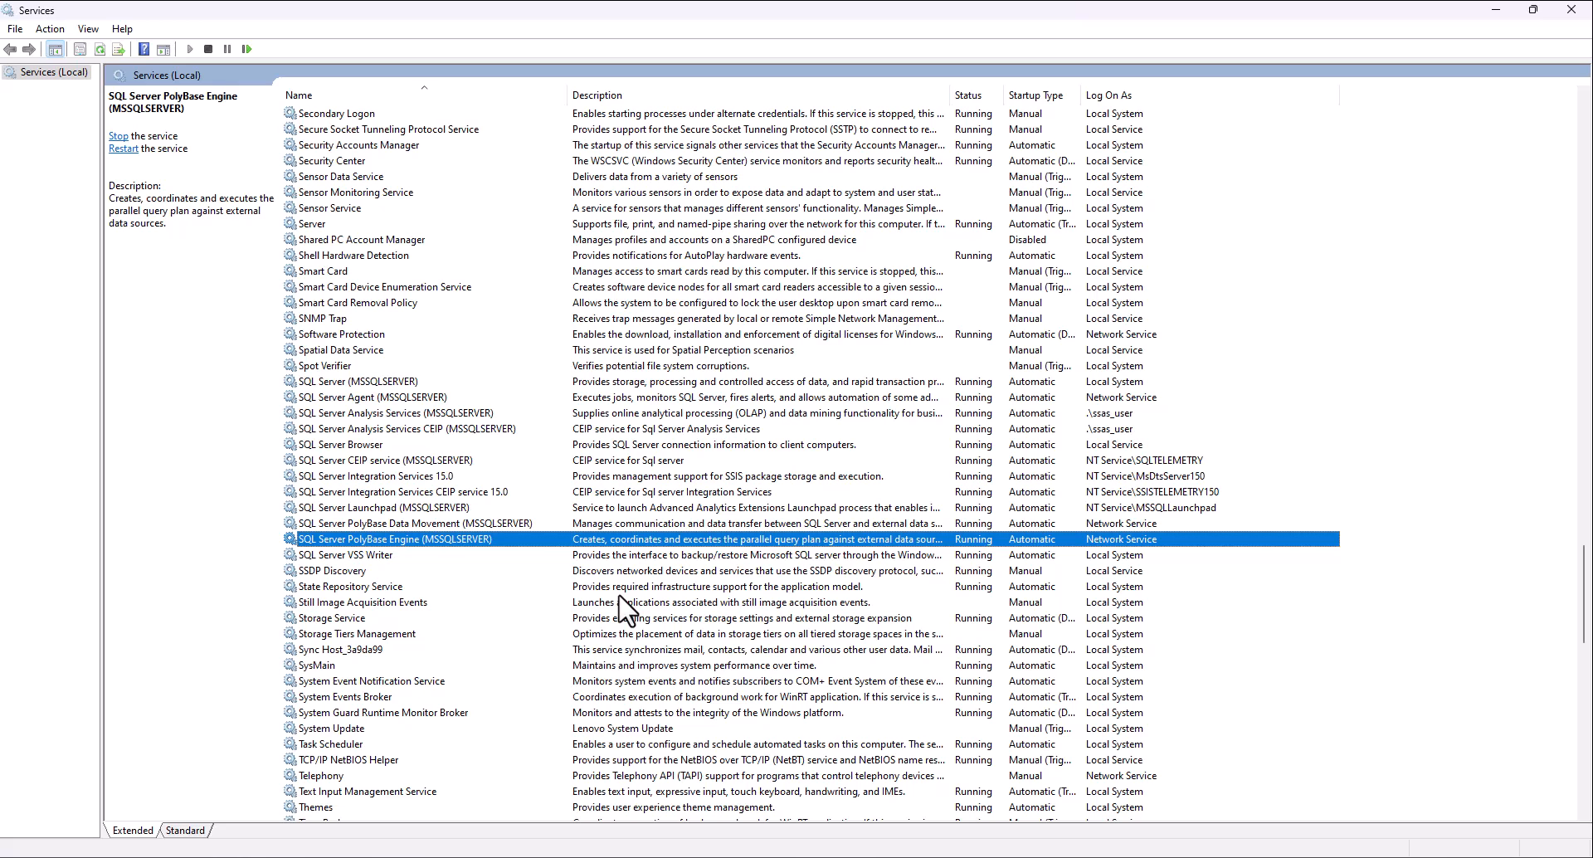
{"action": "mouse_move", "coordinate": [1495, 13]}
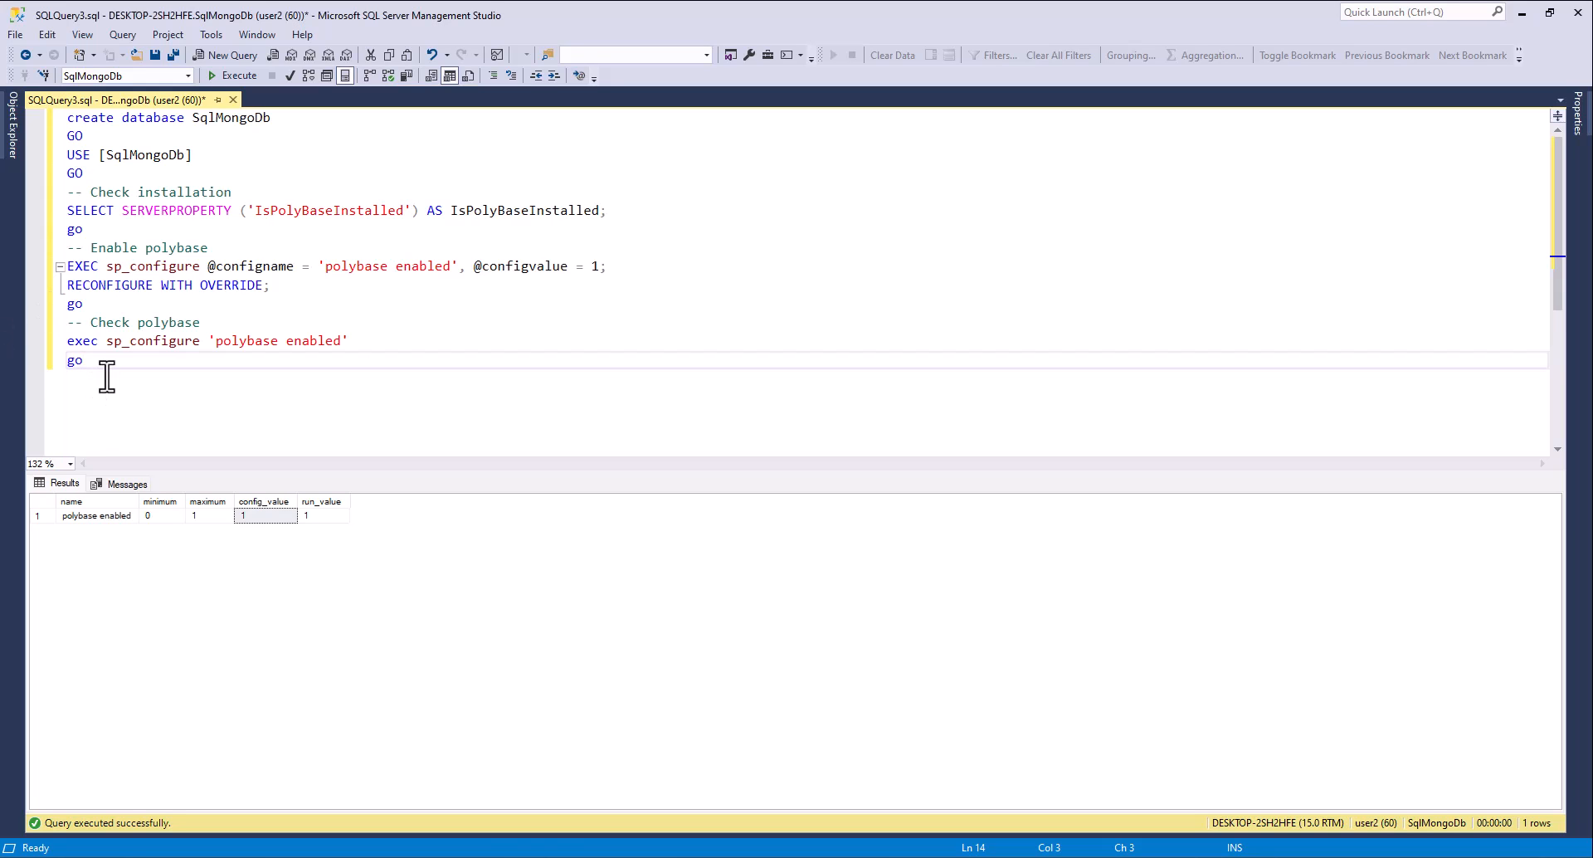
{"action": "type", "text": "CREATE MASTER KEY ENCRYPTION BY PASSWORD = 'password';"}
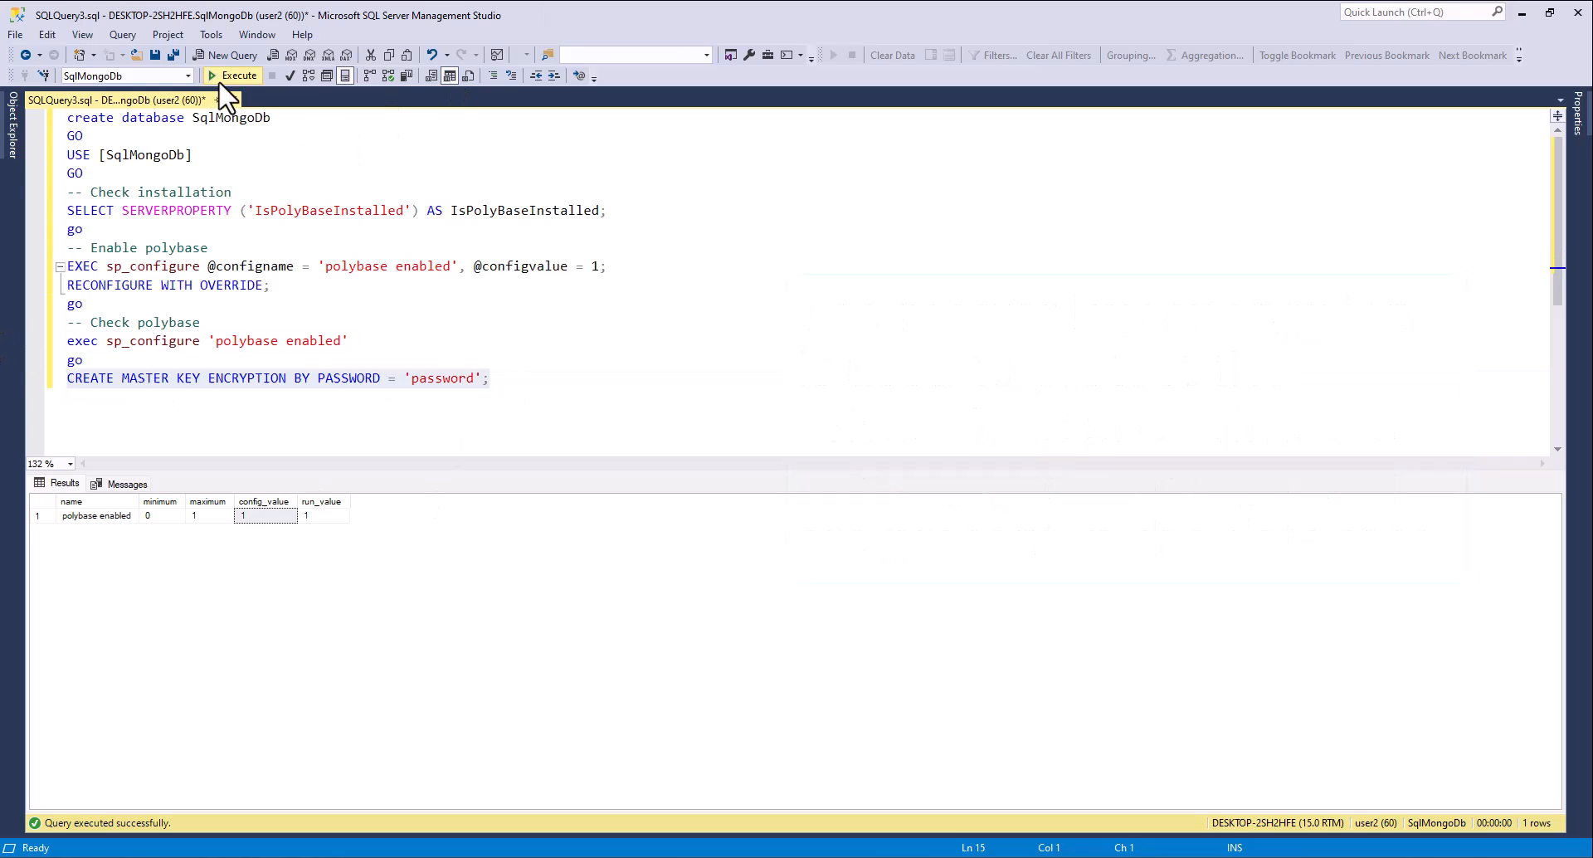
{"action": "left_click", "coordinate": [233, 74]}
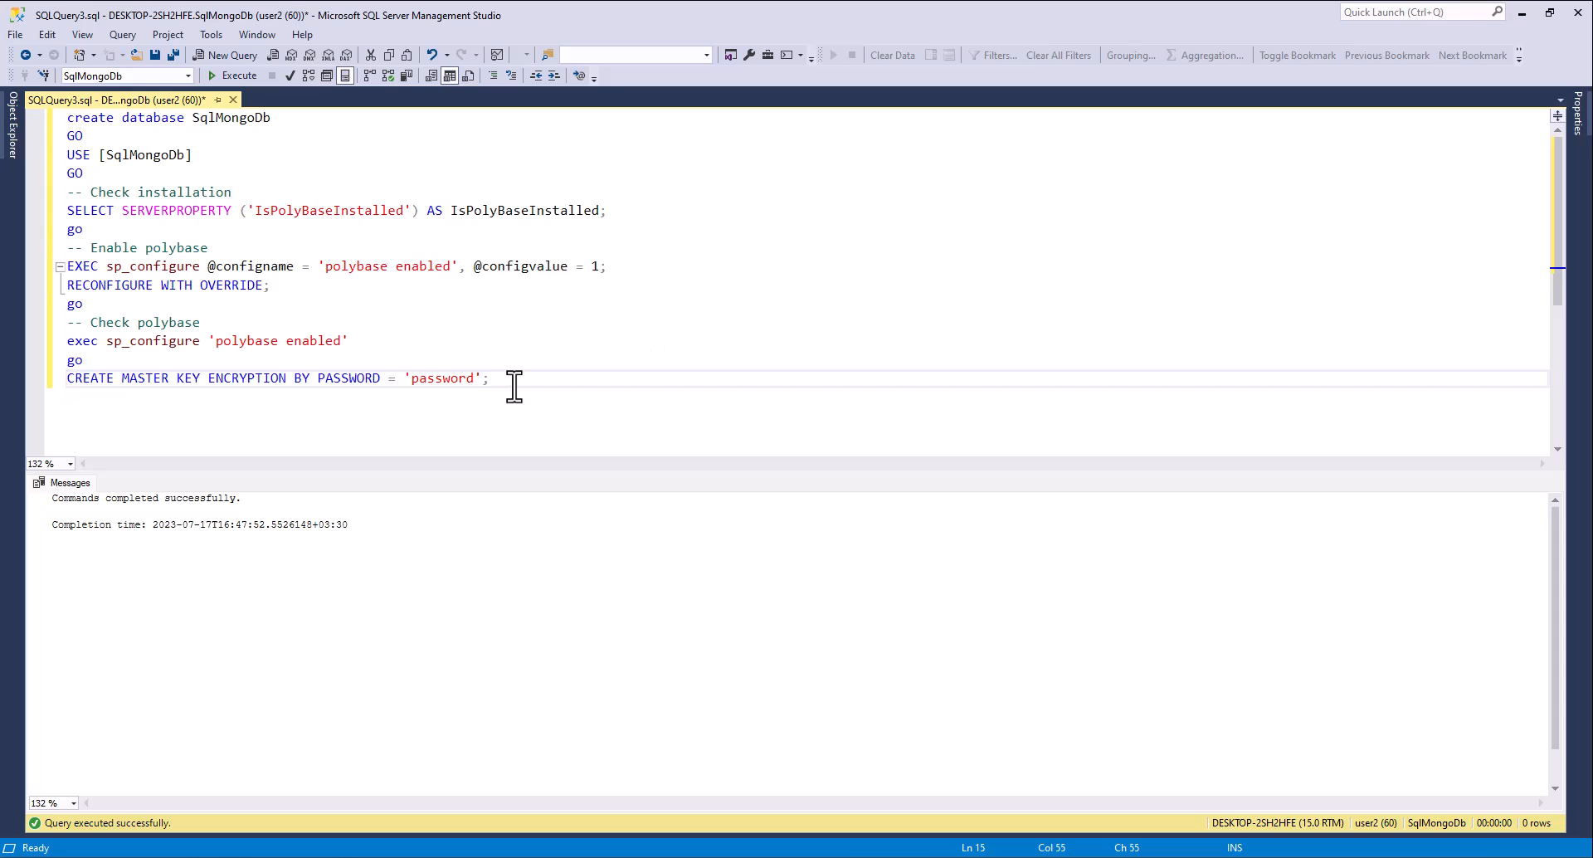
{"action": "type", "text": "go"}
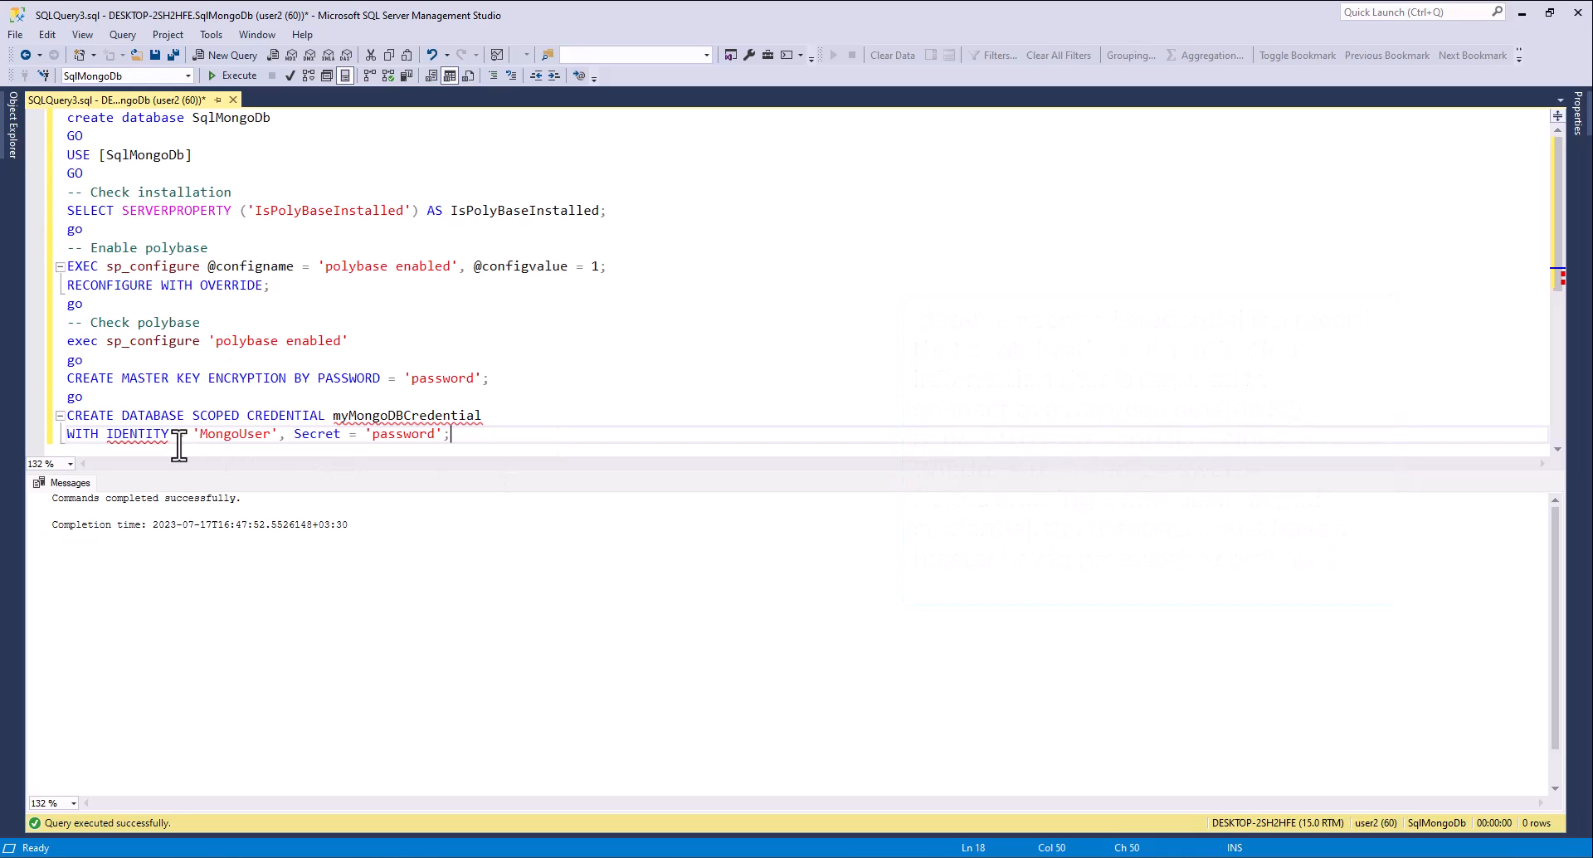
{"action": "mouse_move", "coordinate": [242, 433]}
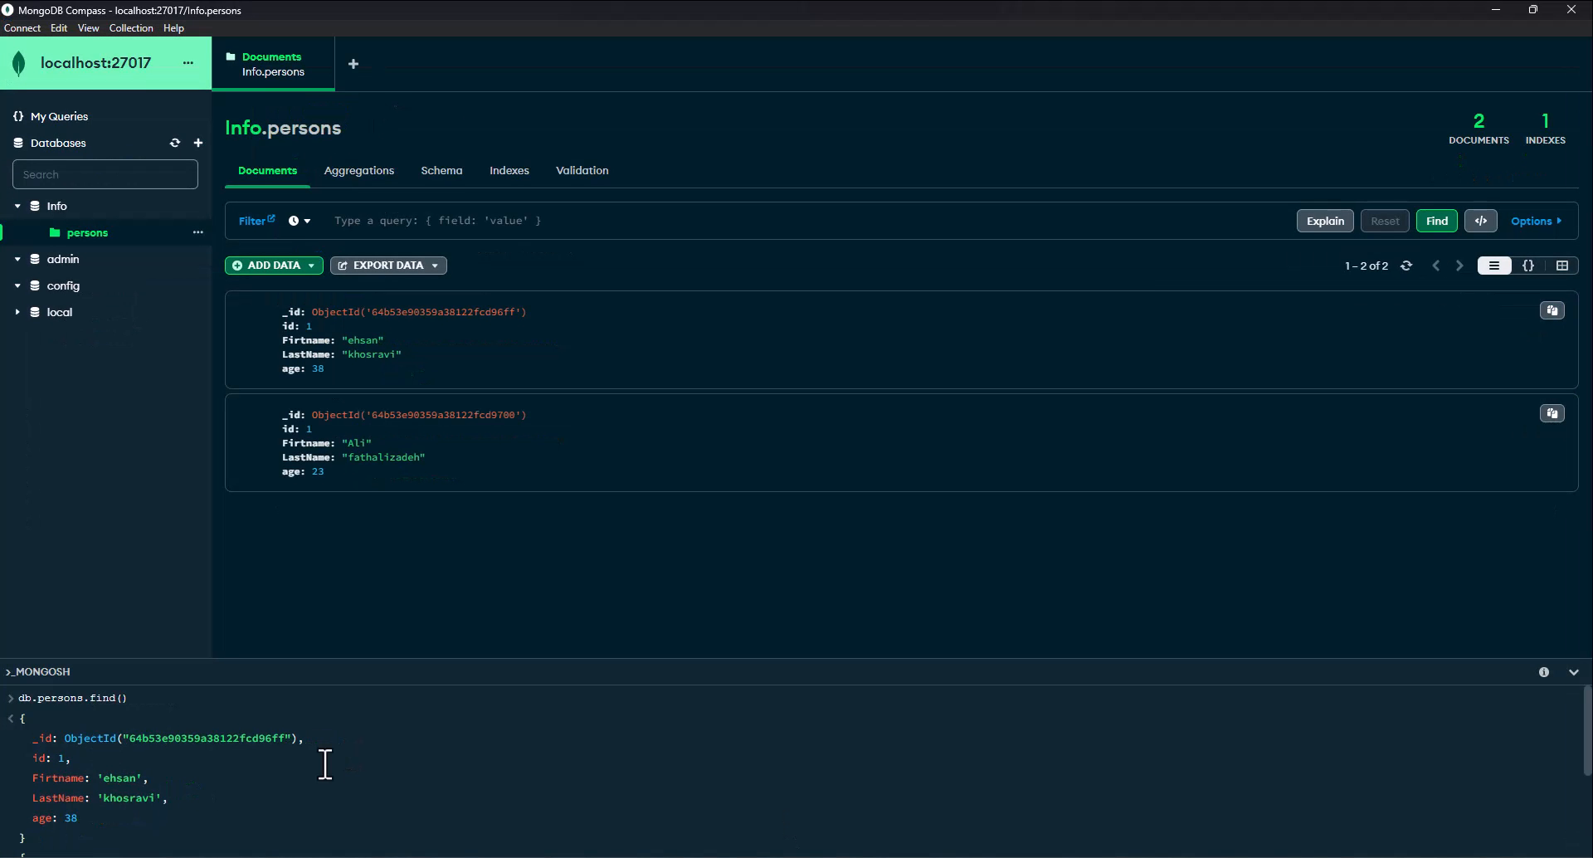
{"action": "mouse_move", "coordinate": [273, 809]}
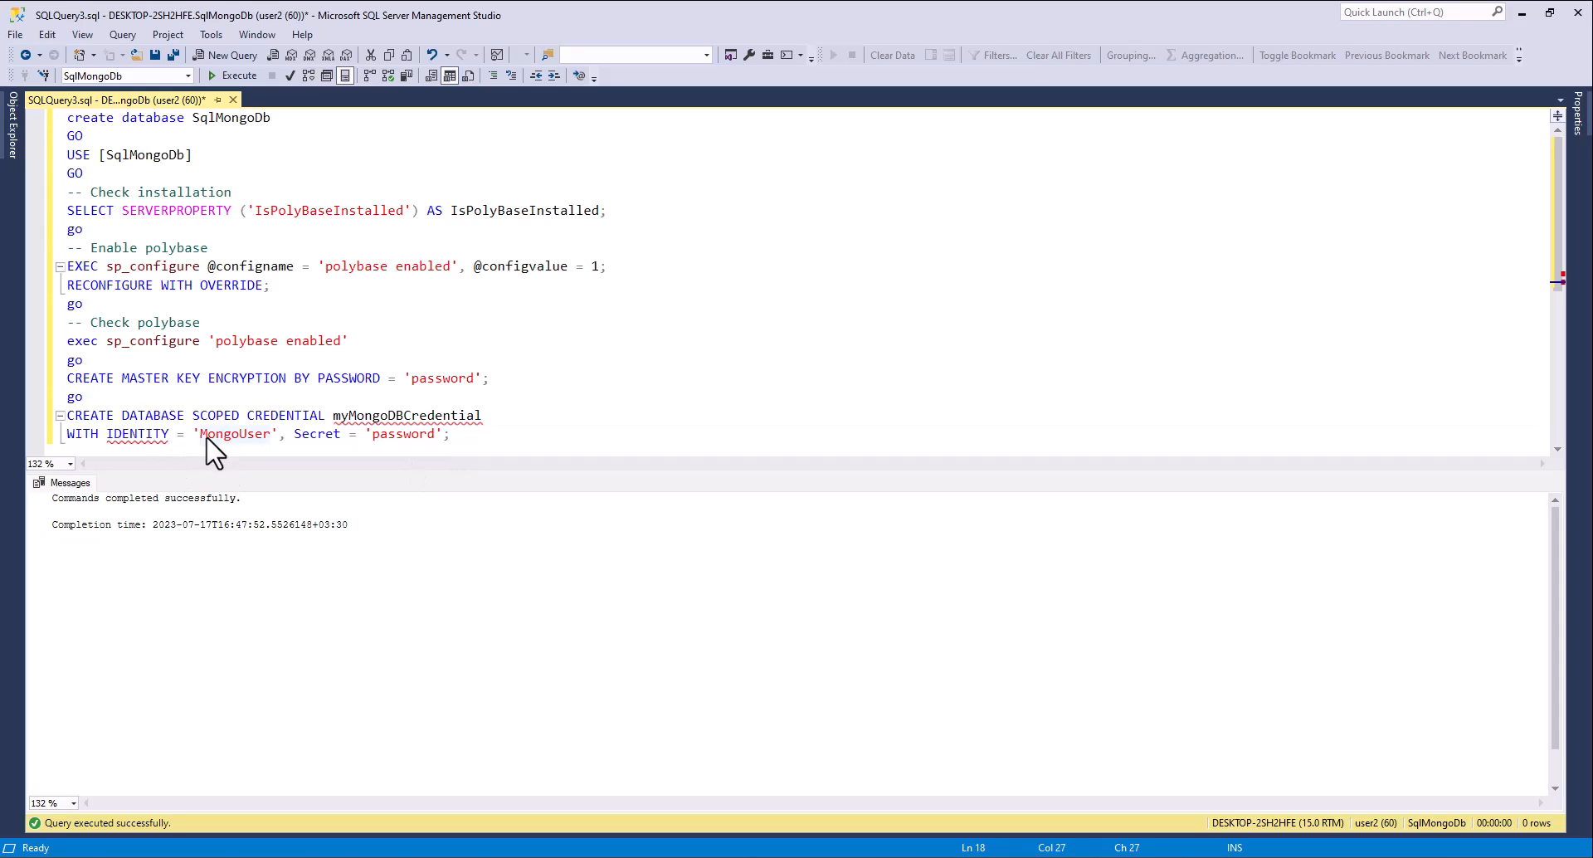
Finish the credential and write CREATE EXTERNAL DATA SOURCE MongoDBSource for mongodb://127.0.0.1:27017
{"action": "left_click", "coordinate": [415, 433]}
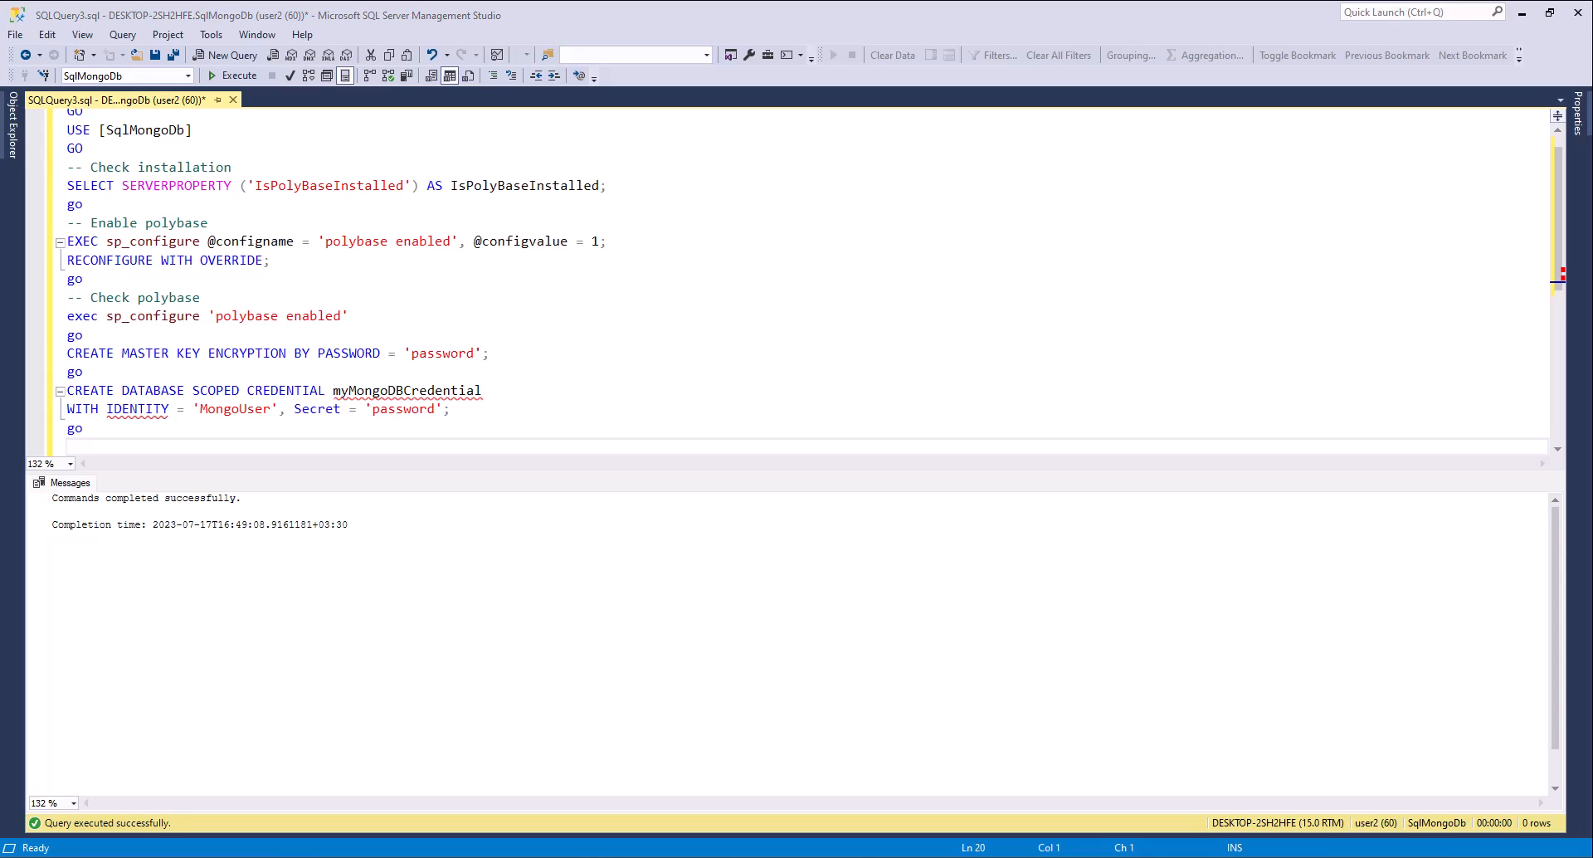
{"action": "mouse_move", "coordinate": [20, 282]}
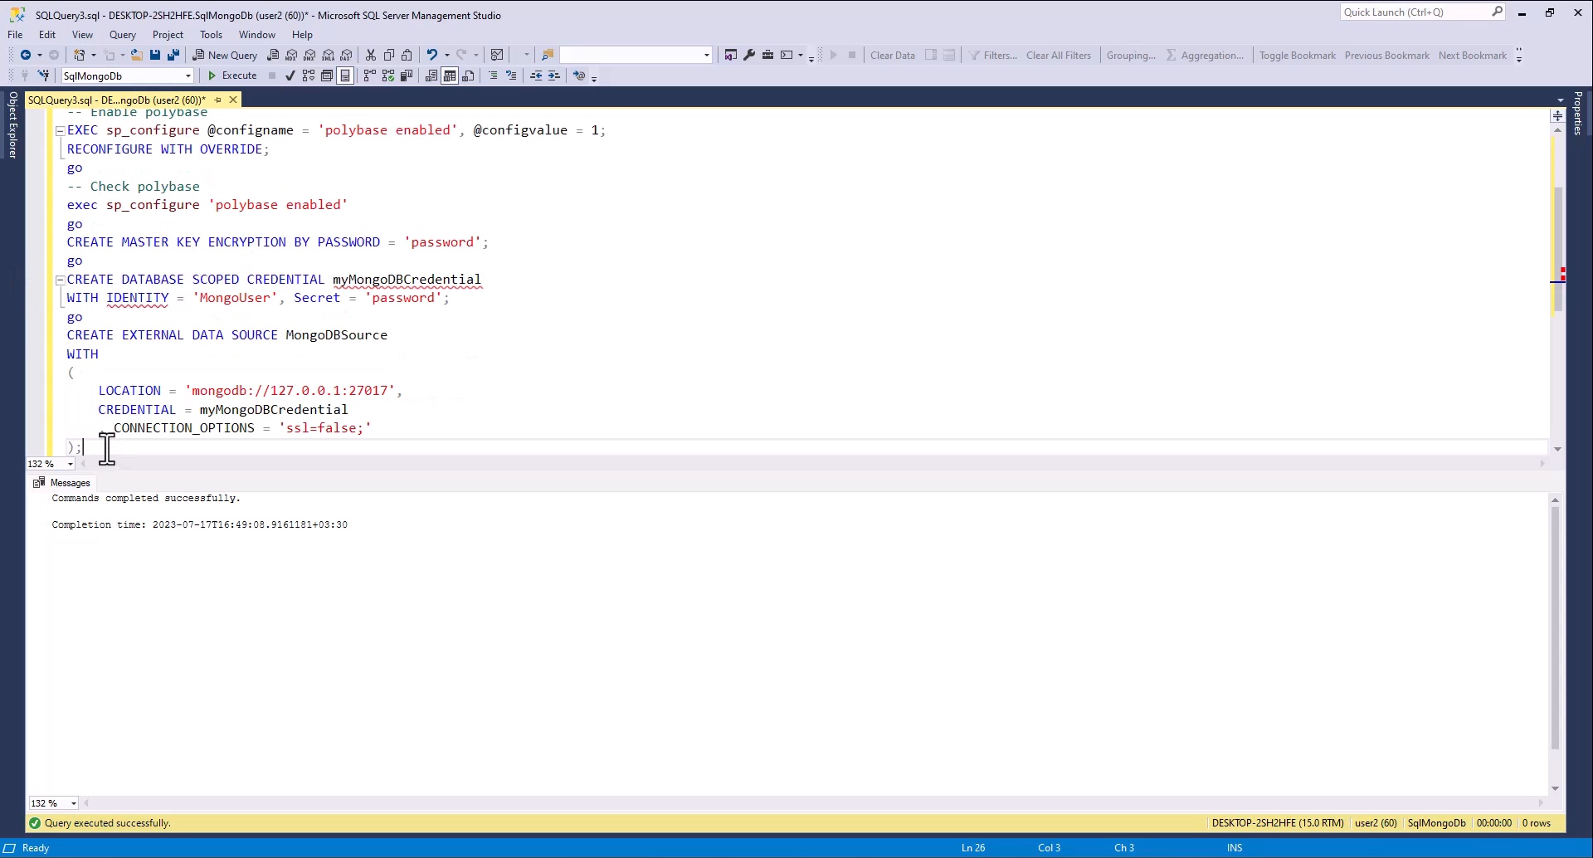
{"action": "left_click", "coordinate": [101, 317]}
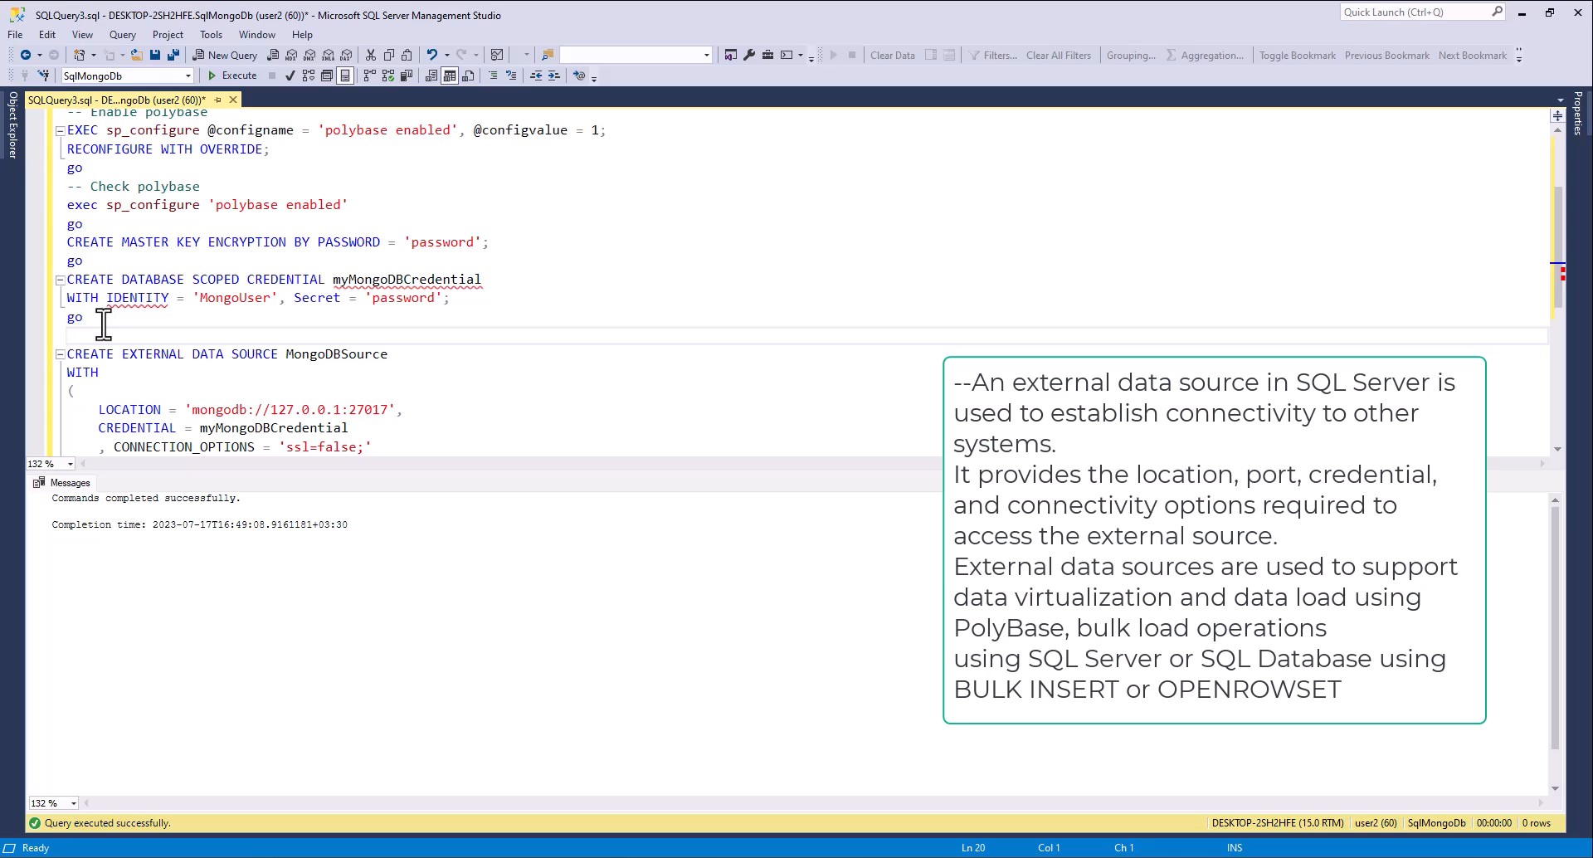
{"action": "left_click", "coordinate": [66, 336]}
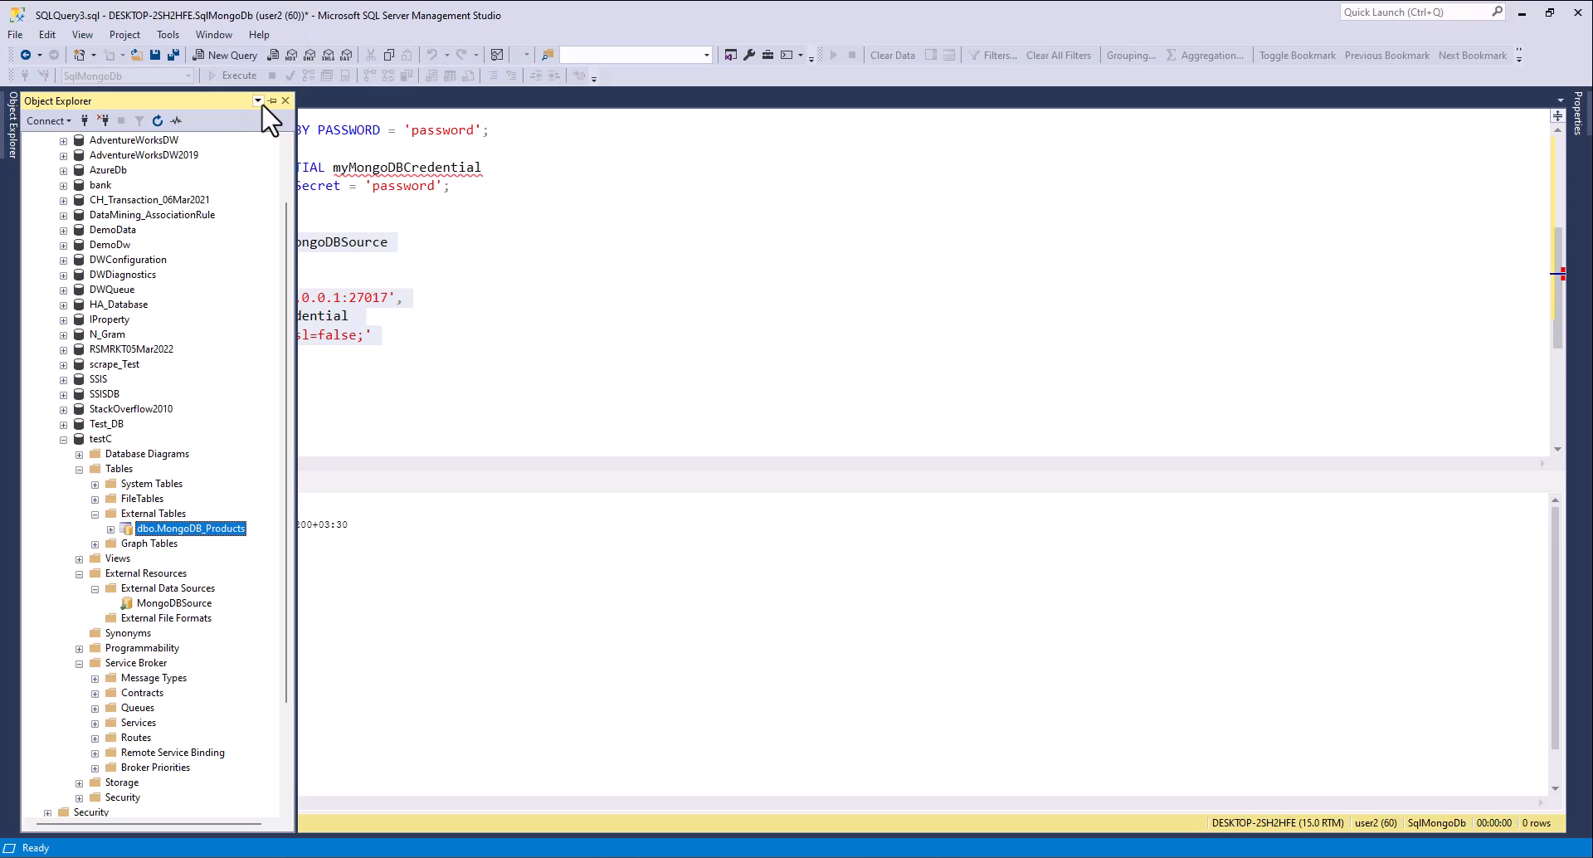
Refresh the Databases node in Object Explorer
{"action": "right_click", "coordinate": [82, 154]}
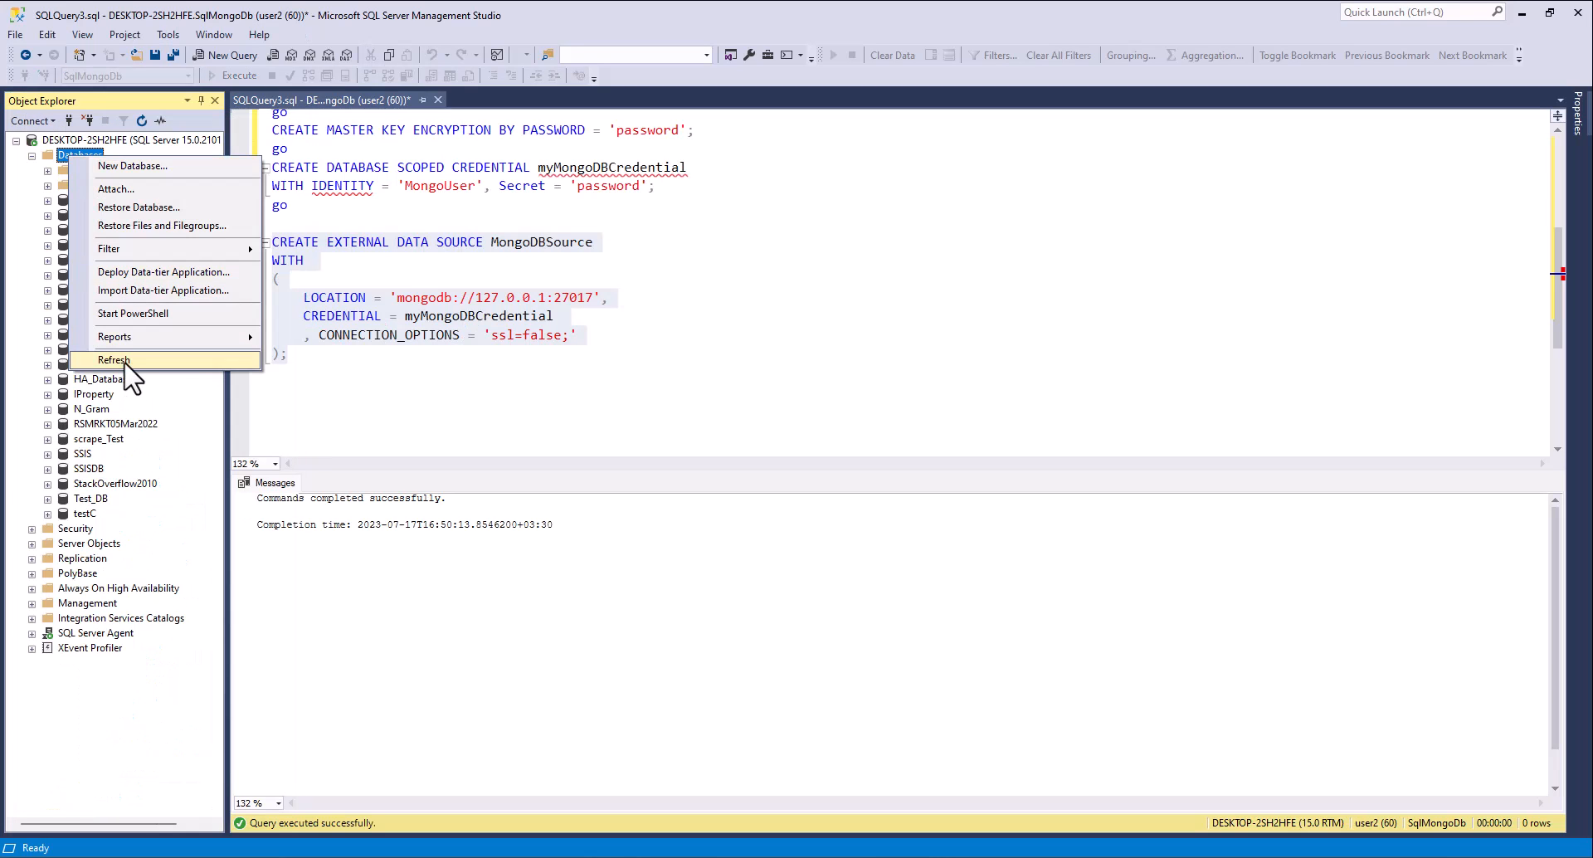
{"action": "left_click", "coordinate": [113, 360]}
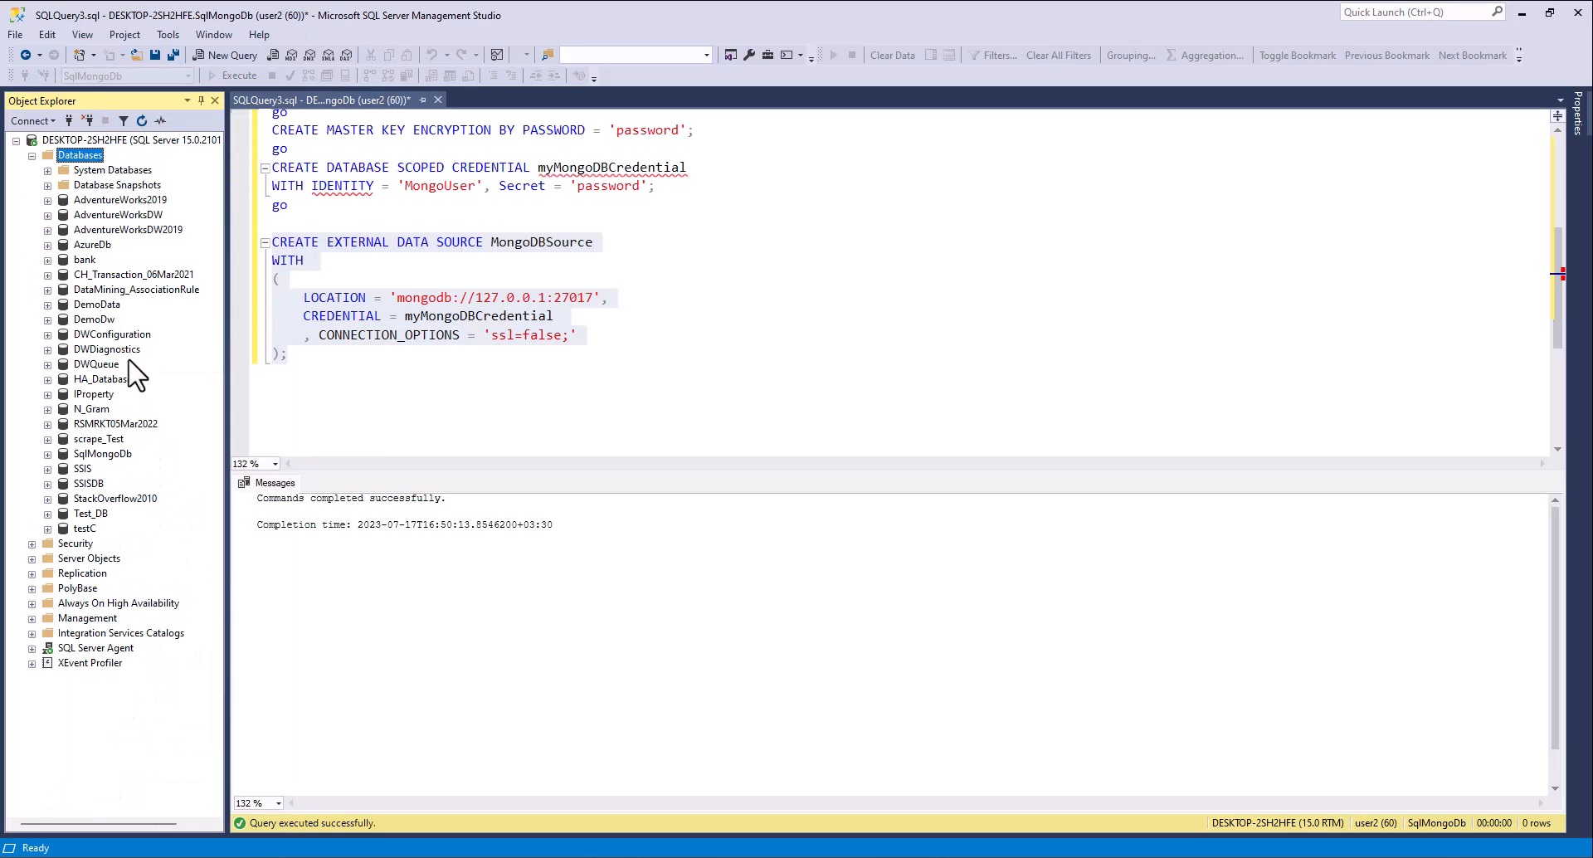
{"action": "scroll", "scroll_direction": "up", "scroll_amount": 3}
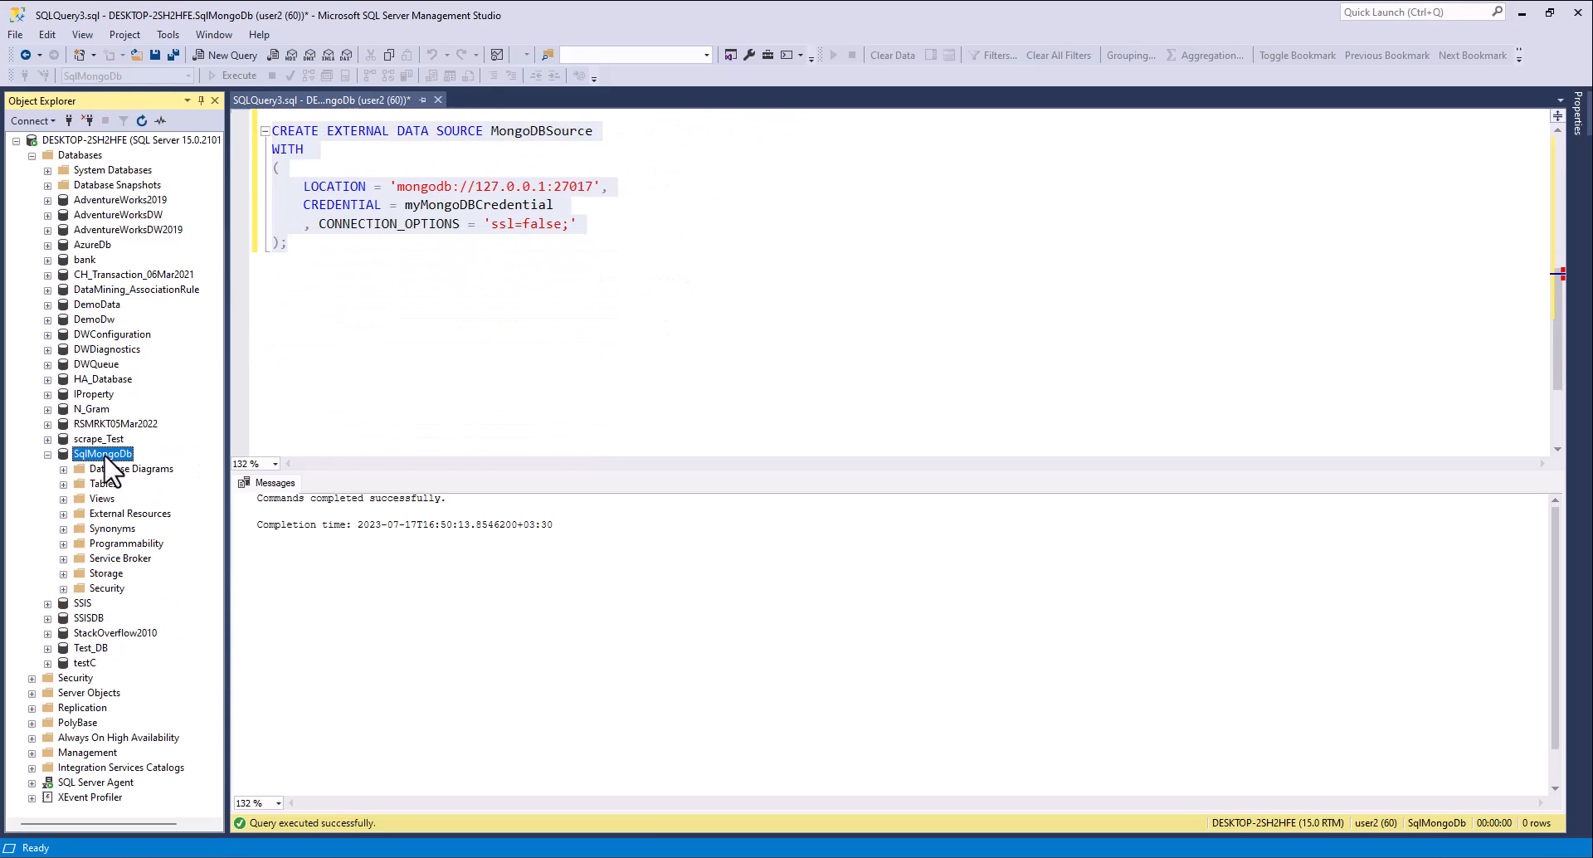
{"action": "mouse_move", "coordinate": [161, 554]}
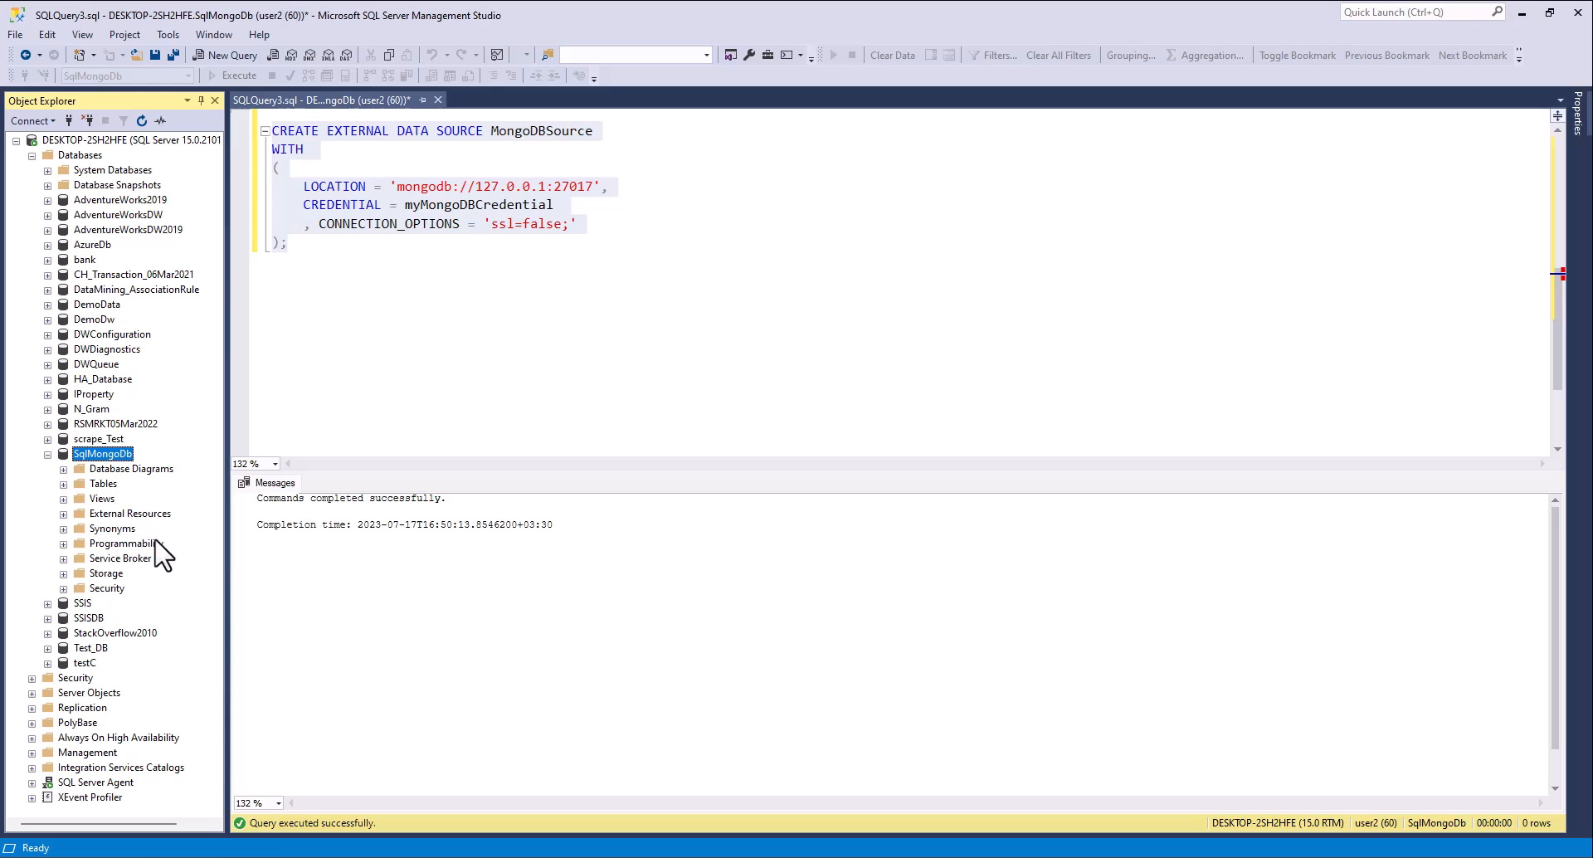
Expand SqlMongoDb's External Data Sources to reveal MongoDBSource and position the cursor to add 'go'
{"action": "left_click", "coordinate": [129, 512]}
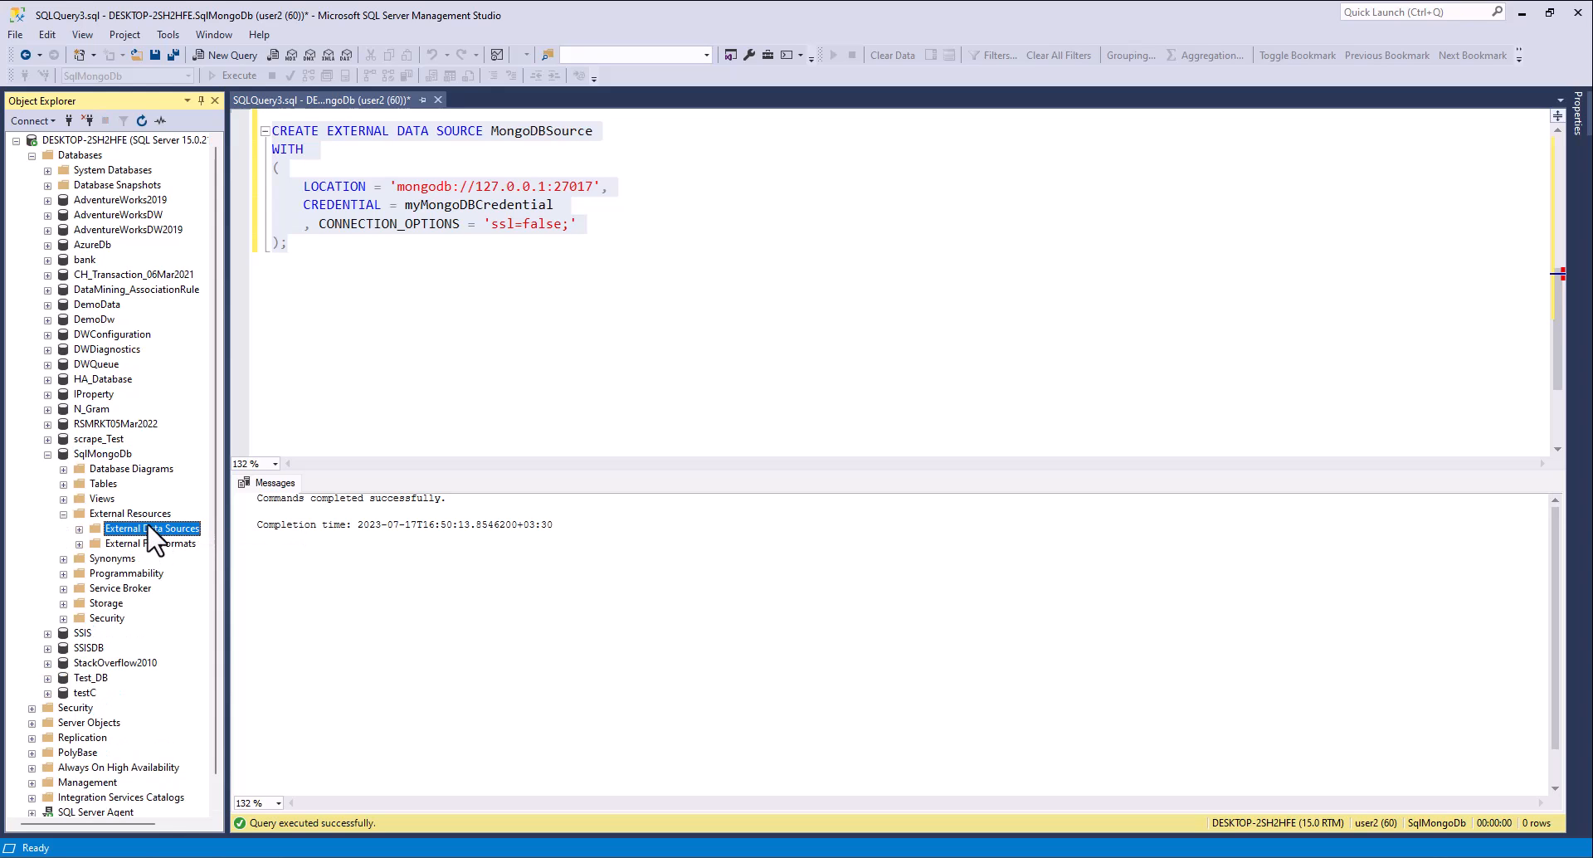
{"action": "left_click", "coordinate": [80, 528]}
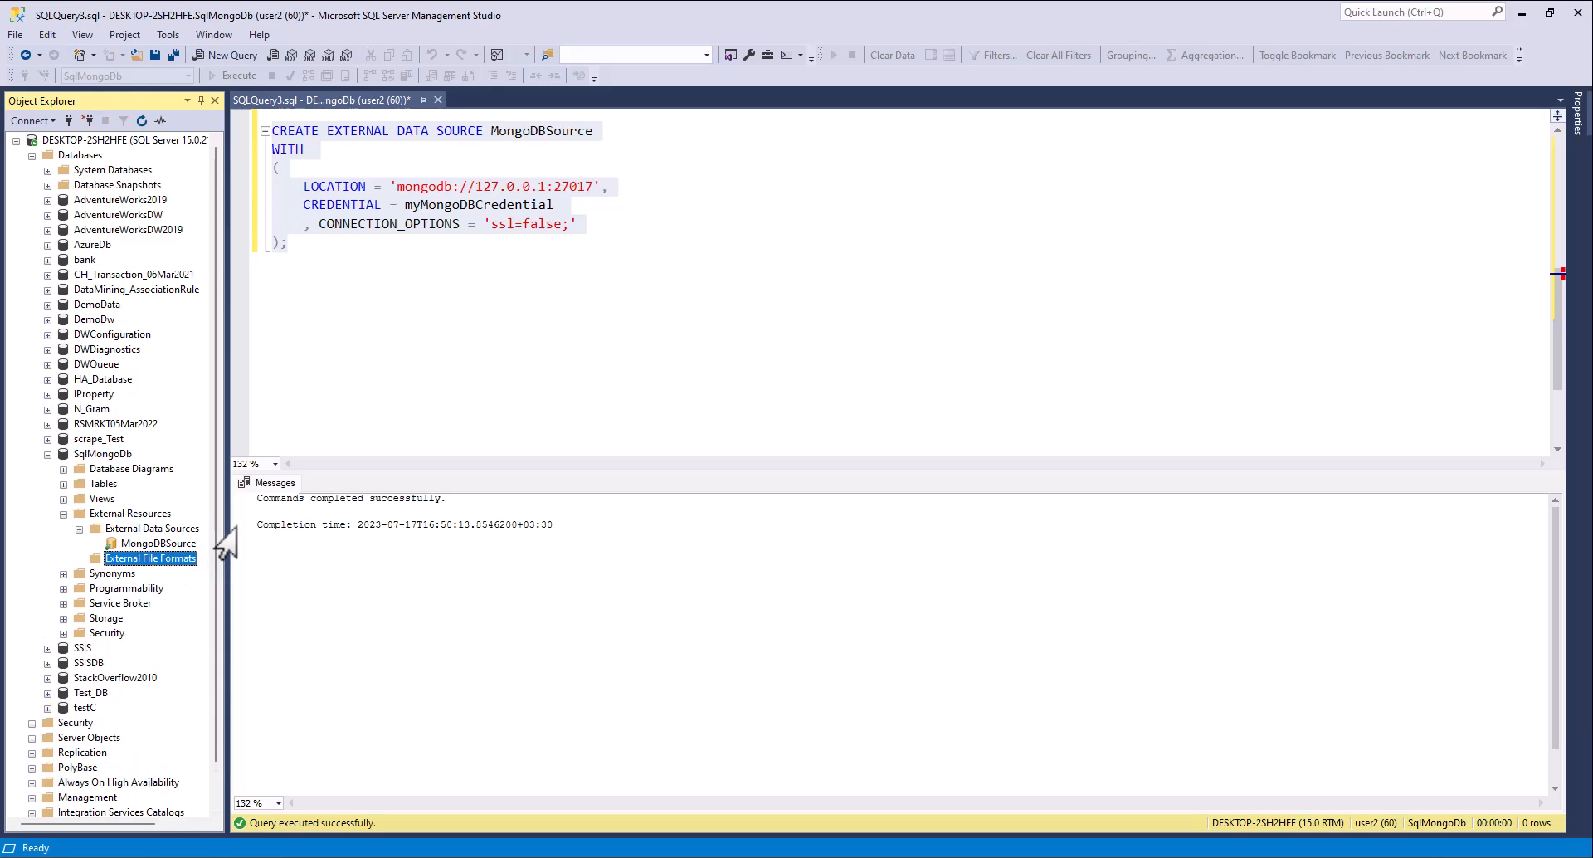
{"action": "left_click", "coordinate": [157, 543]}
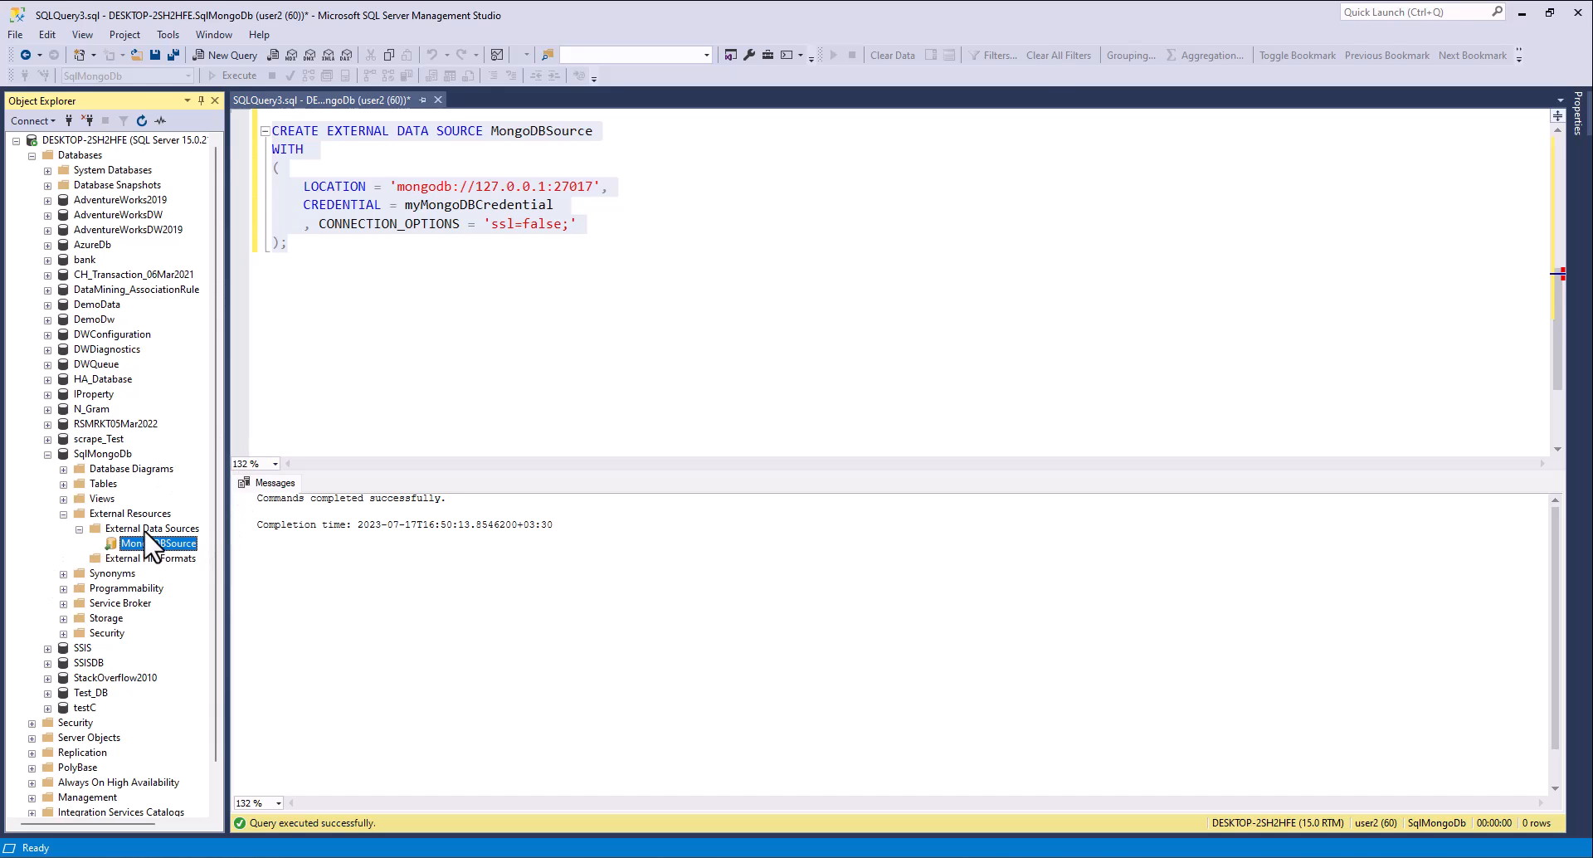
{"action": "mouse_move", "coordinate": [418, 404]}
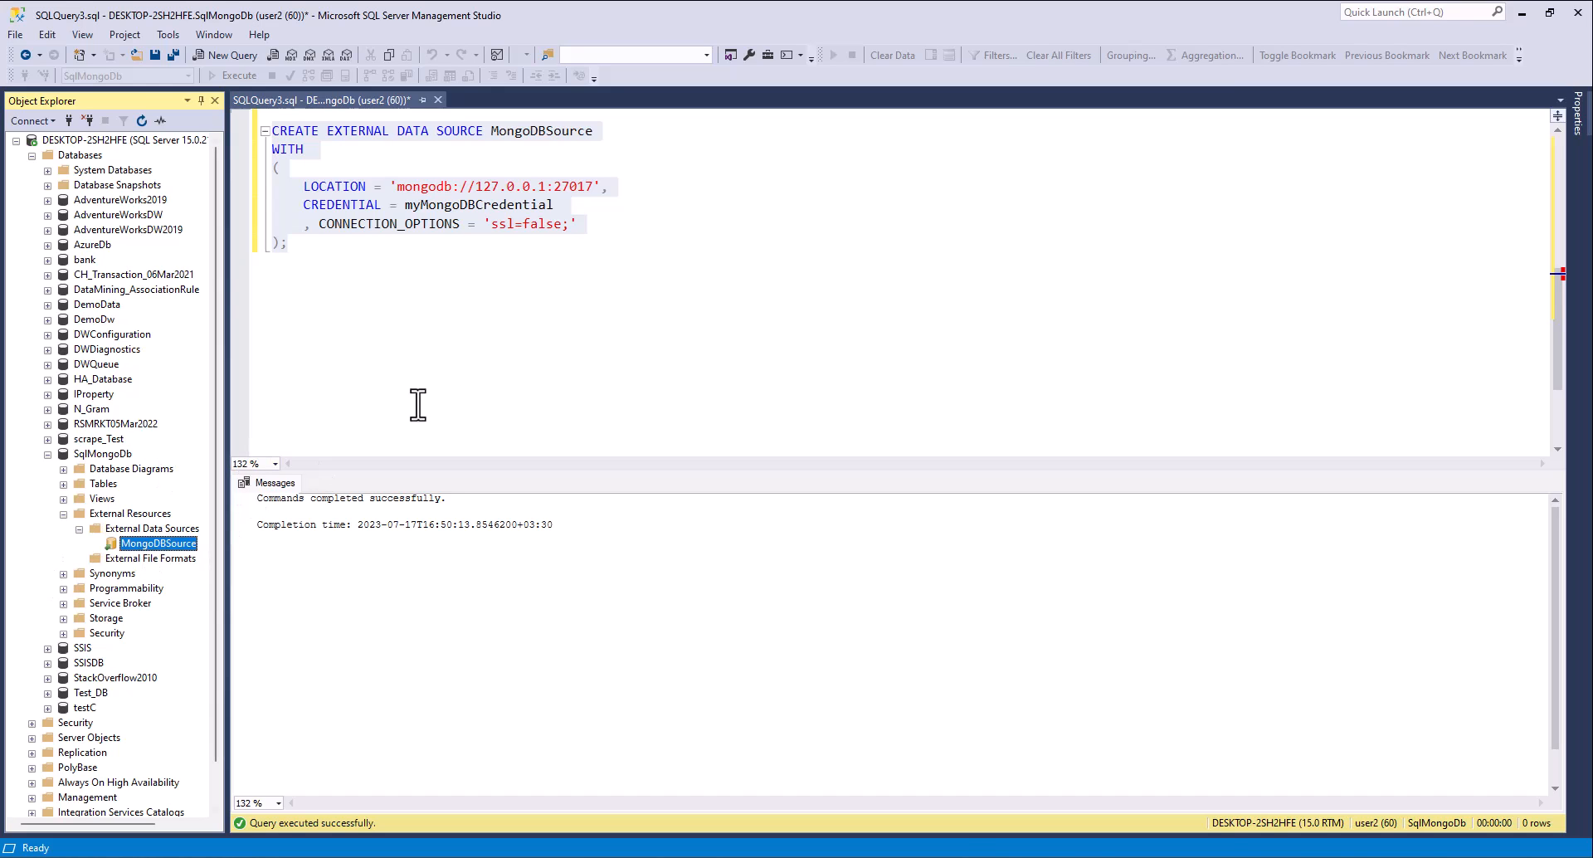
{"action": "left_click", "coordinate": [465, 327]}
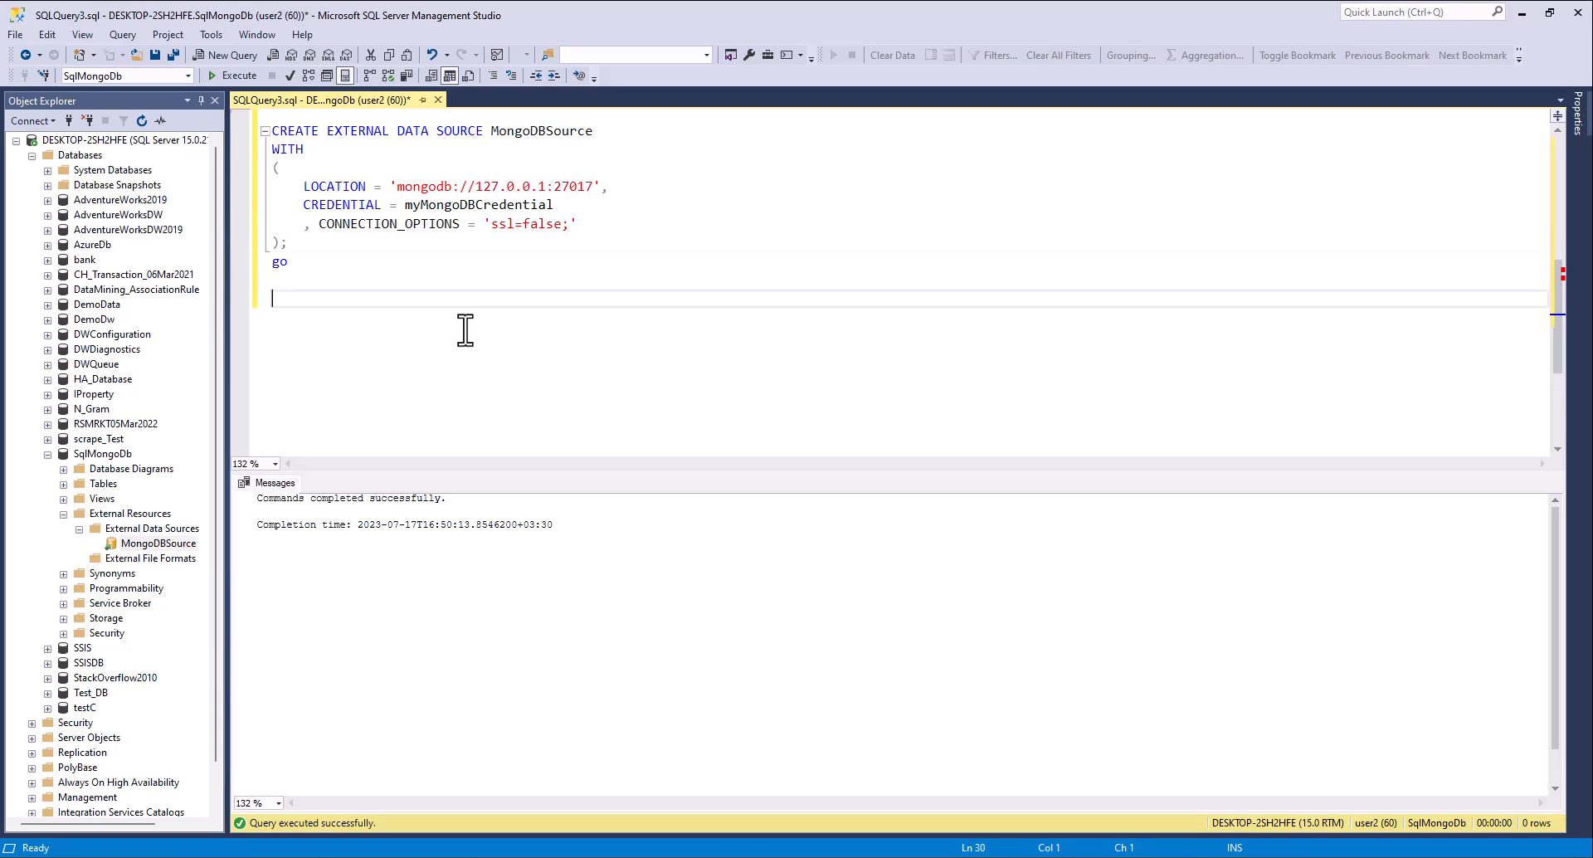
{"action": "mouse_move", "coordinate": [465, 330]}
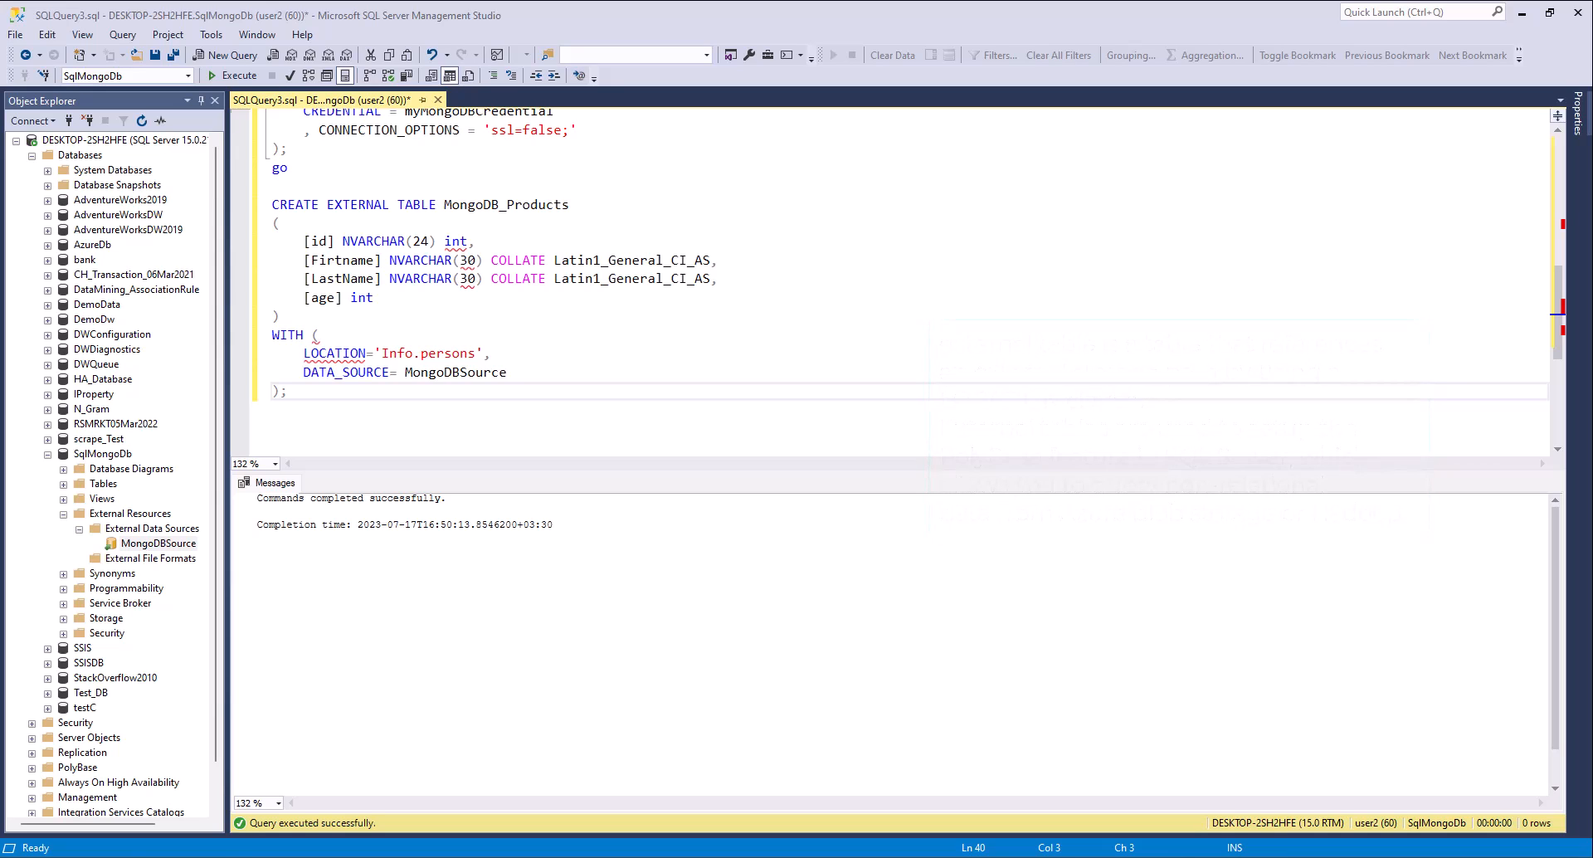
{"action": "mouse_move", "coordinate": [349, 418]}
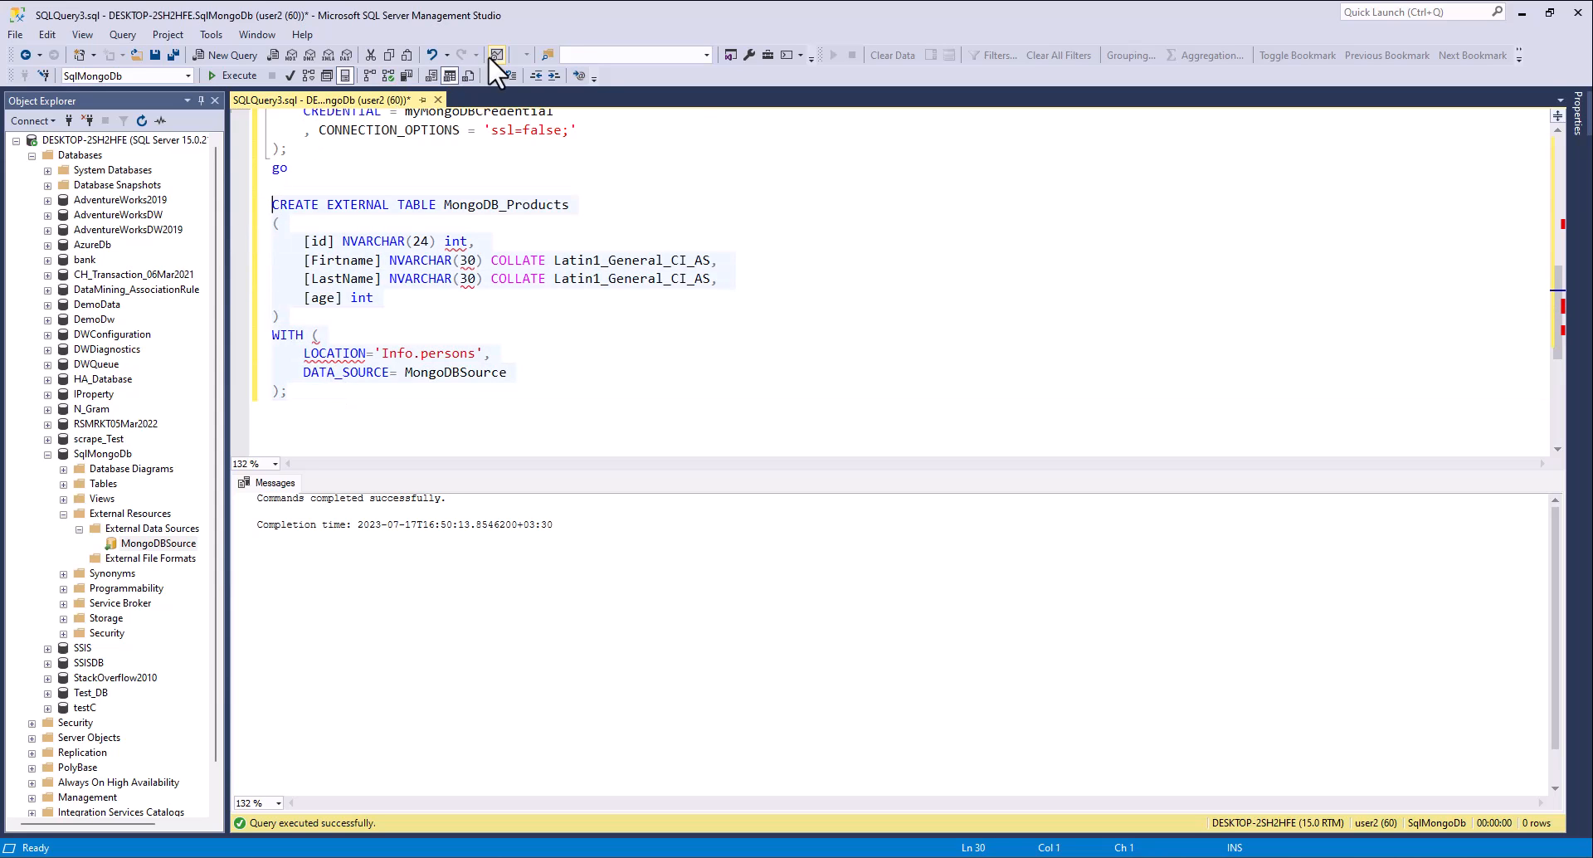
{"action": "mouse_move", "coordinate": [243, 75]}
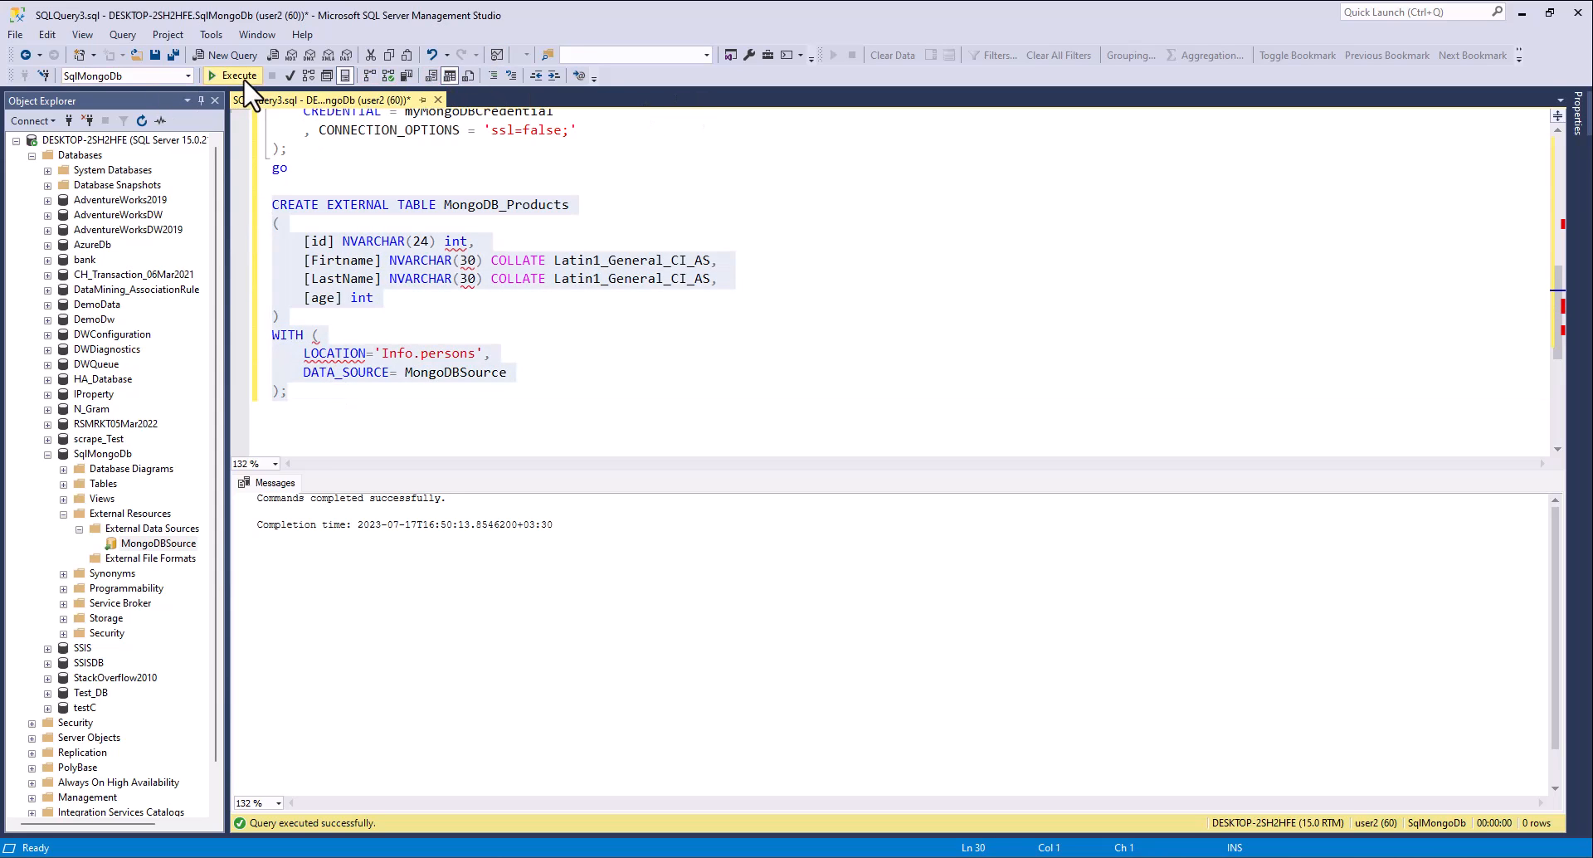
Run the CREATE EXTERNAL TABLE MongoDB_Products statement, then begin fixing the id column to int after the syntax error
{"action": "left_click", "coordinate": [234, 75]}
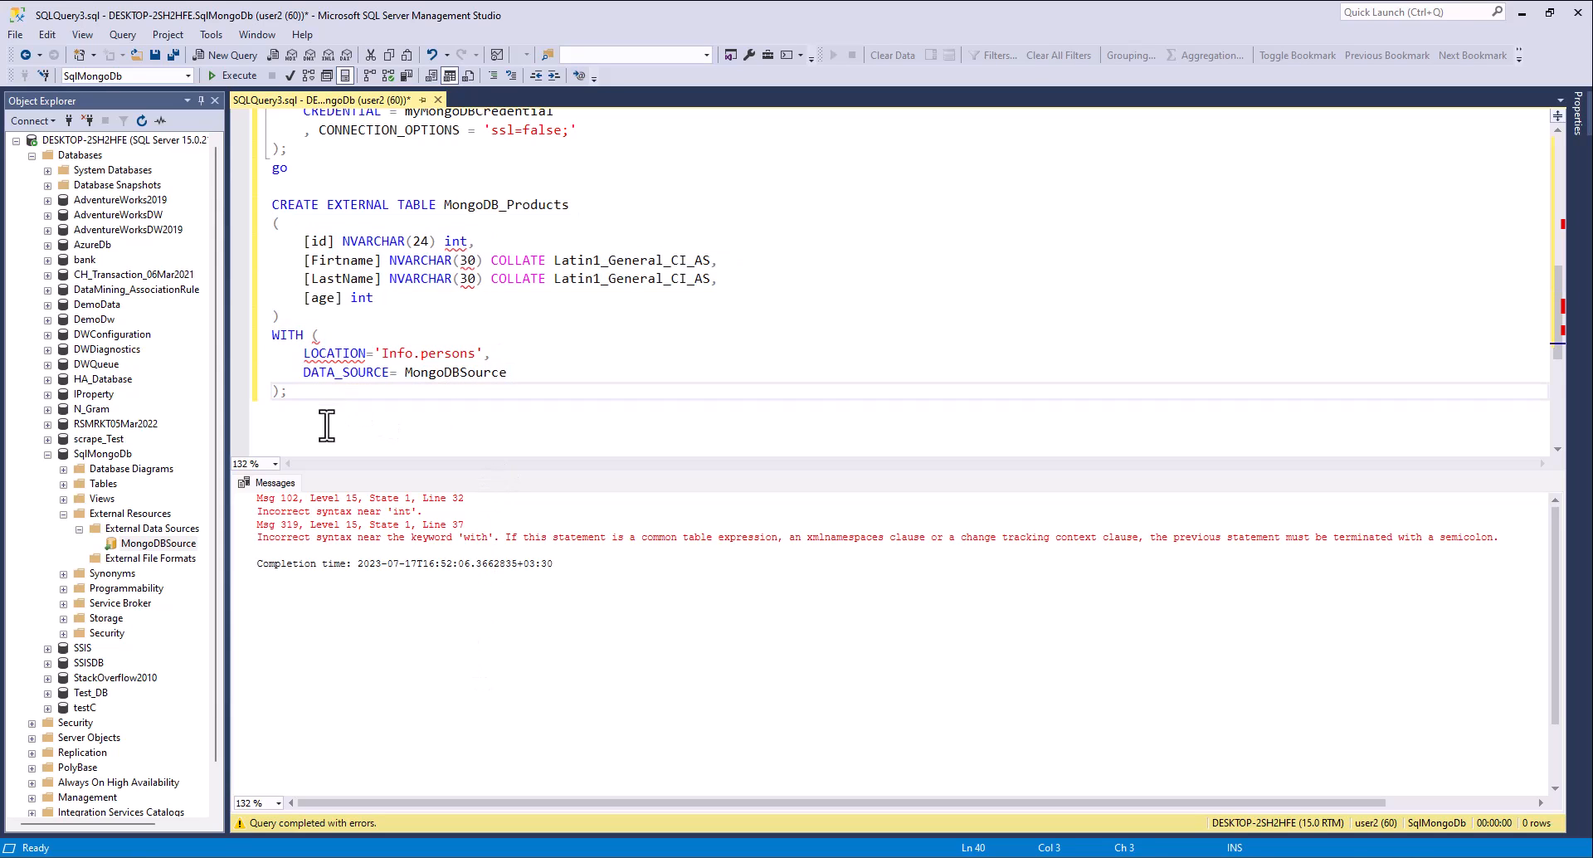
{"action": "left_click", "coordinate": [272, 187]}
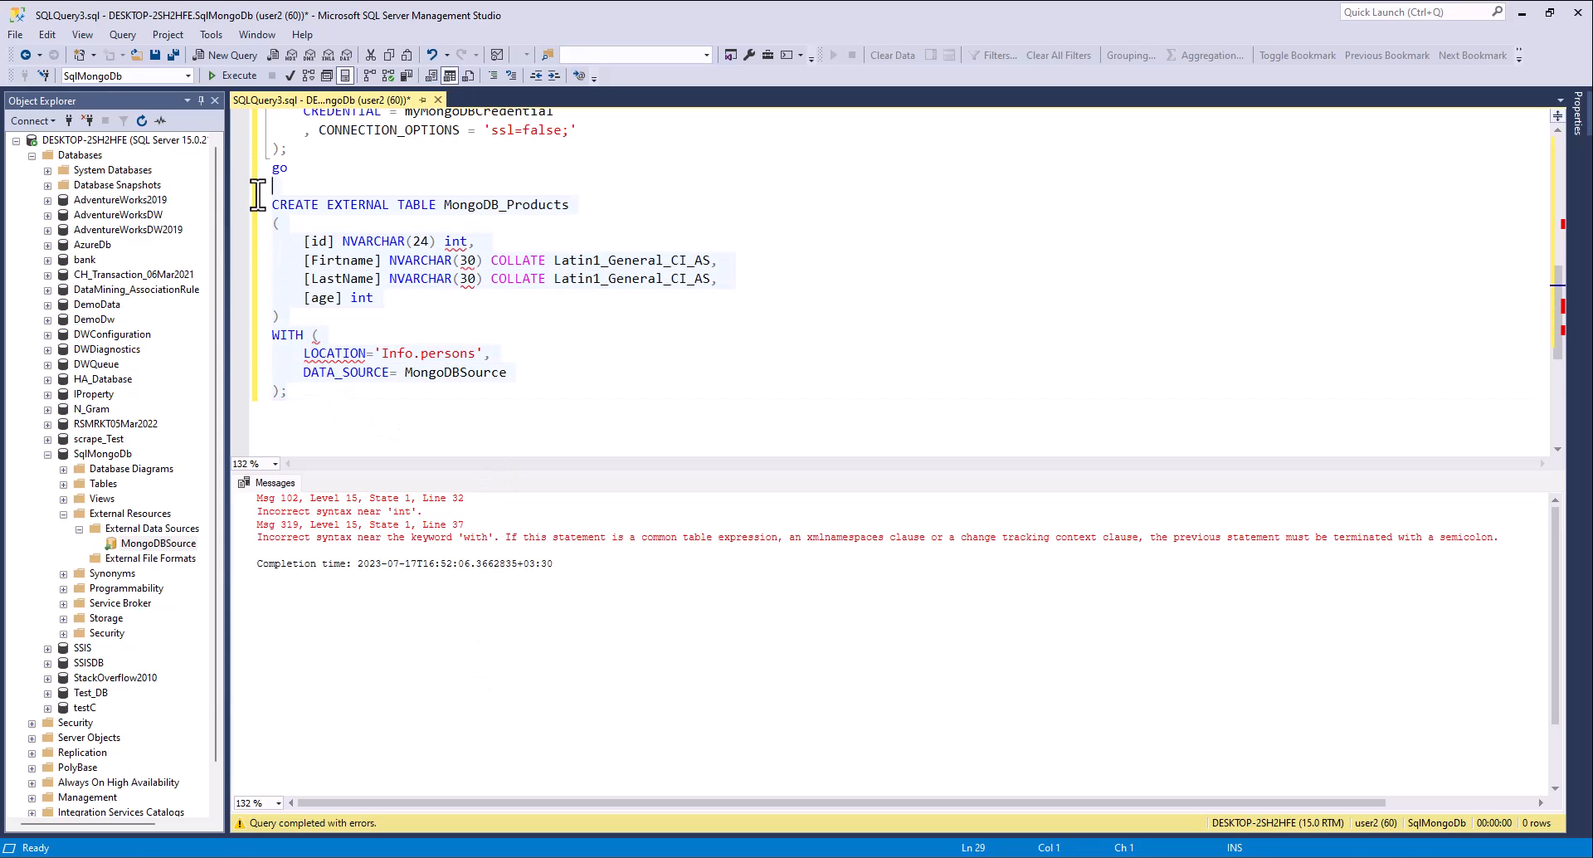
{"action": "left_click", "coordinate": [439, 241]}
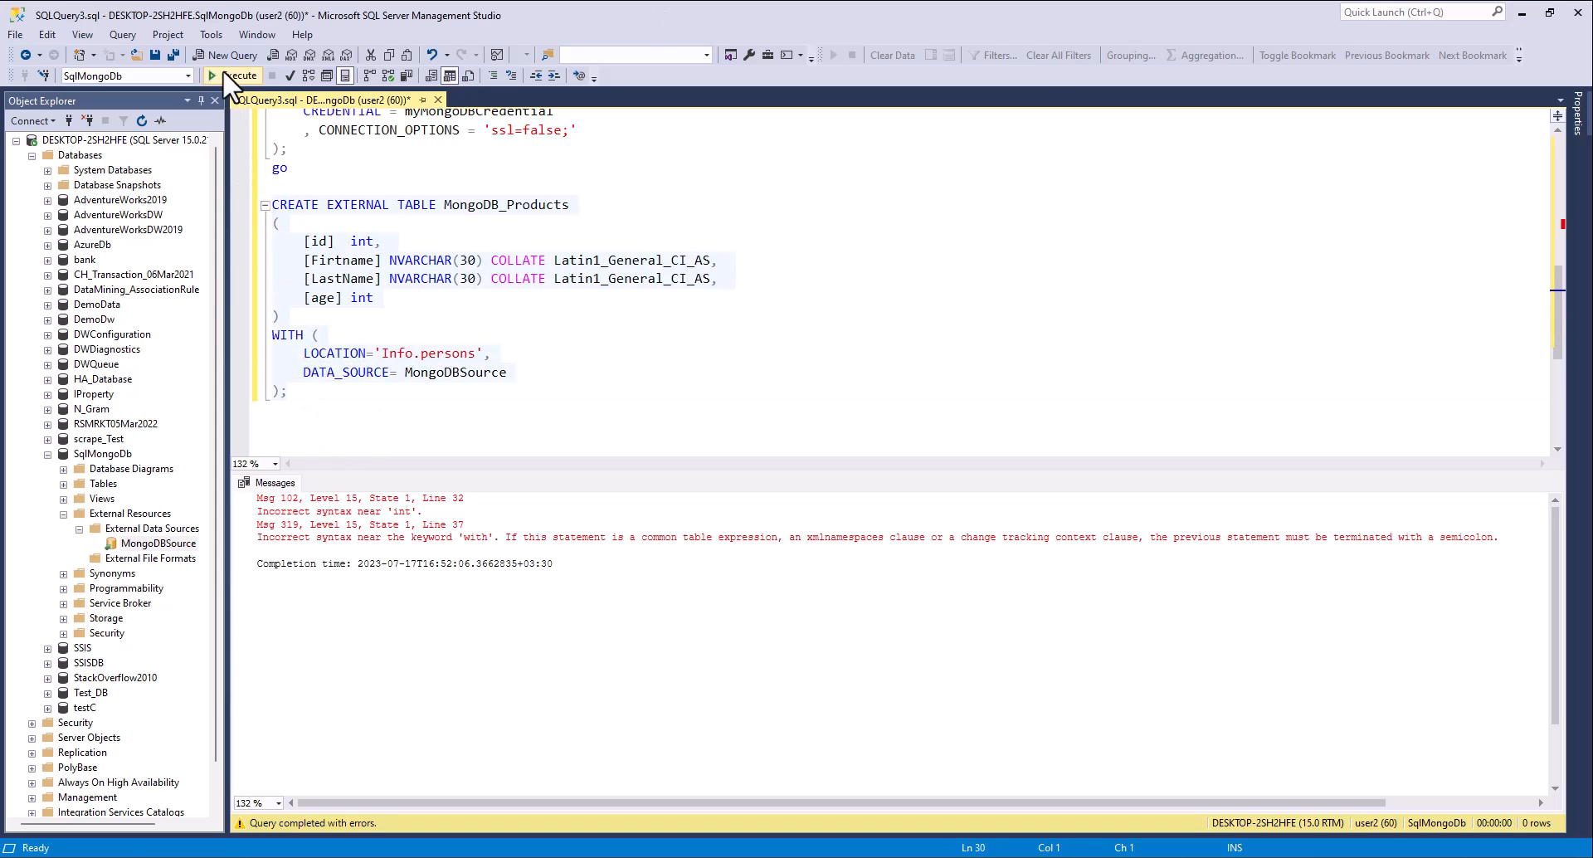
Run the corrected statement and locate dbo.MongoDB_Products under SqlMongoDb's External Tables
{"action": "left_click", "coordinate": [235, 75]}
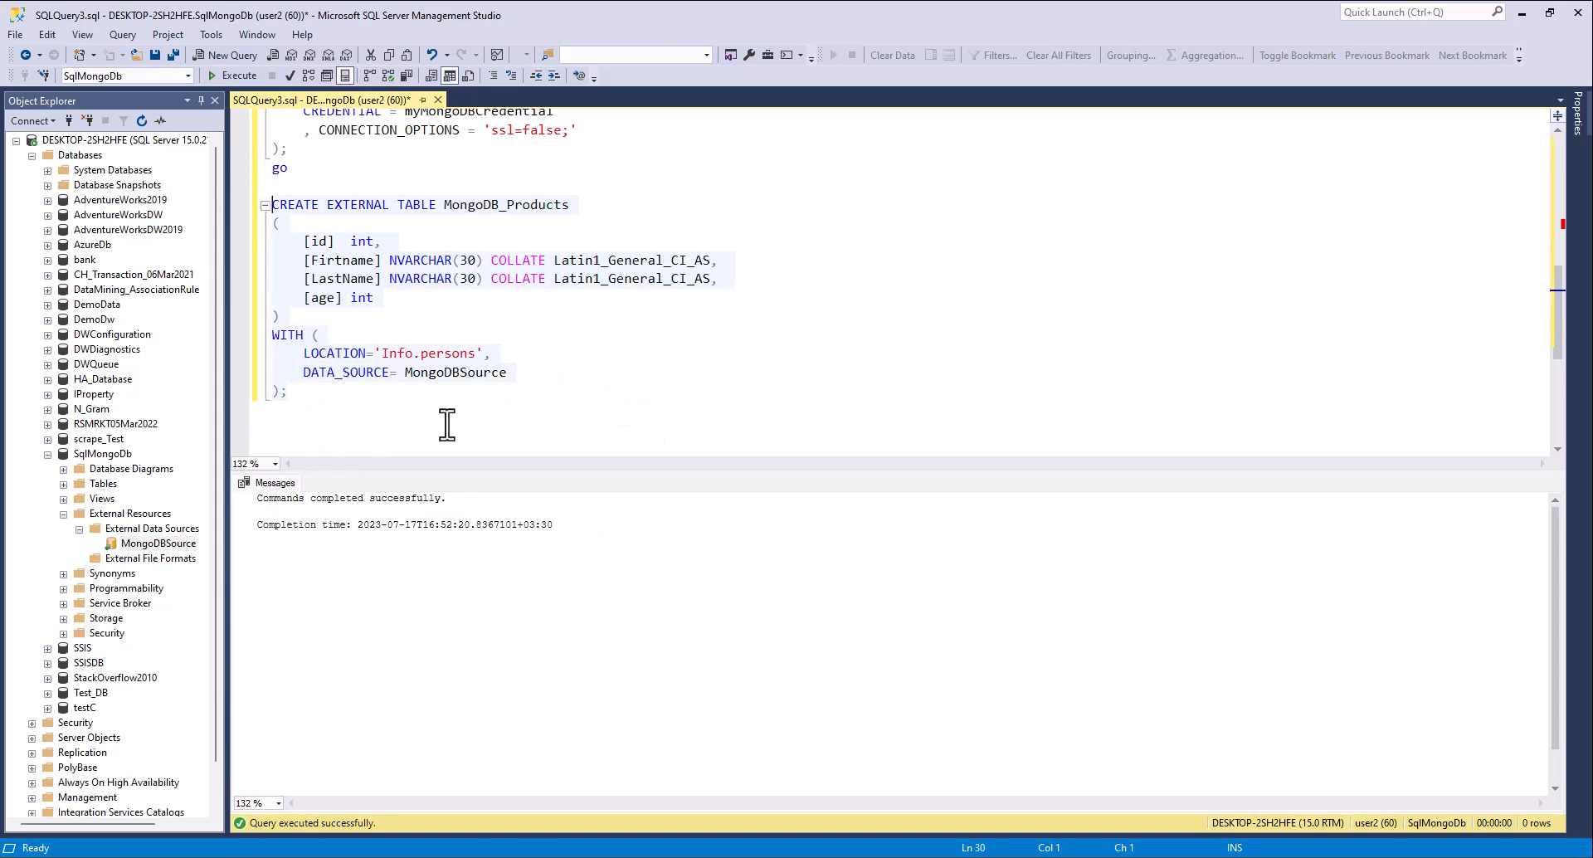
{"action": "mouse_move", "coordinate": [174, 527]}
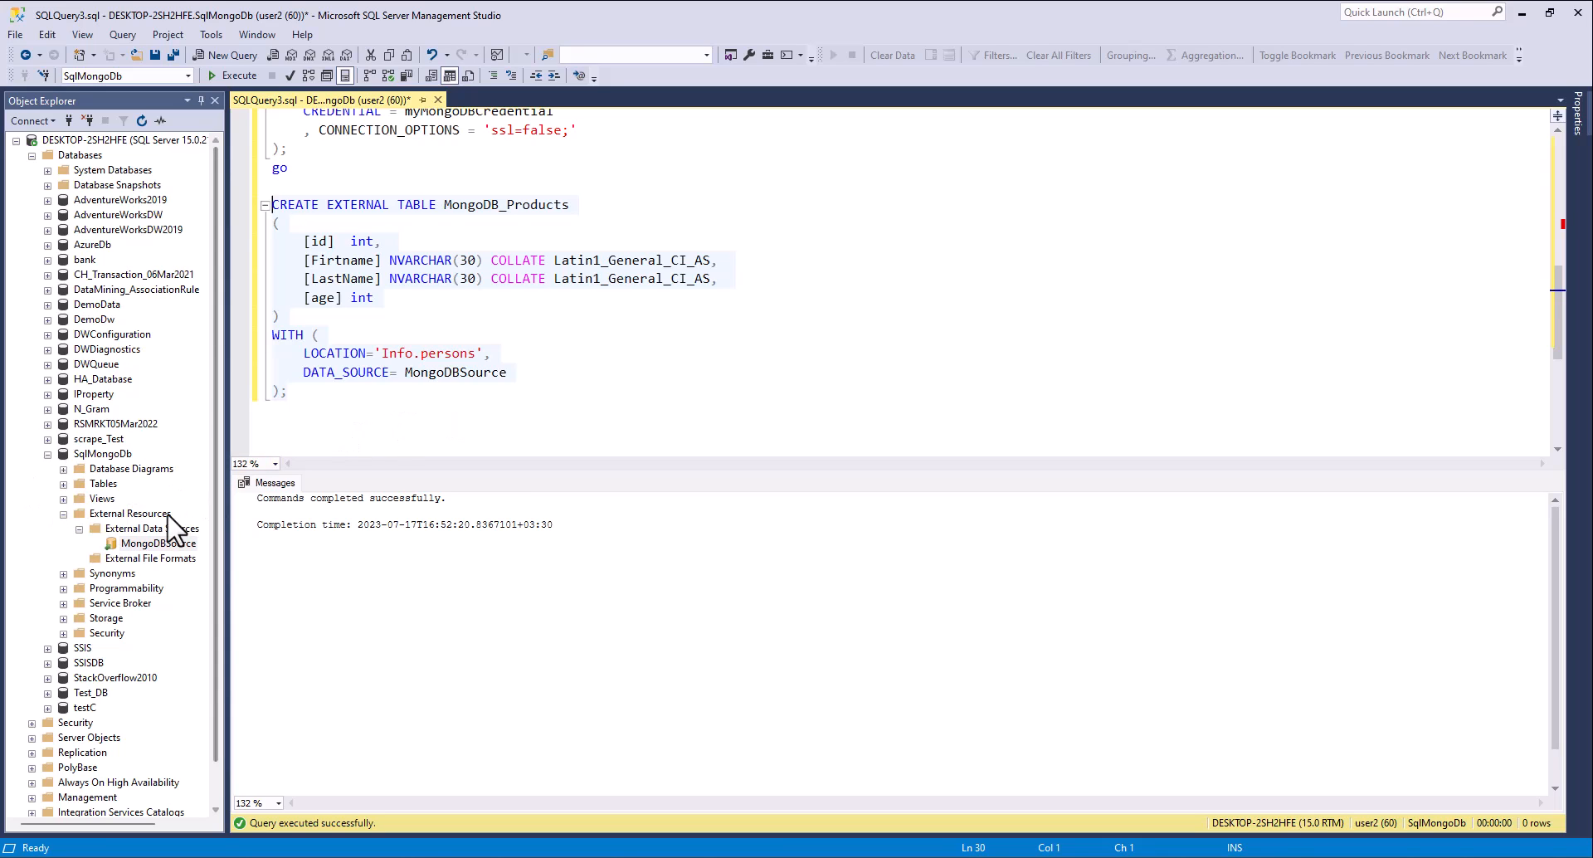
{"action": "left_click", "coordinate": [63, 513]}
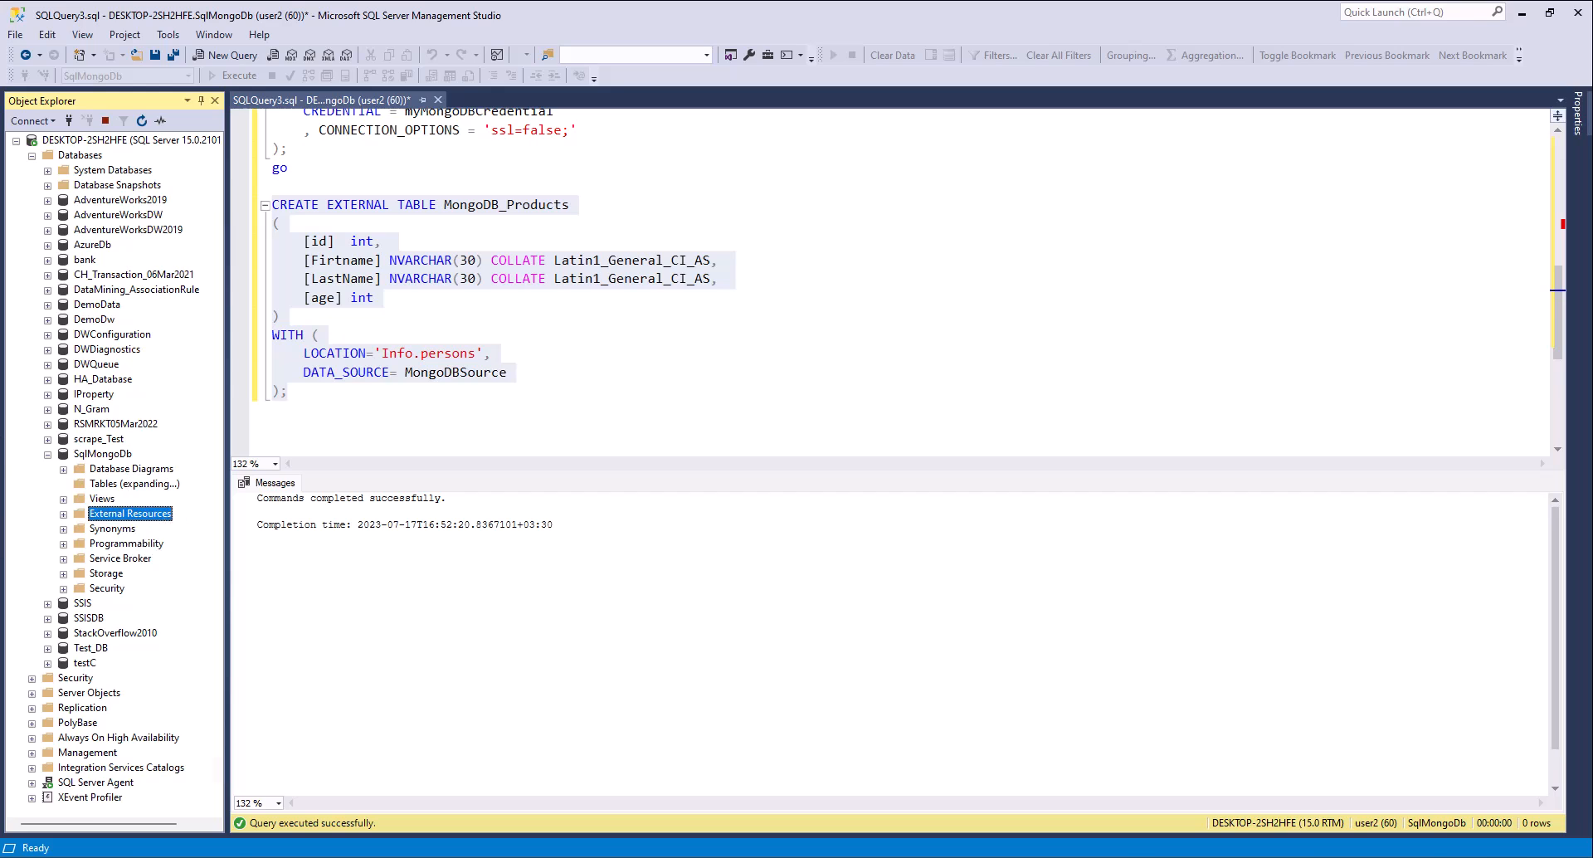
{"action": "left_click", "coordinate": [65, 485]}
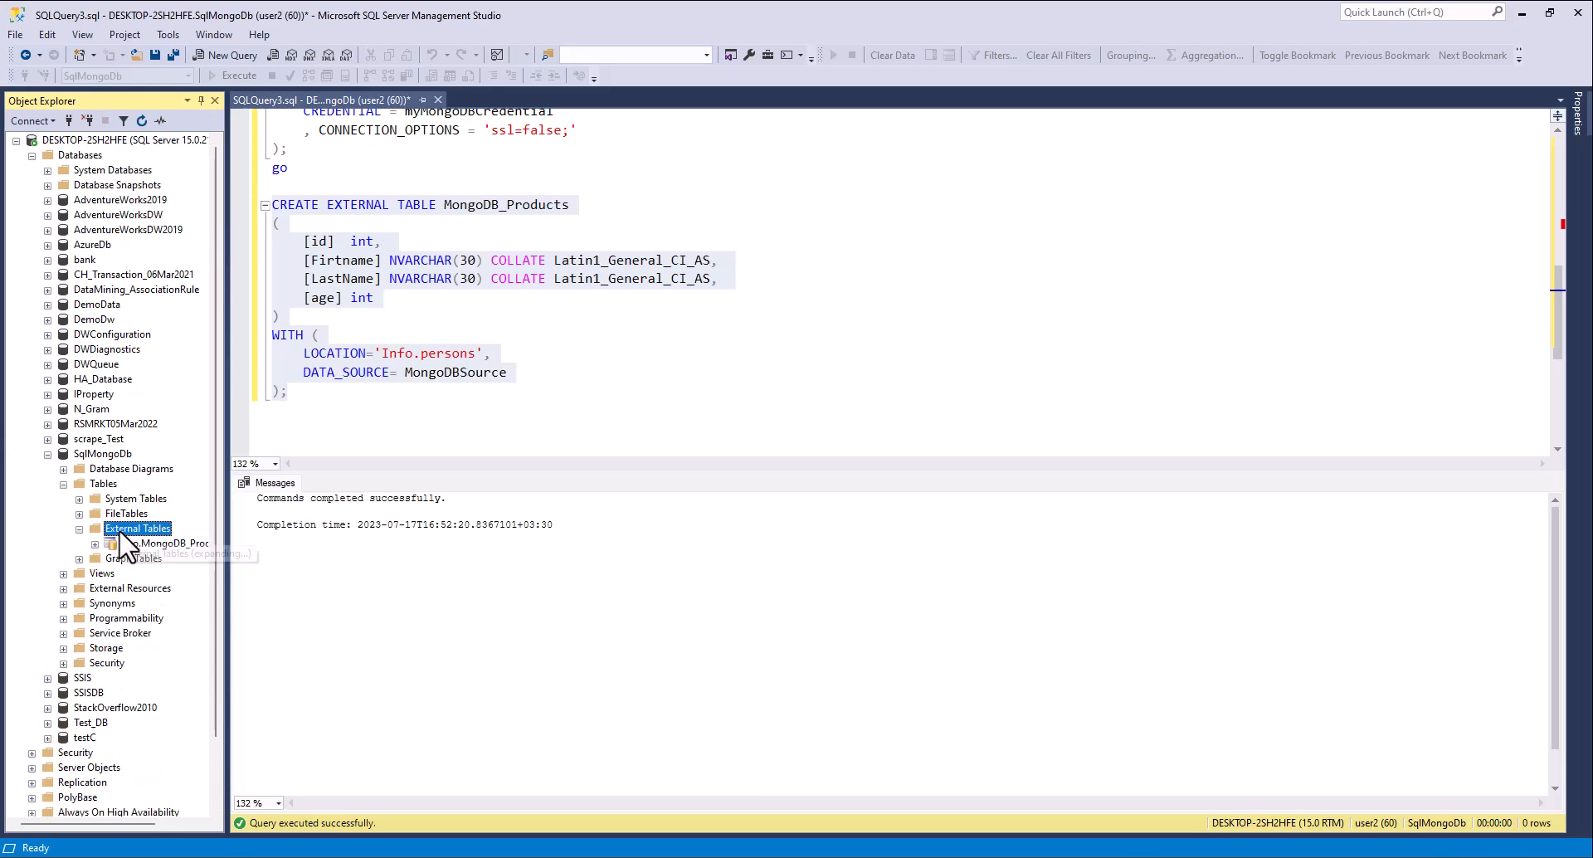
{"action": "right_click", "coordinate": [163, 541]}
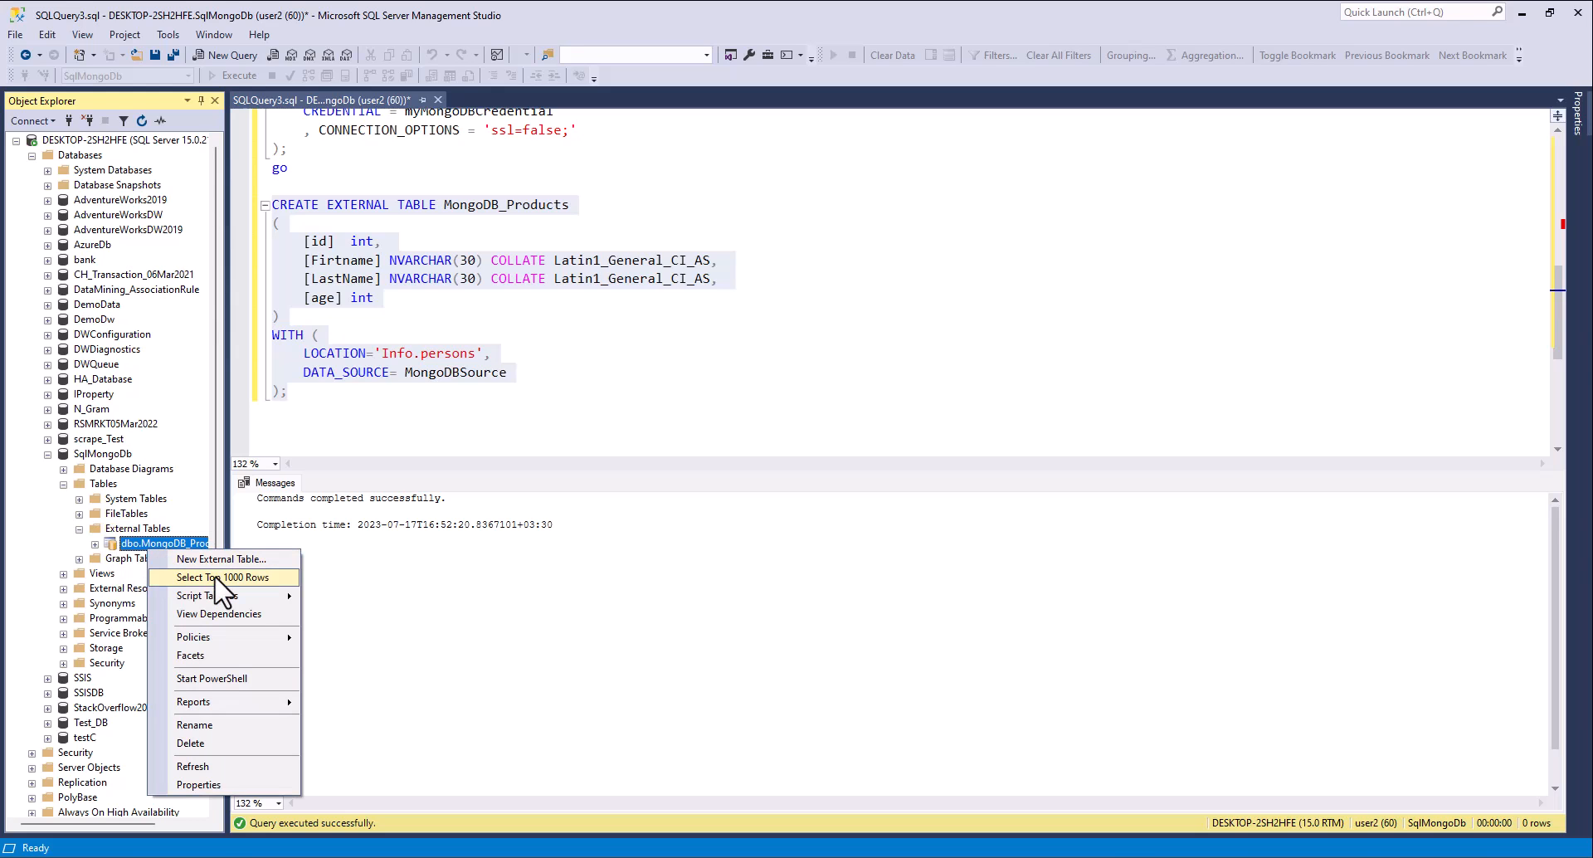
Run Select Top 1000 Rows on dbo.MongoDB_Products, returning the two persons rows from MongoDB
{"action": "left_click", "coordinate": [219, 576]}
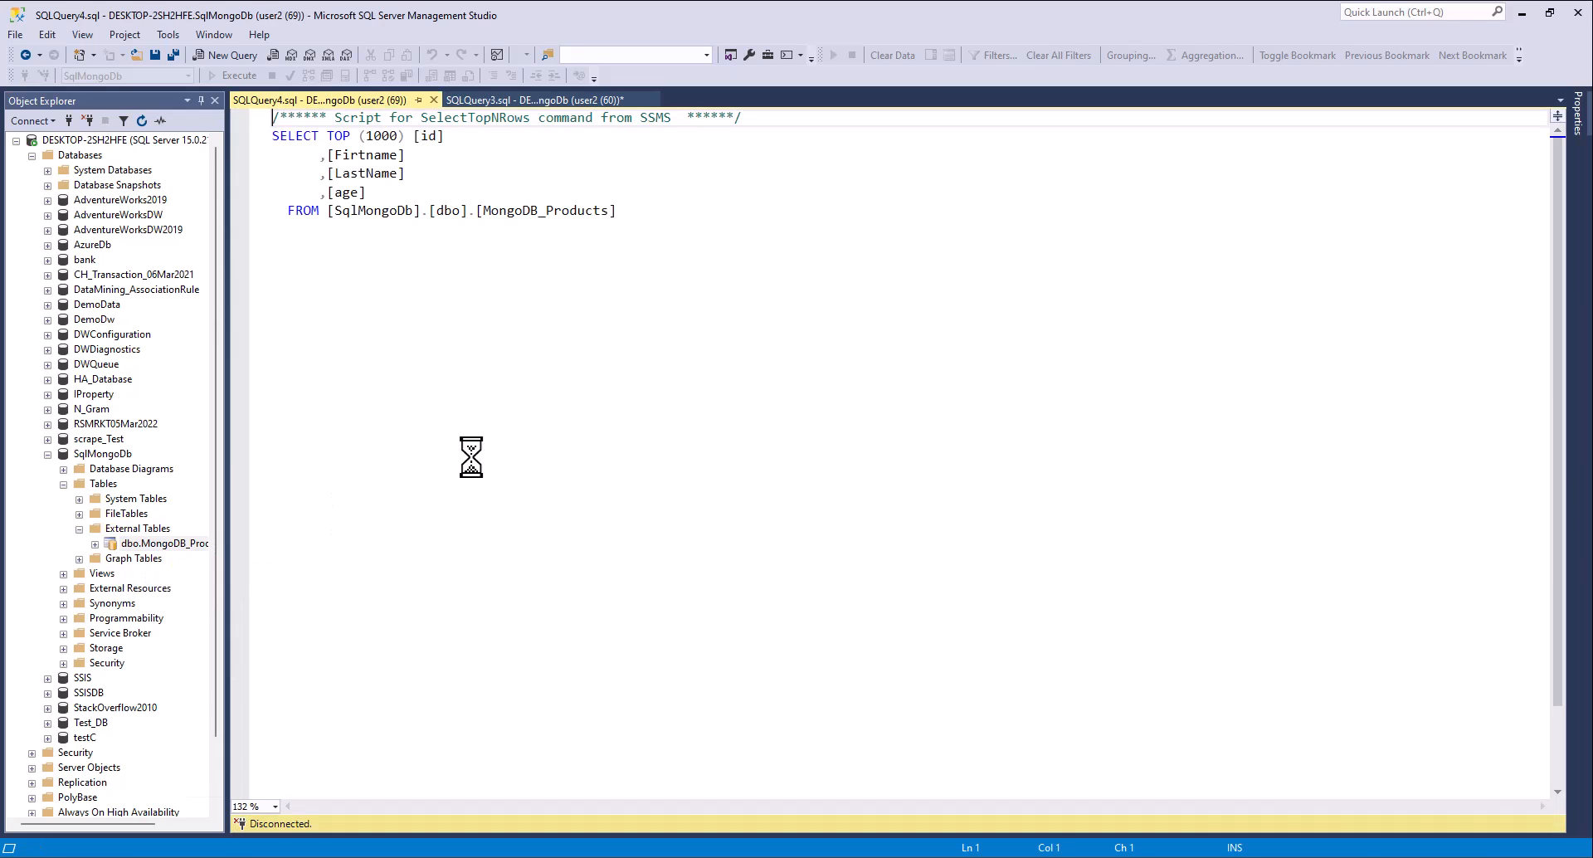
{"action": "left_click", "coordinate": [239, 75]}
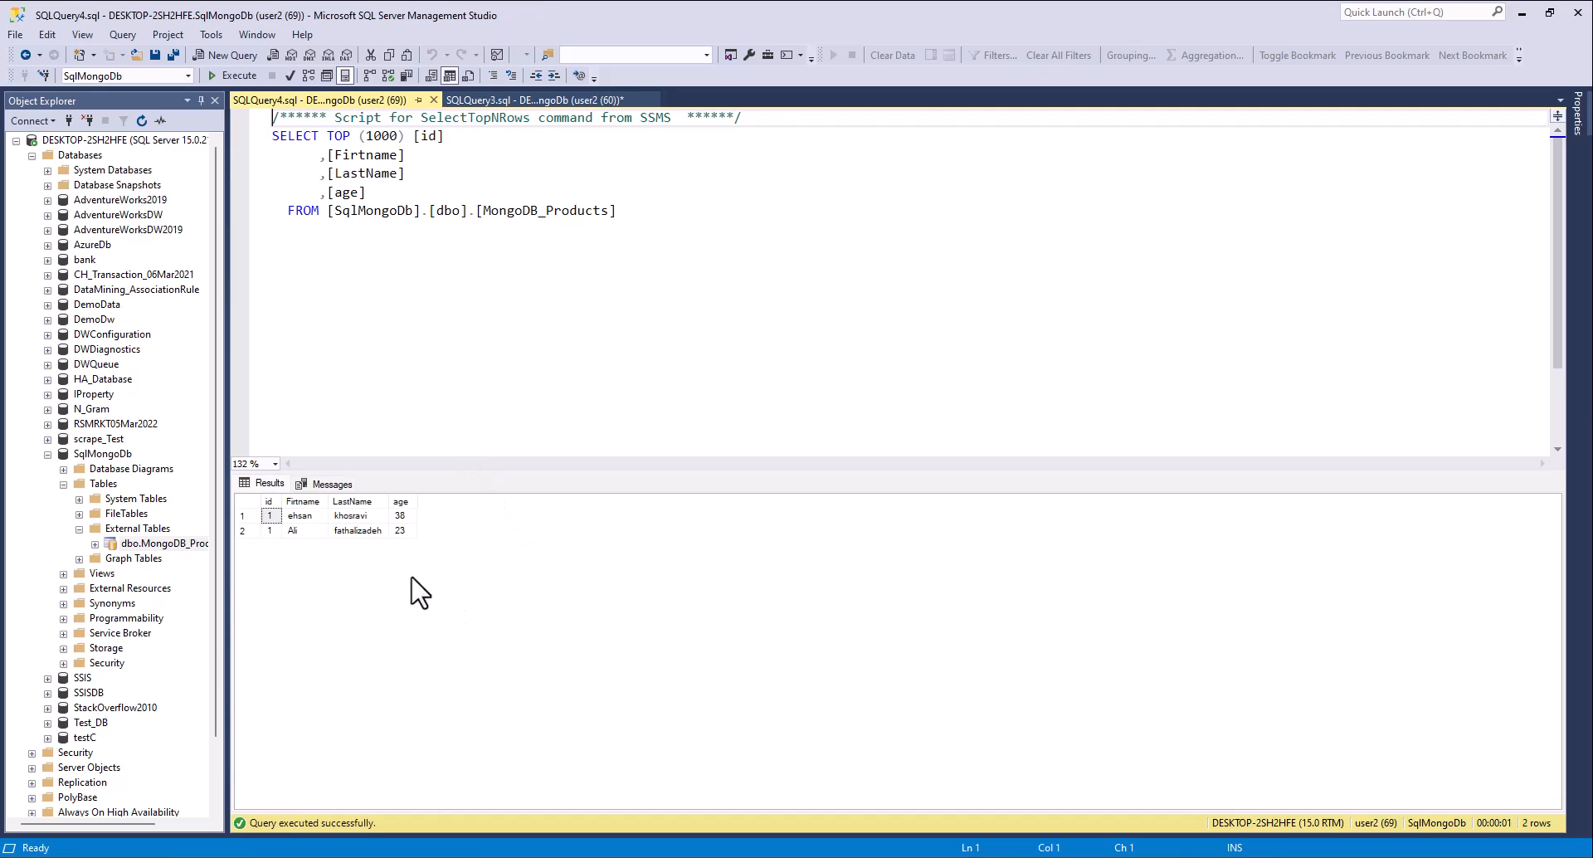
{"action": "left_click", "coordinate": [294, 529]}
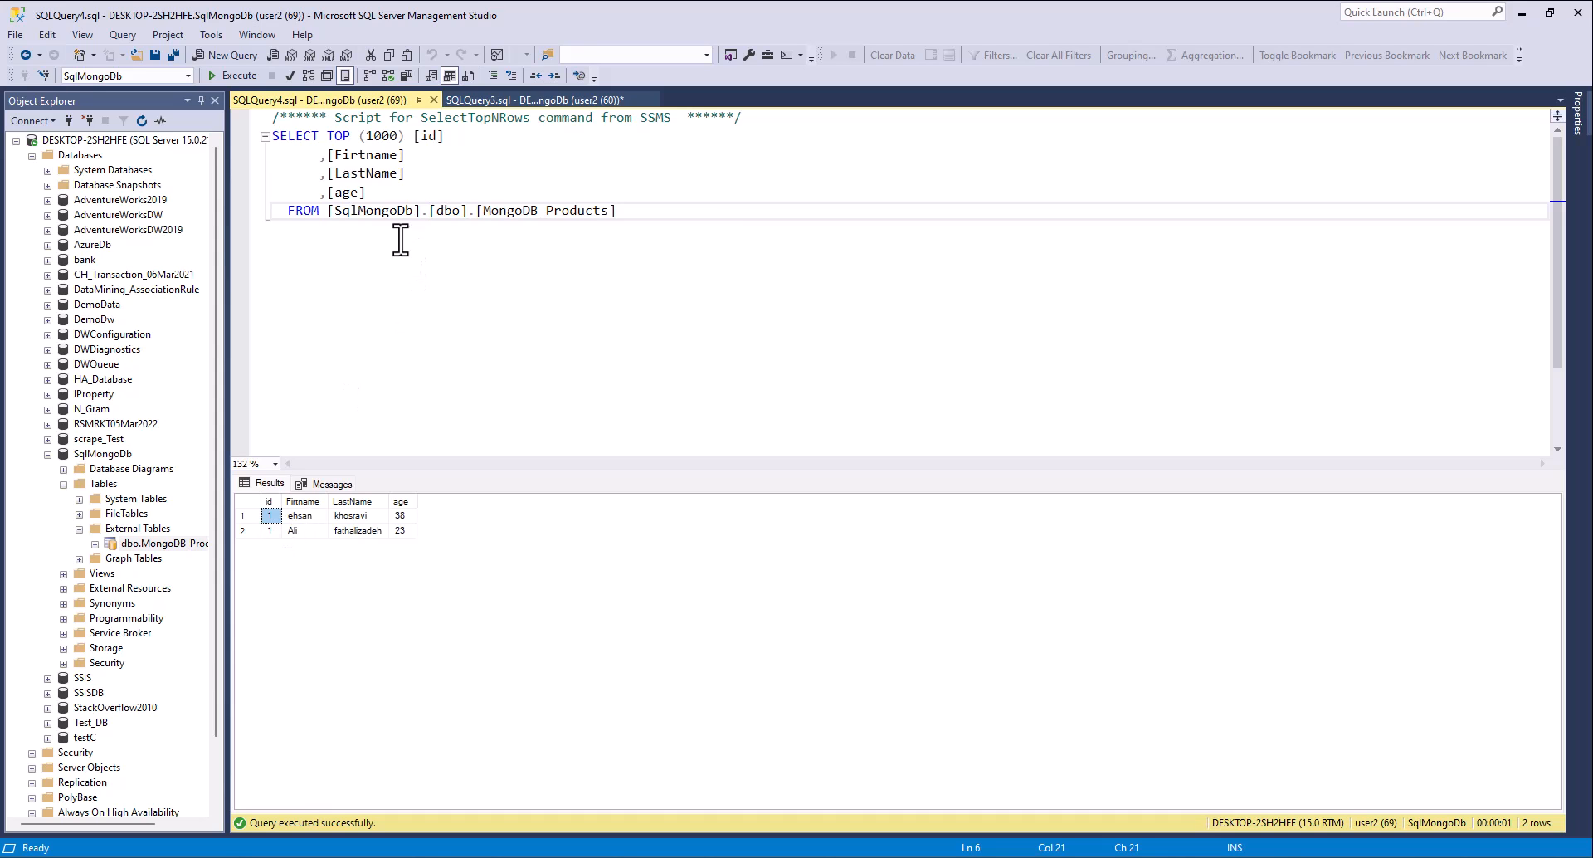
{"action": "left_click", "coordinate": [1533, 15]}
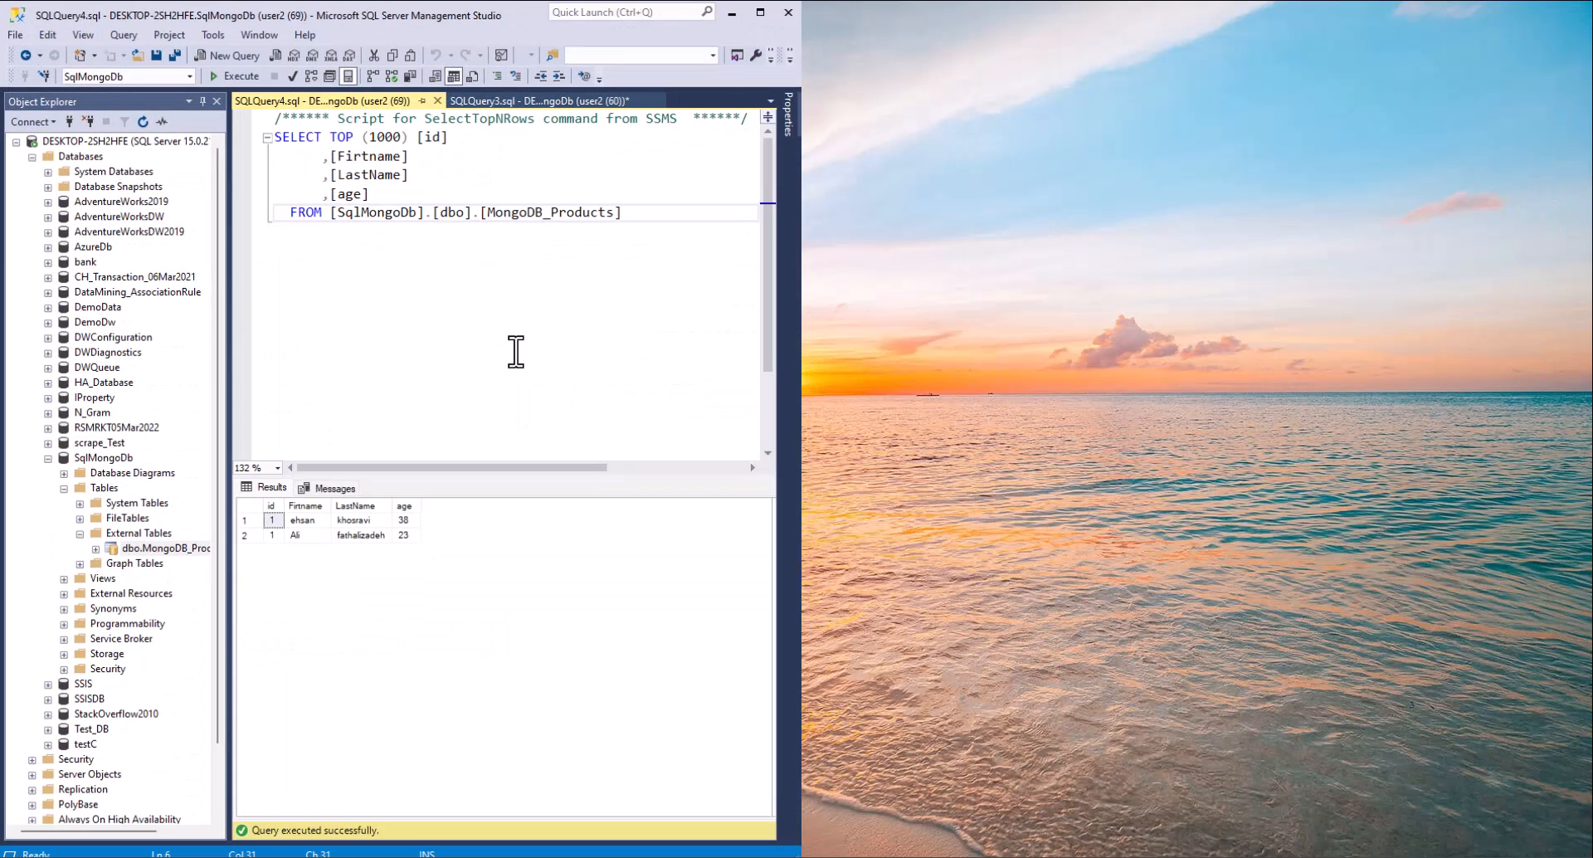